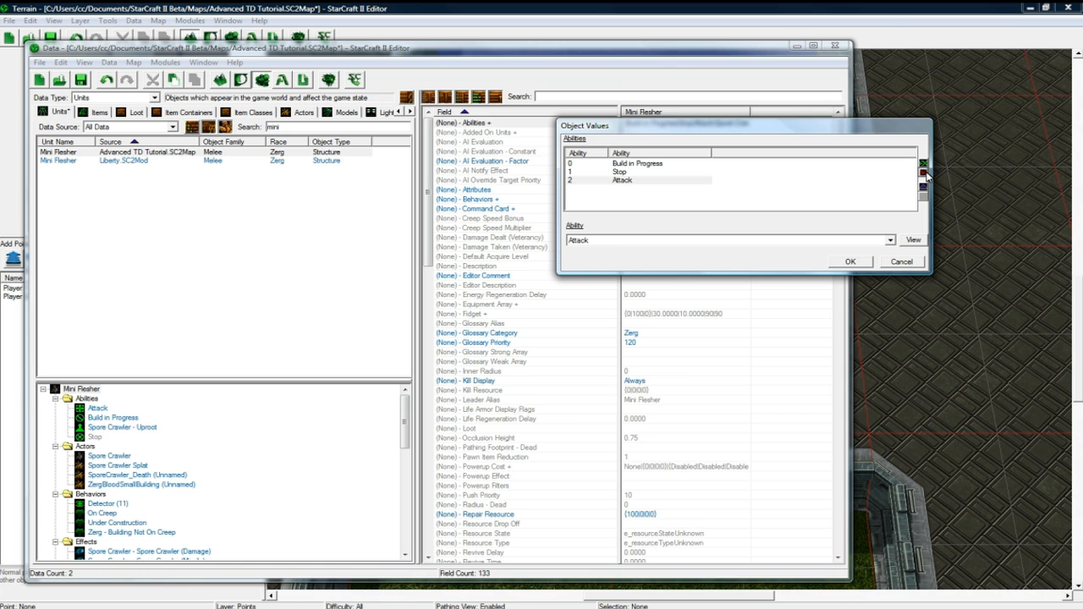
Close the Mini Reaper's ability and command card views and review the Spore Crawler damage effect's Amount
left_click(851, 261)
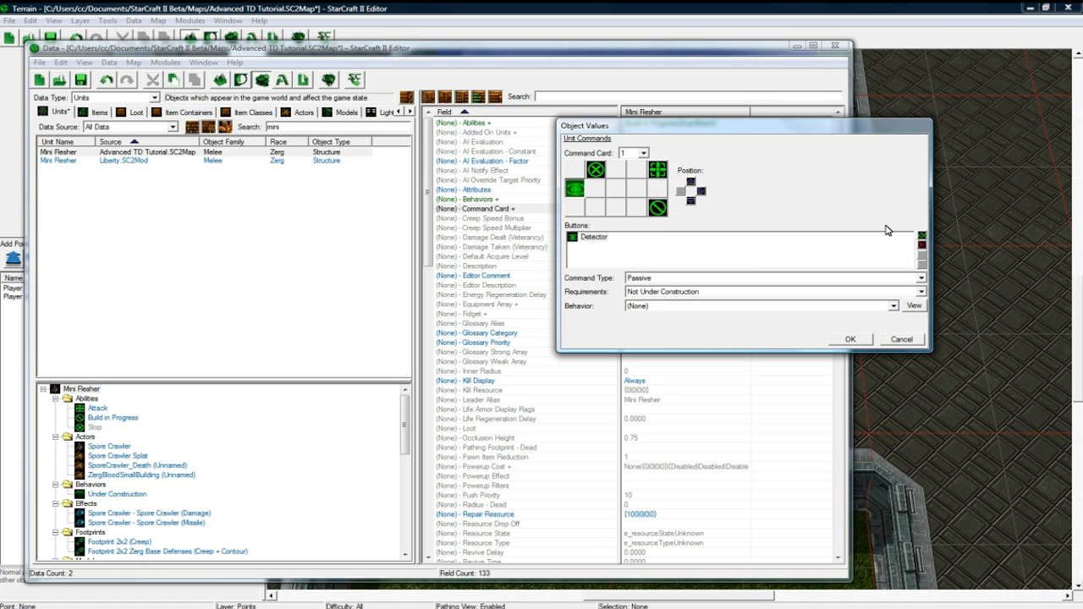
left_click(850, 338)
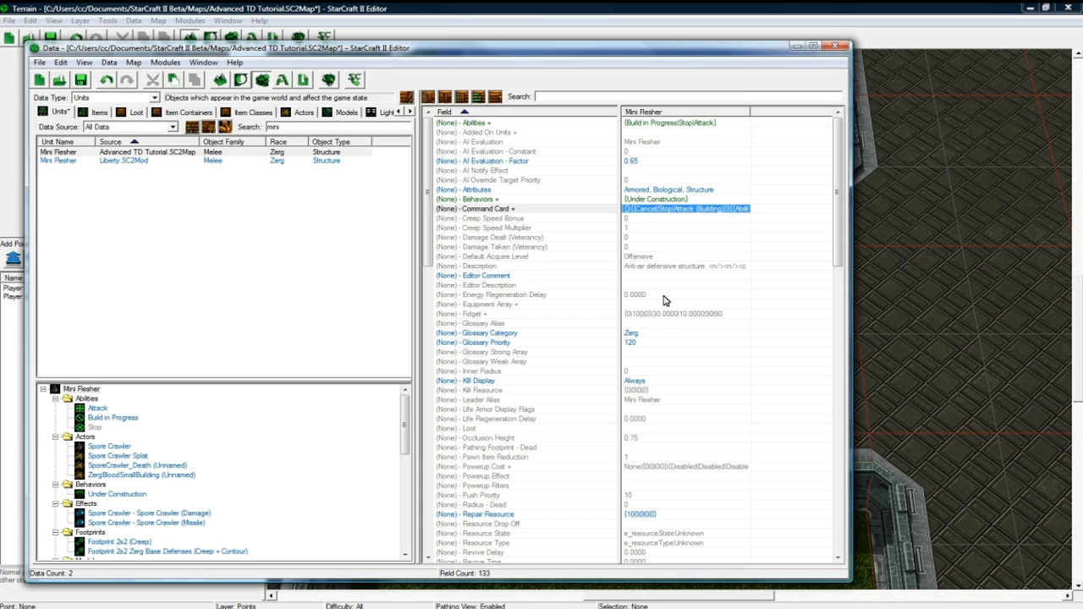
mouse_move(123, 457)
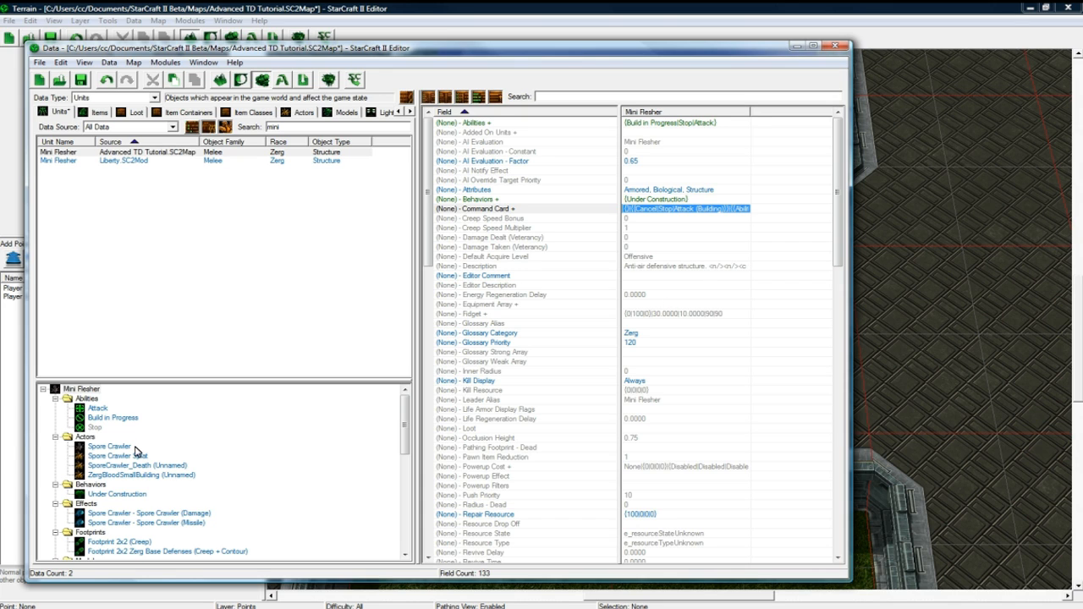
left_click(153, 514)
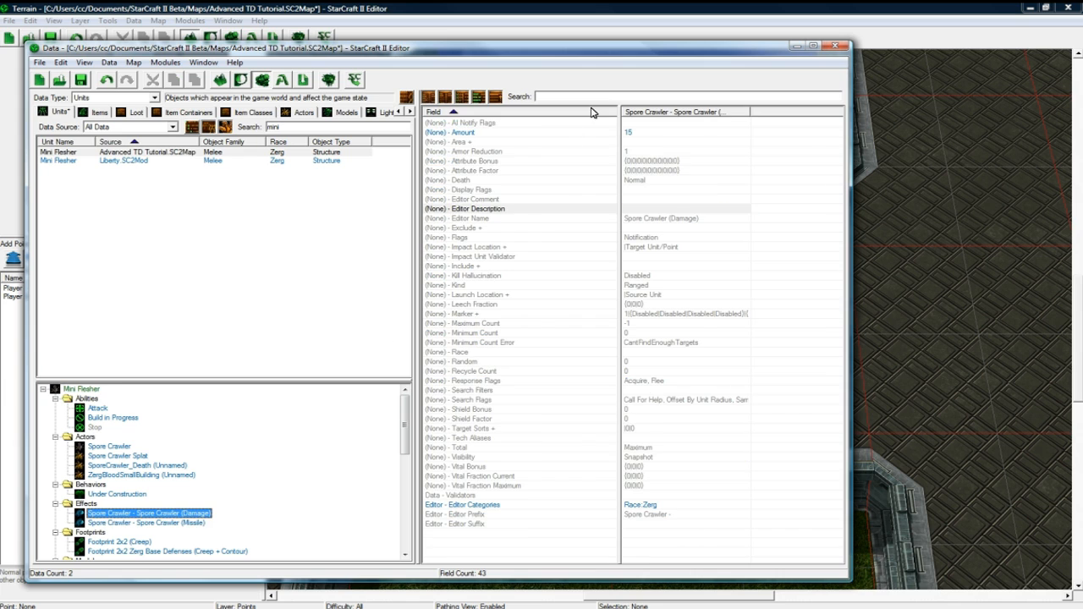
double_click(628, 132)
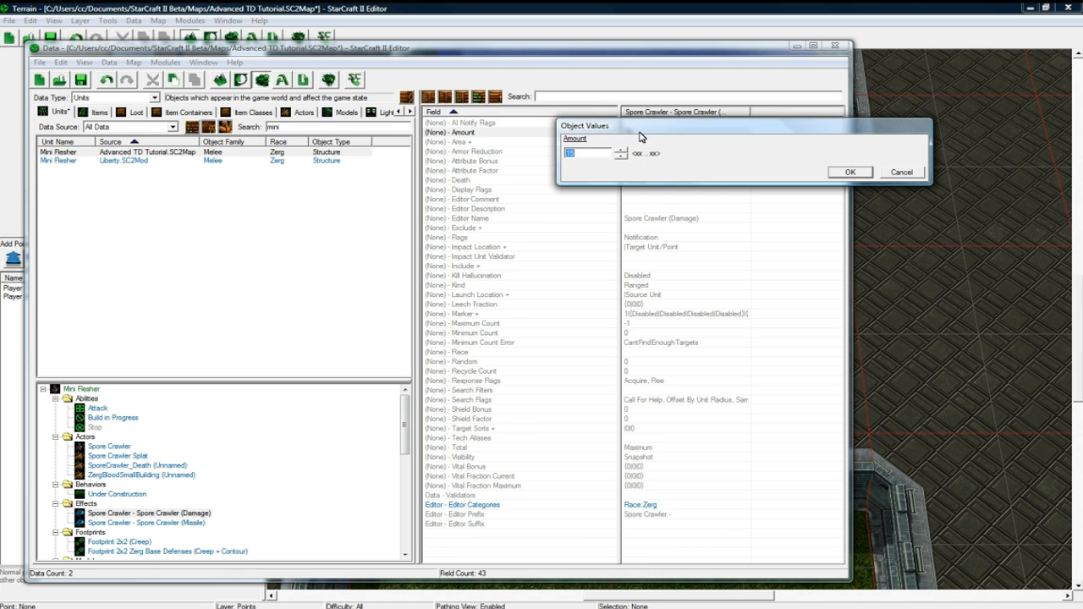
left_click(851, 173)
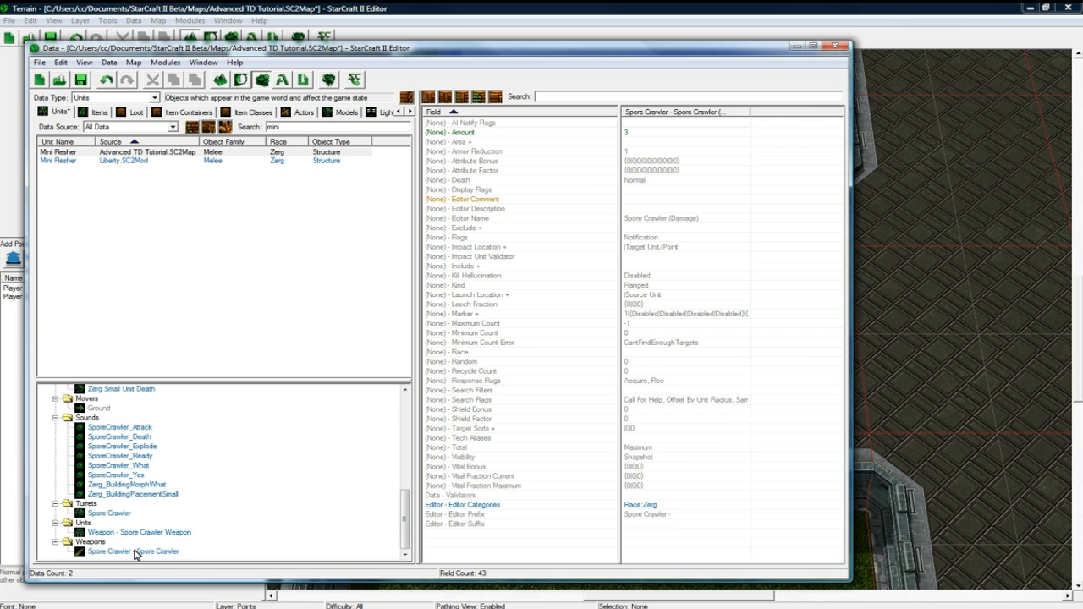
Bring up the Spore Crawler weapon's data in the object tree
left_click(132, 551)
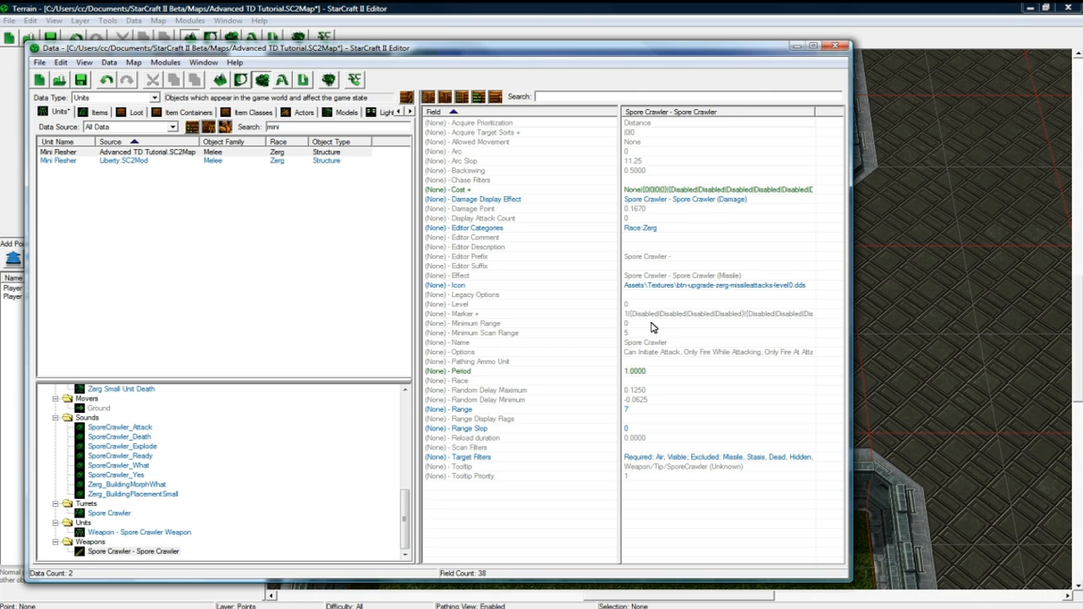
left_click(136, 551)
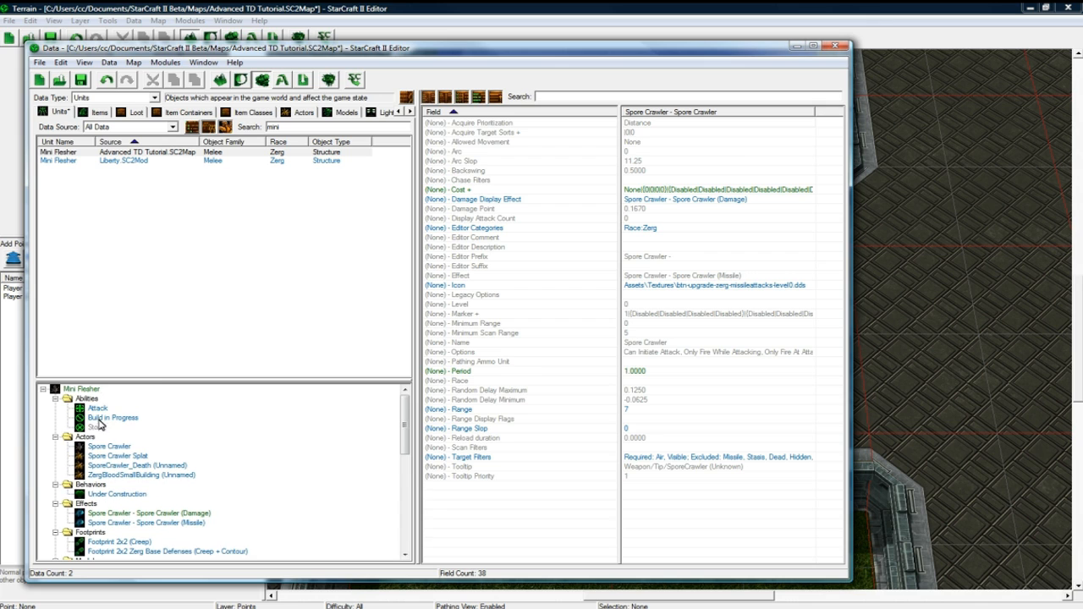
Set the Mini Reaper's Repair Resource to 6 minerals
left_click(71, 388)
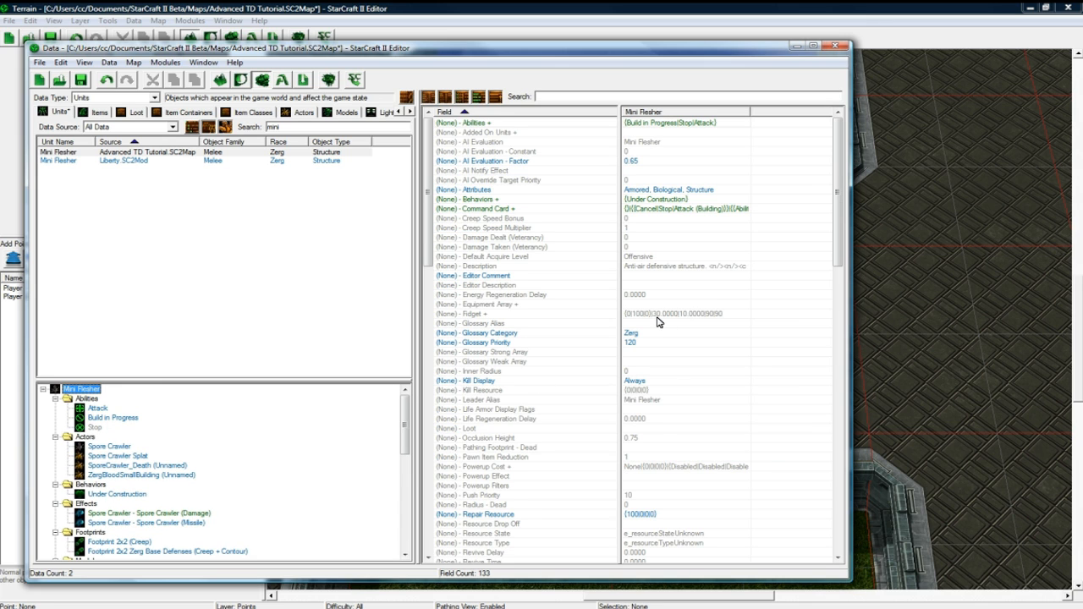
mouse_move(646, 391)
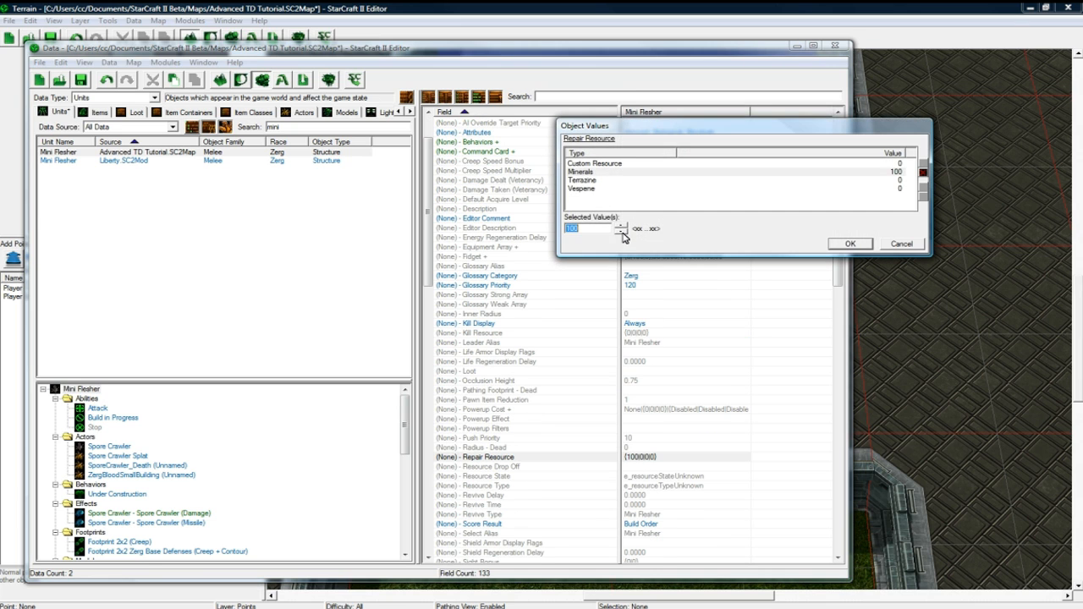
type("6")
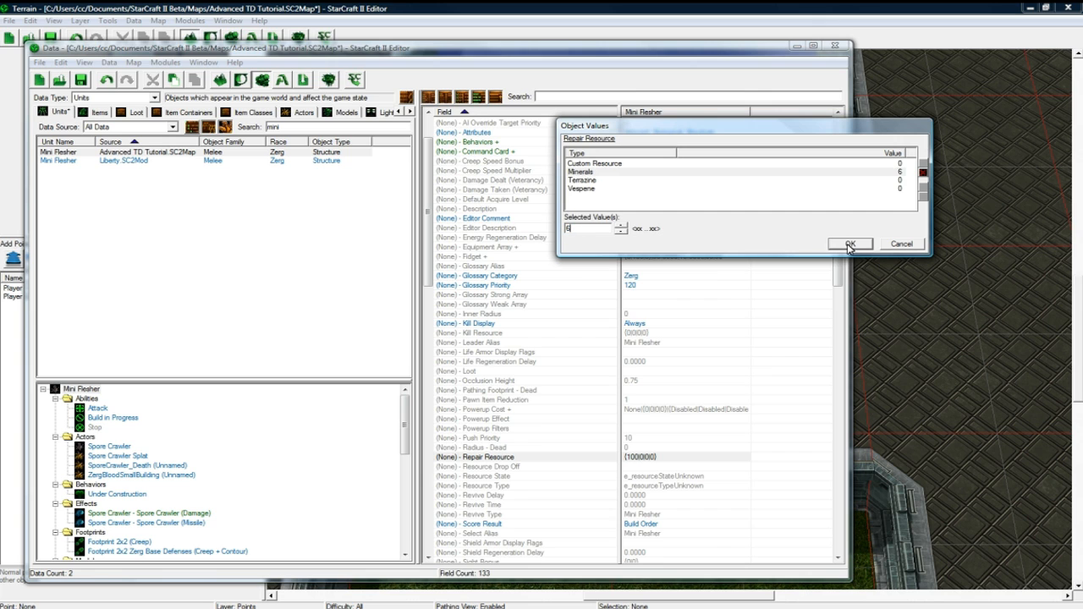
left_click(850, 243)
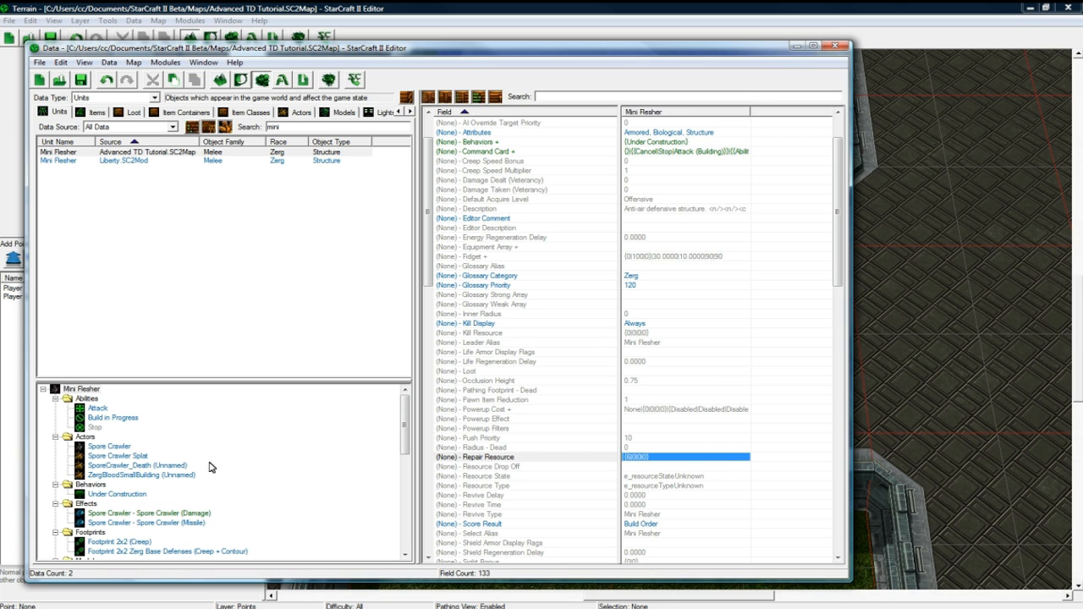
Review the Spore Crawler weapon's Target Filters (visible targets only) and return to its data
scroll("down", 3)
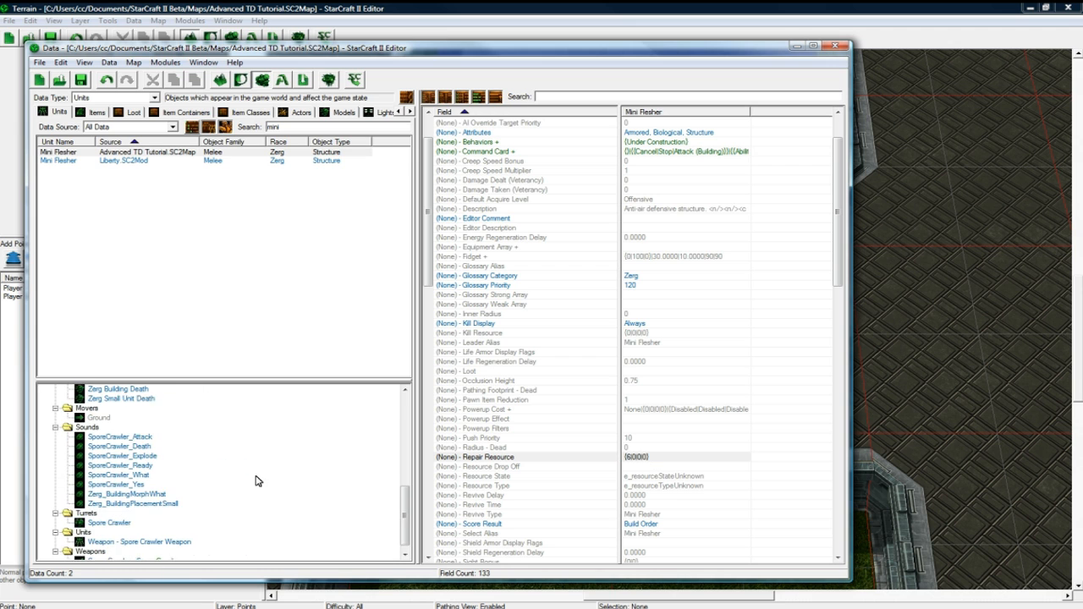
left_click(132, 555)
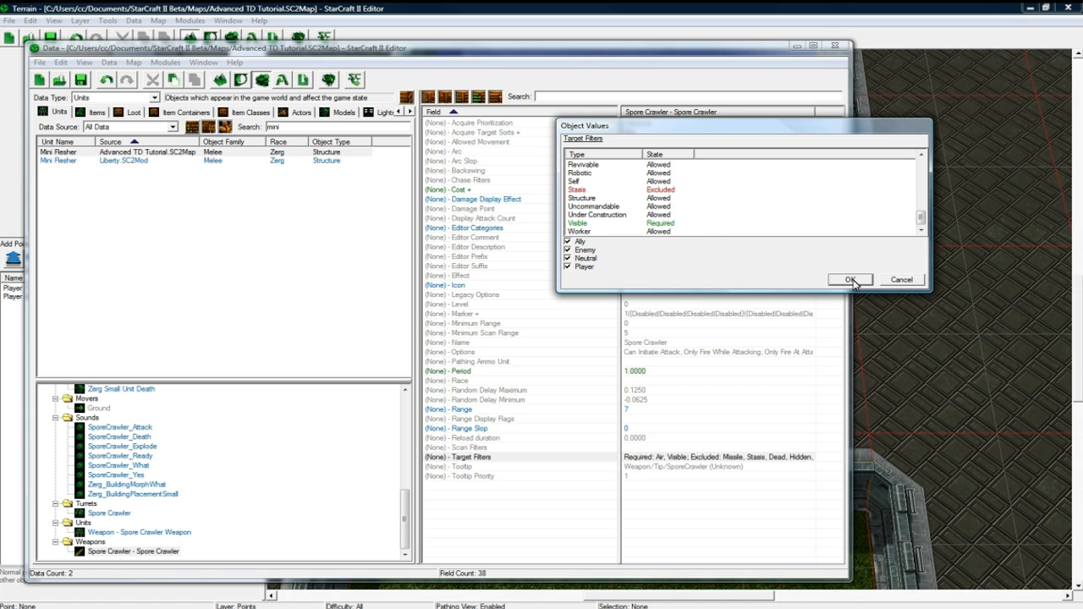
left_click(847, 279)
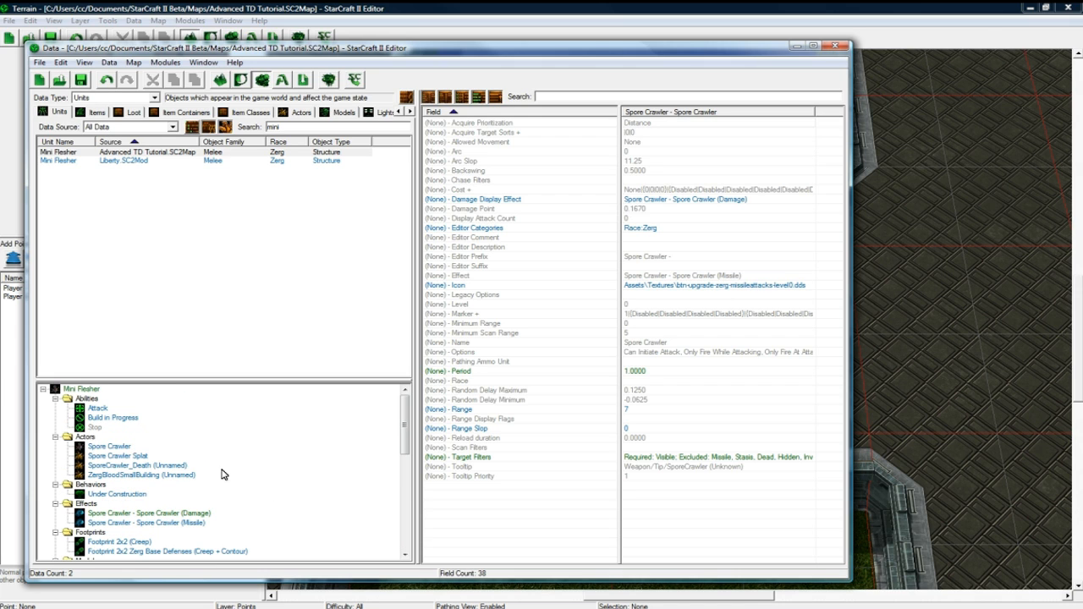
left_click(68, 152)
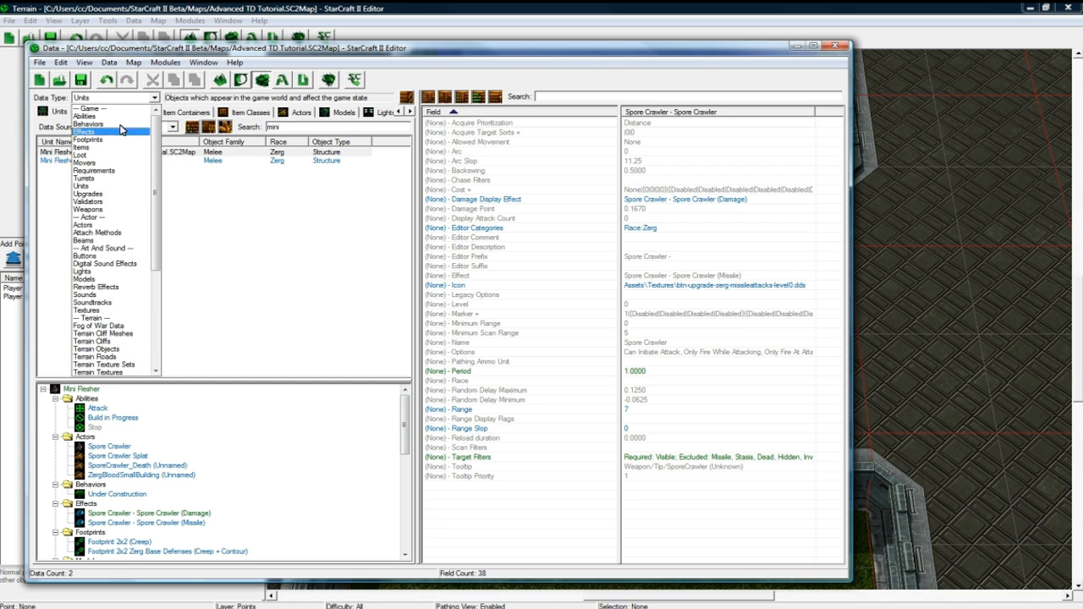
Inspect the Flesh Builder's Build ability, then switch the data type toward creating a Build Mini Reaper button
left_click(81, 185)
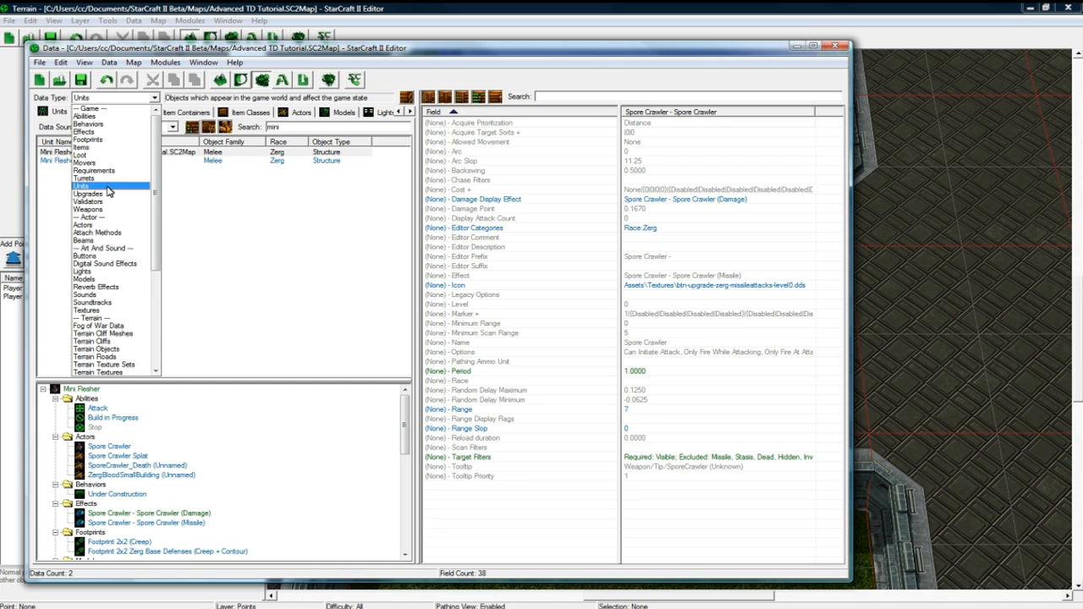
left_click(127, 126)
type("flesh")
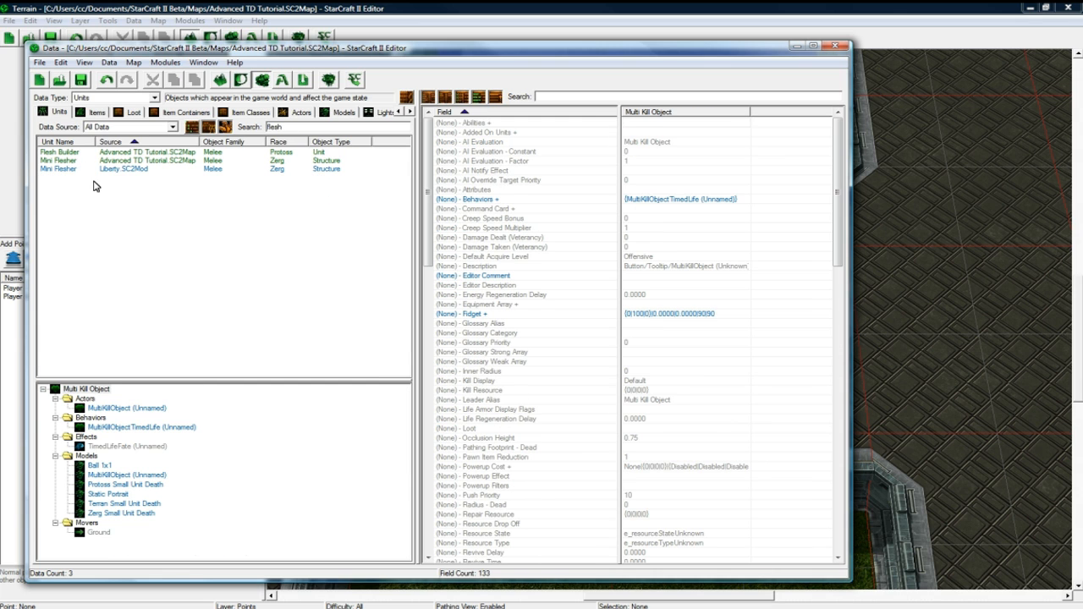
left_click(58, 151)
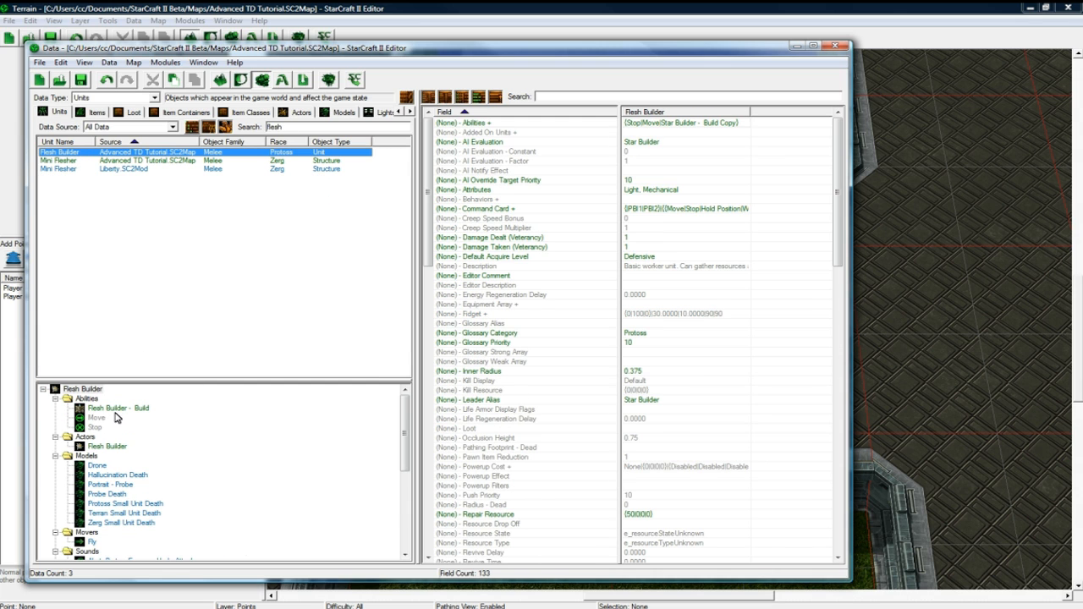
left_click(119, 408)
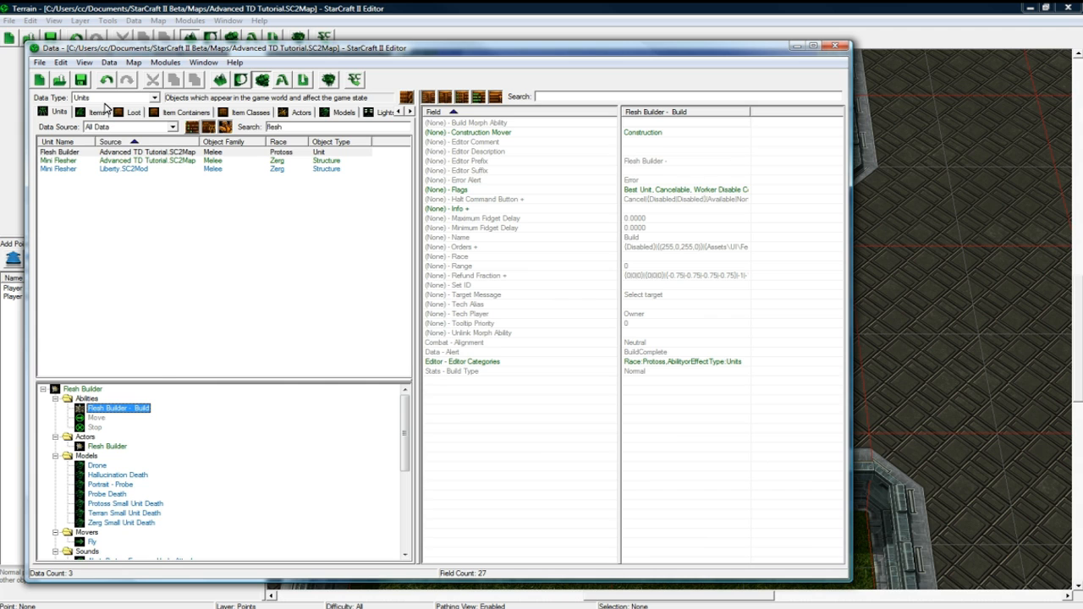
left_click(148, 98)
type("Build Mini Flesher")
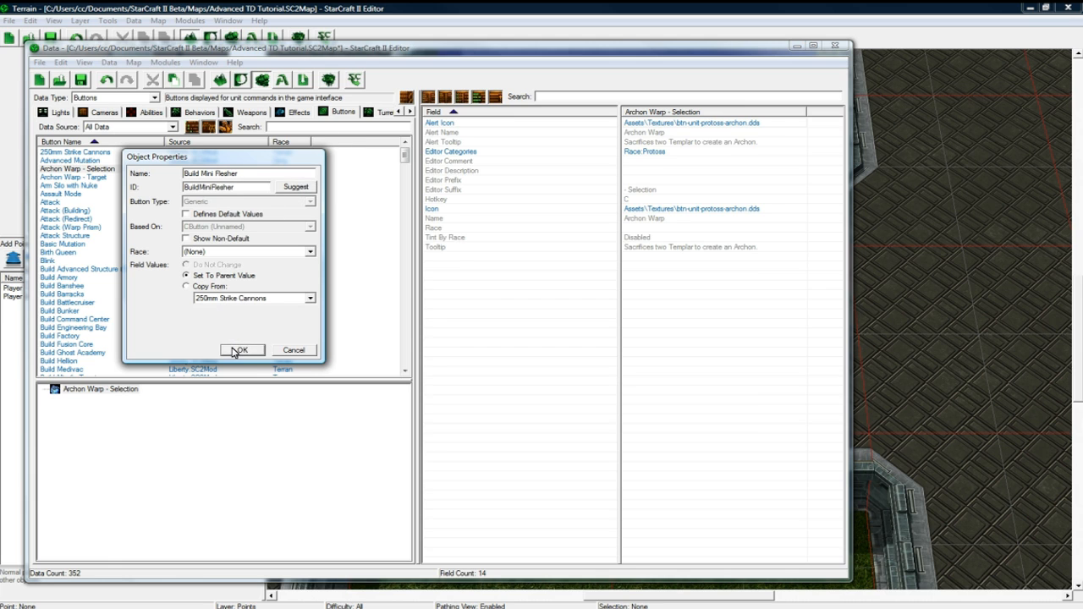
Create the Build Mini Reaper button and set its hotkey field
left_click(242, 350)
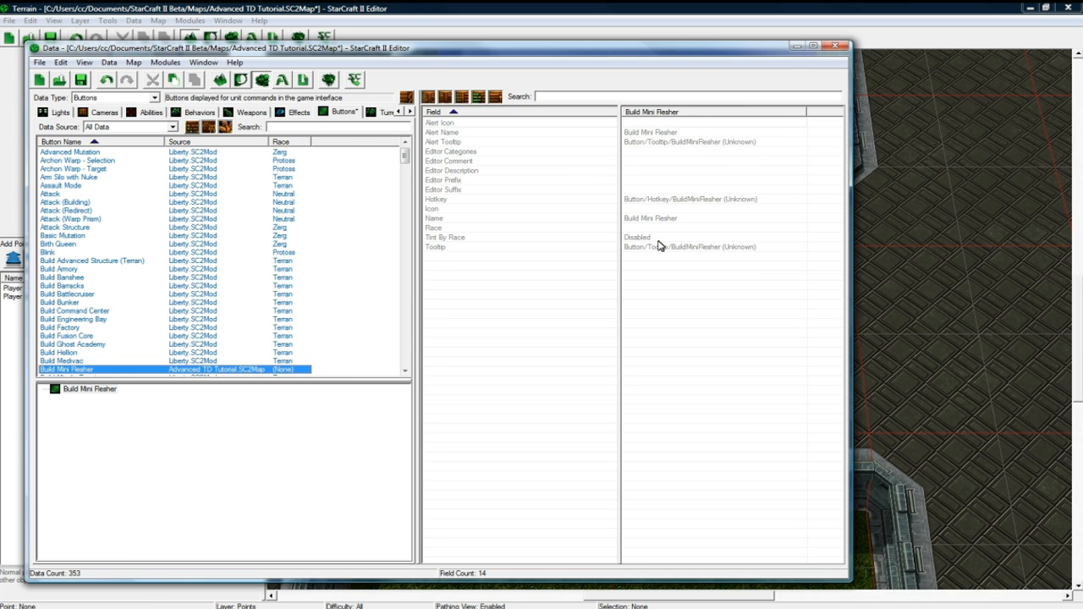
left_click(677, 200)
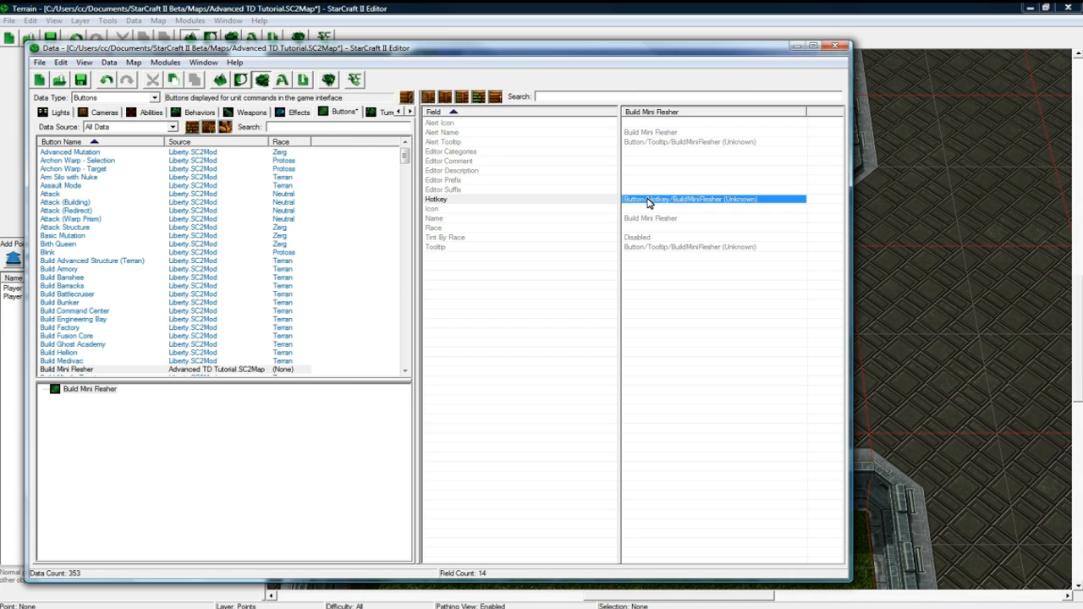
double_click(690, 199)
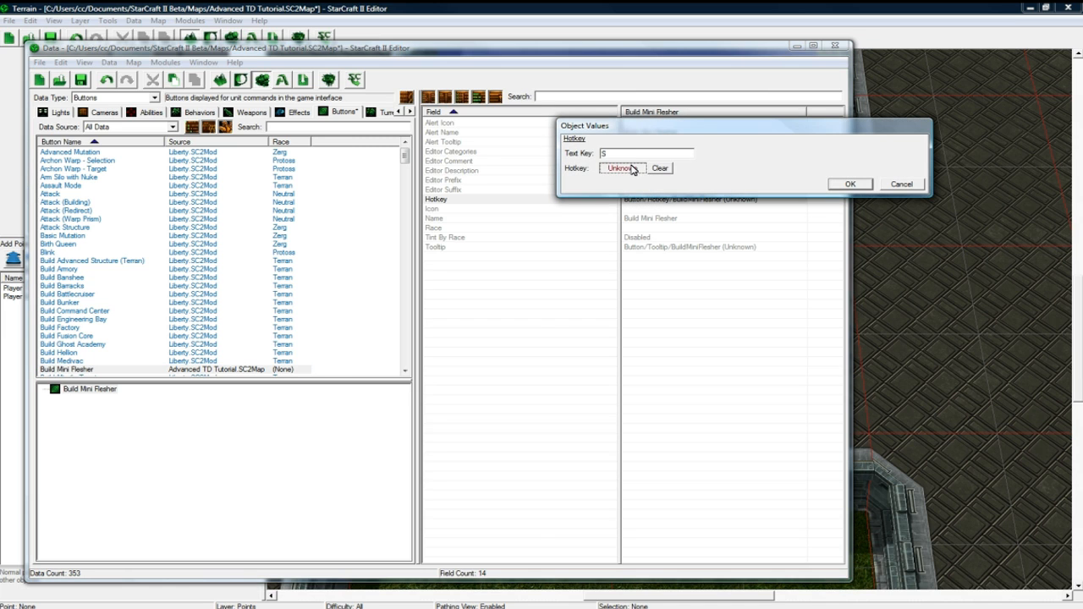
left_click(850, 183)
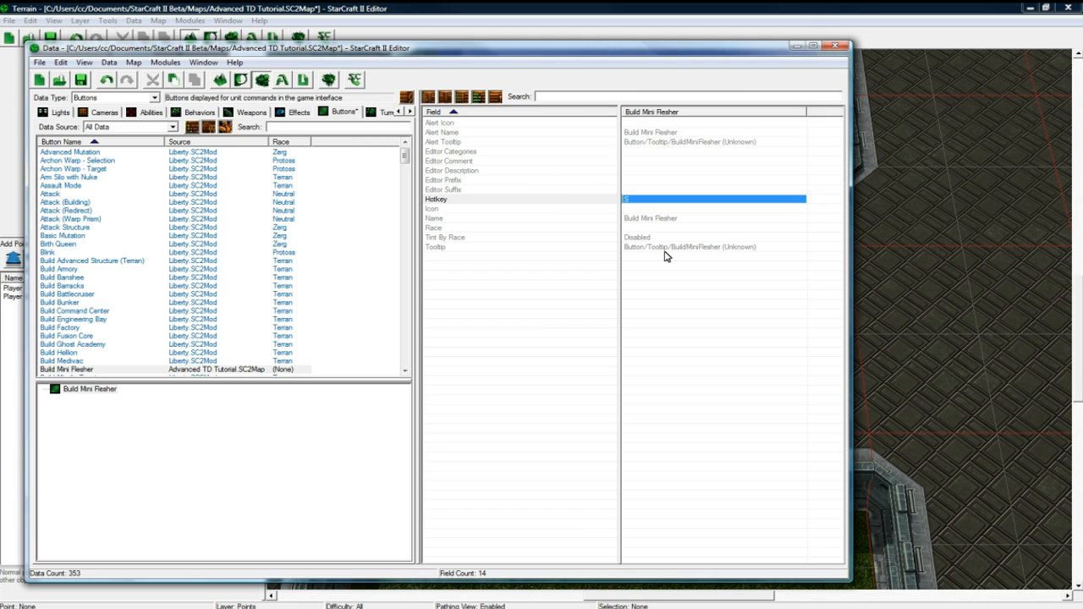
Set the button's tooltip to 'Good damage and moderate attack speed'
double_click(690, 247)
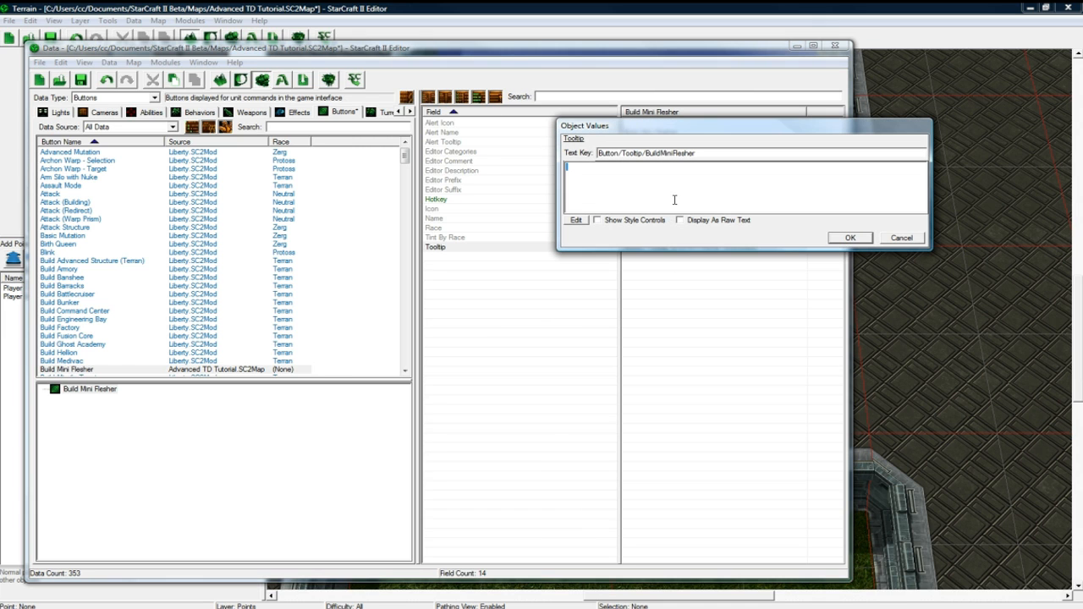
type("Good")
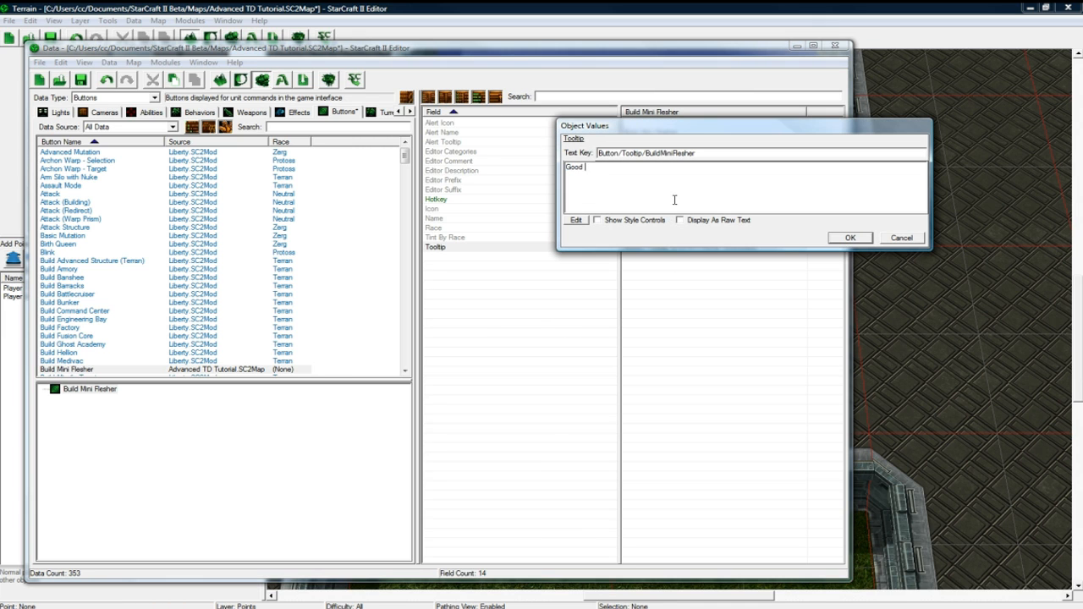
type("damage an")
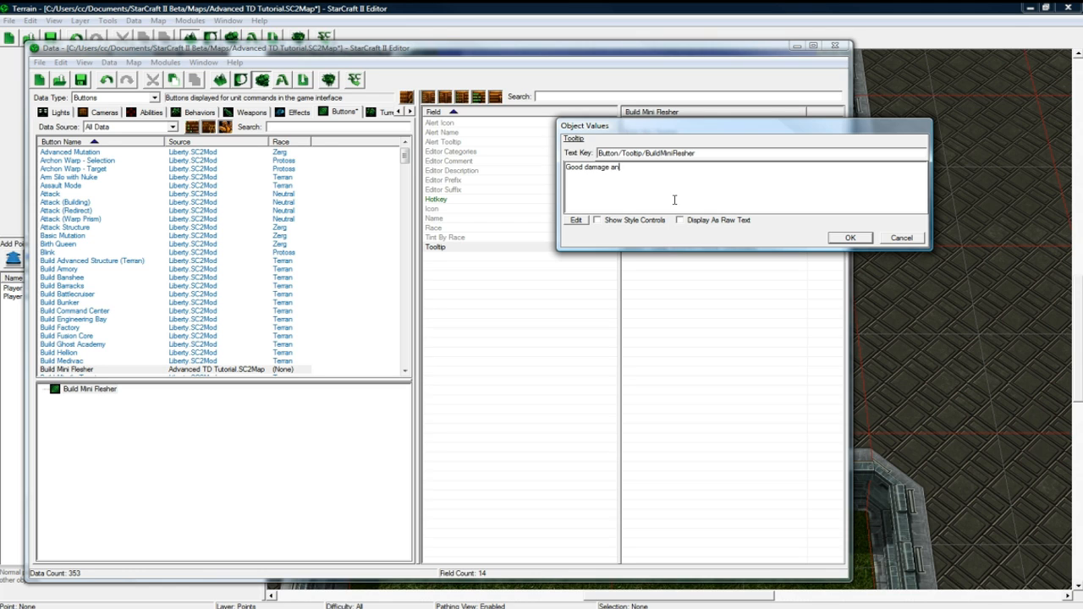
type("d")
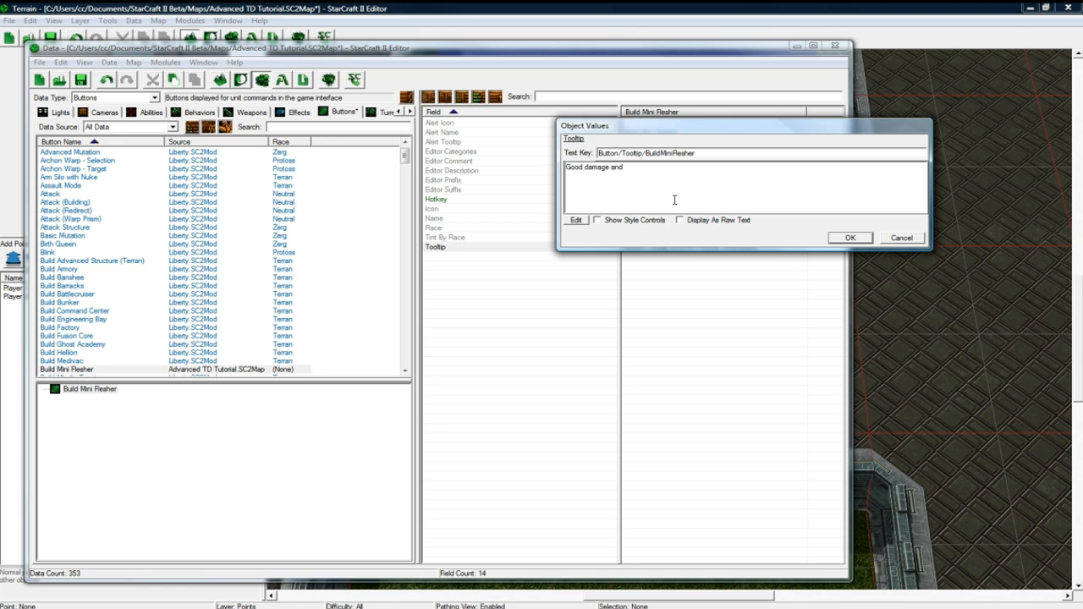
type("moderate attack speed")
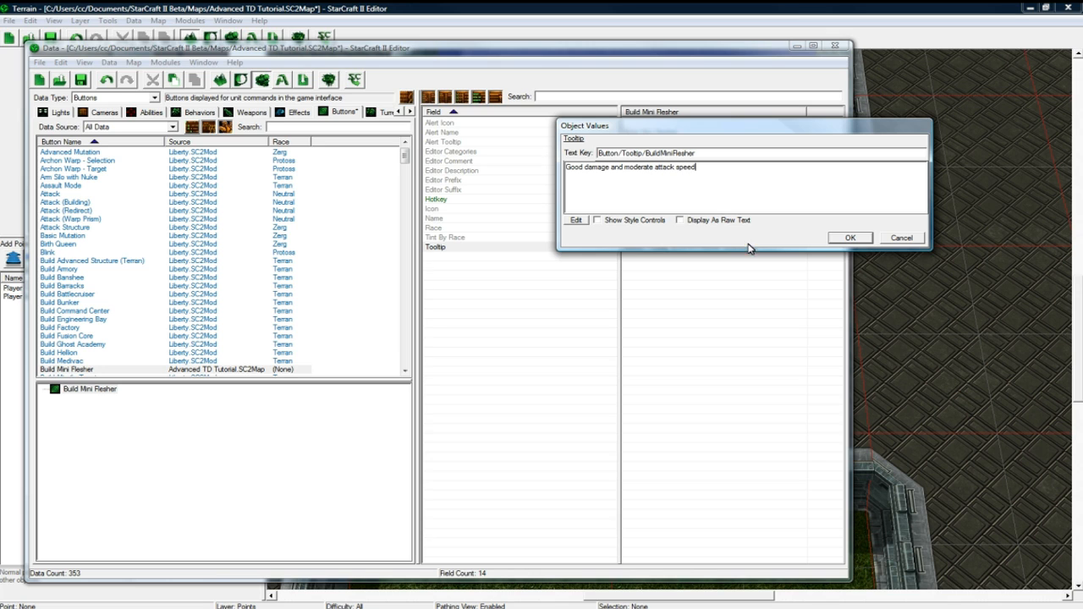
left_click(850, 237)
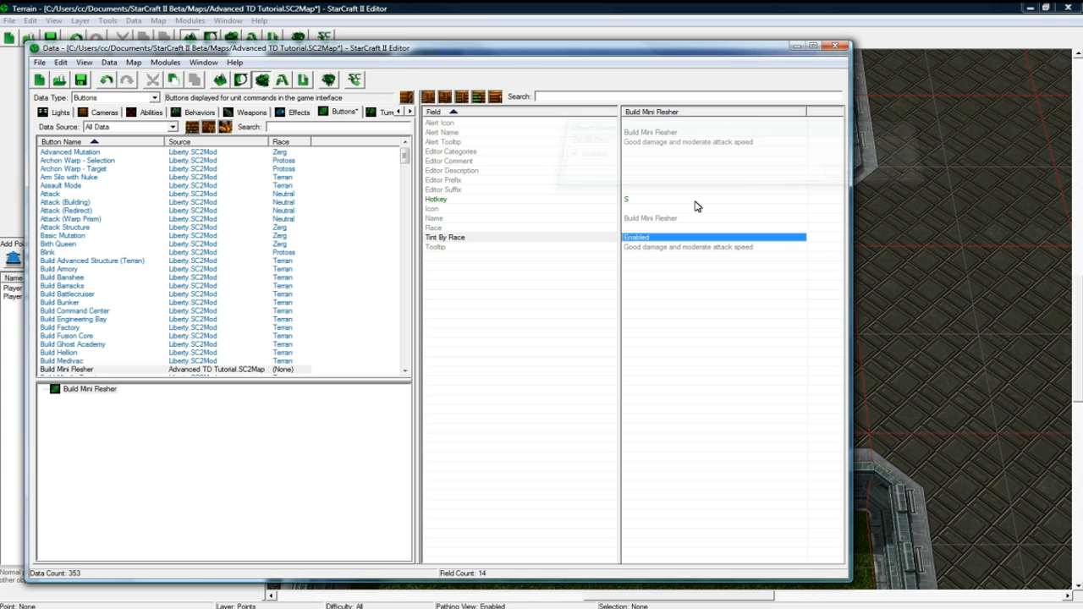
Give the button the btn-building-zerg-sporecrawler.dds image as its icon
double_click(433, 210)
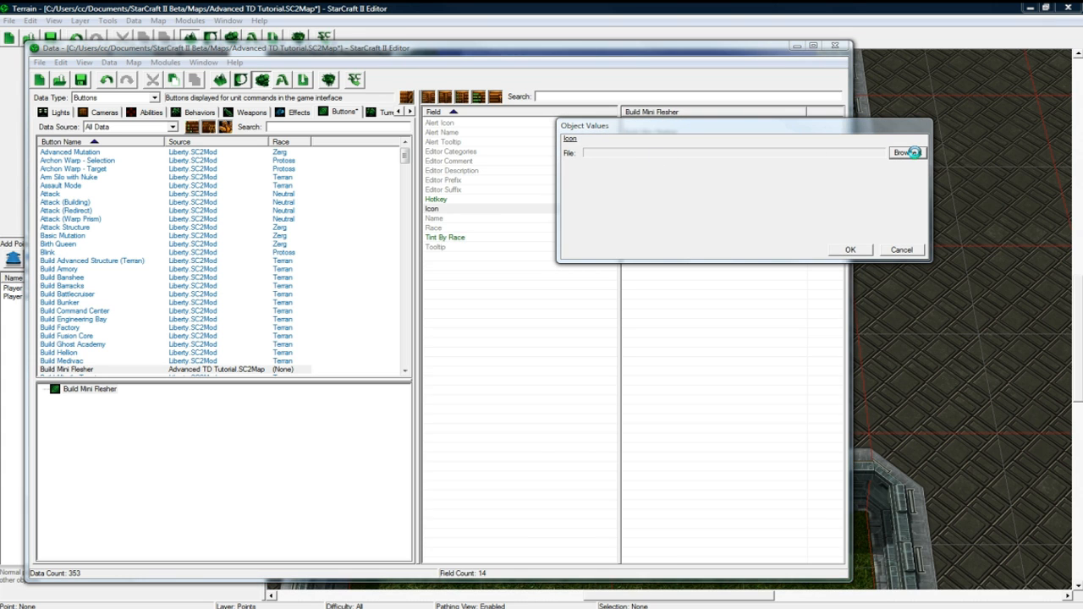
left_click(910, 152)
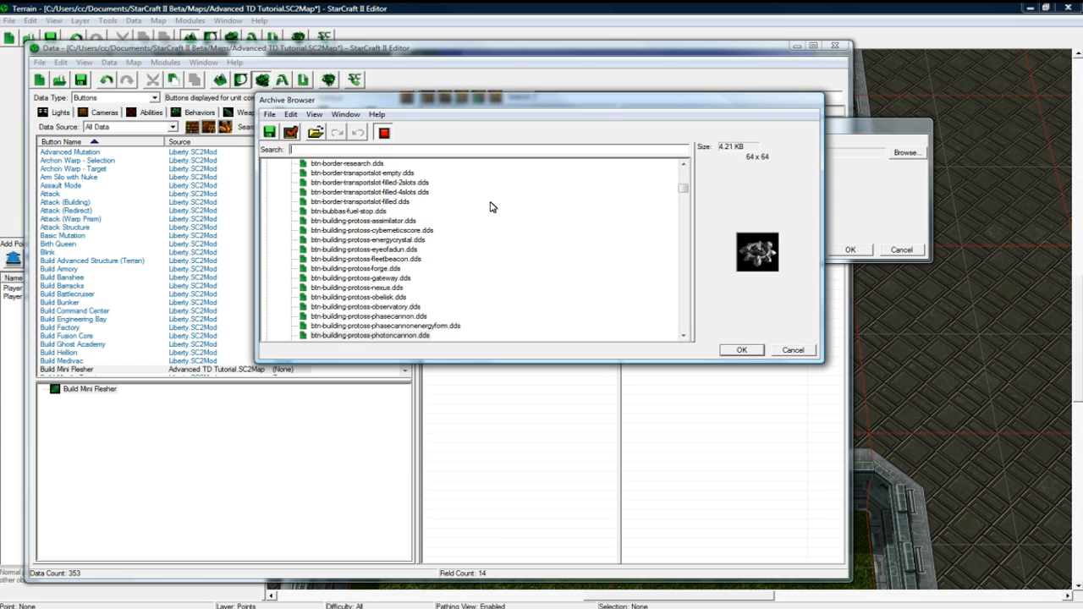
type("a")
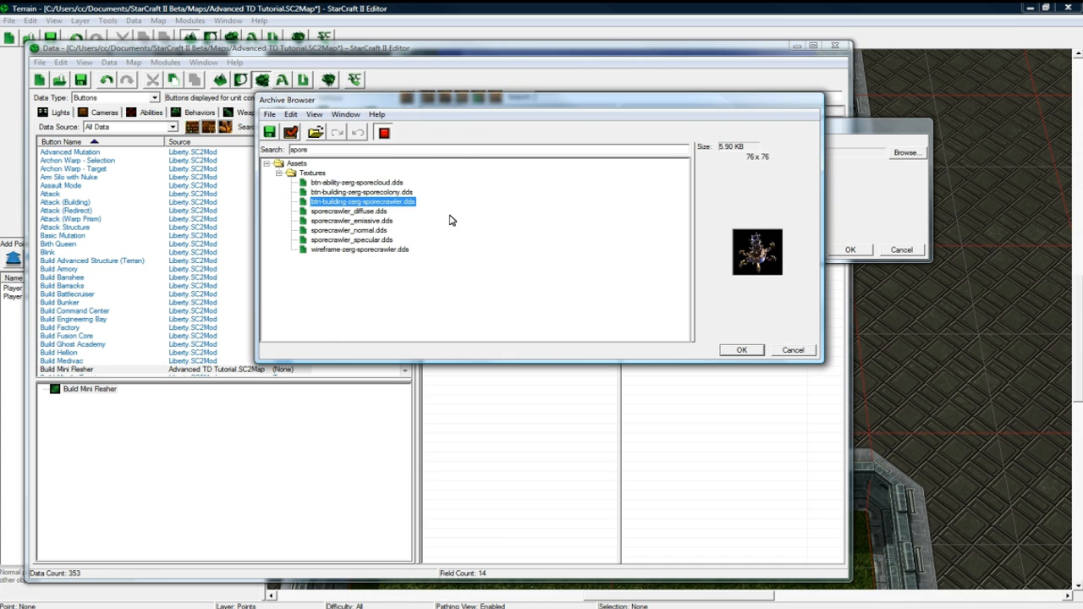
left_click(741, 348)
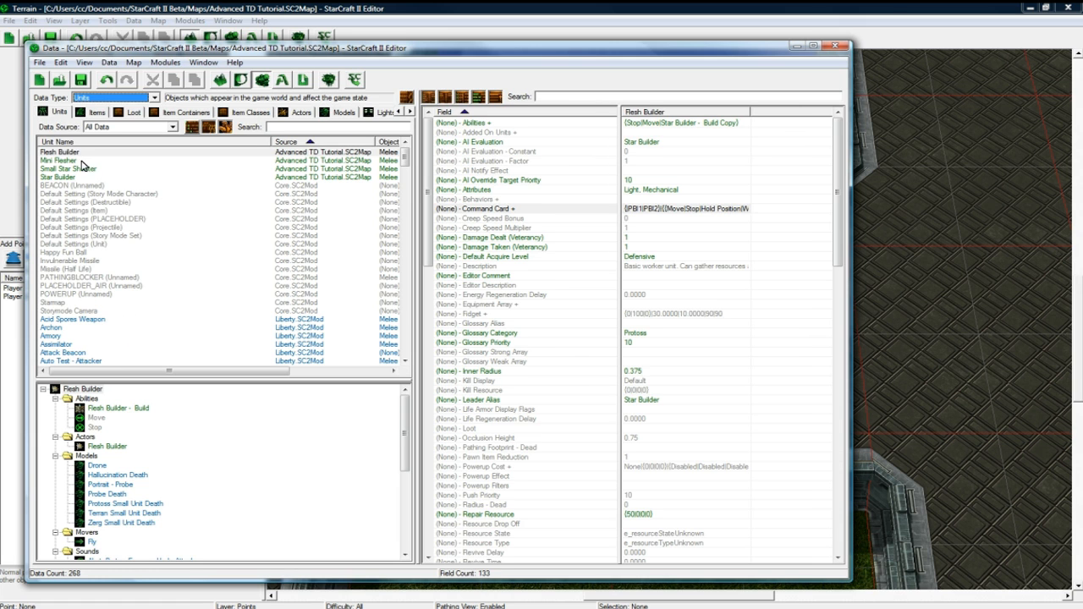
Change the Flesh Builder Build entry 19 to use the Build Mini Resher button and produce Mini Resher
left_click(59, 158)
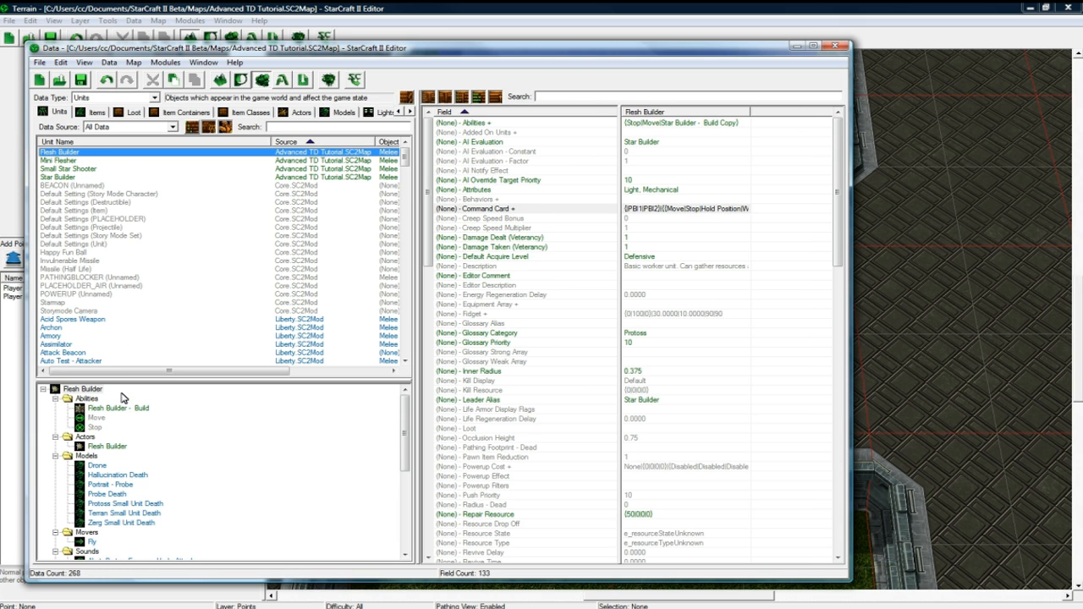
left_click(119, 408)
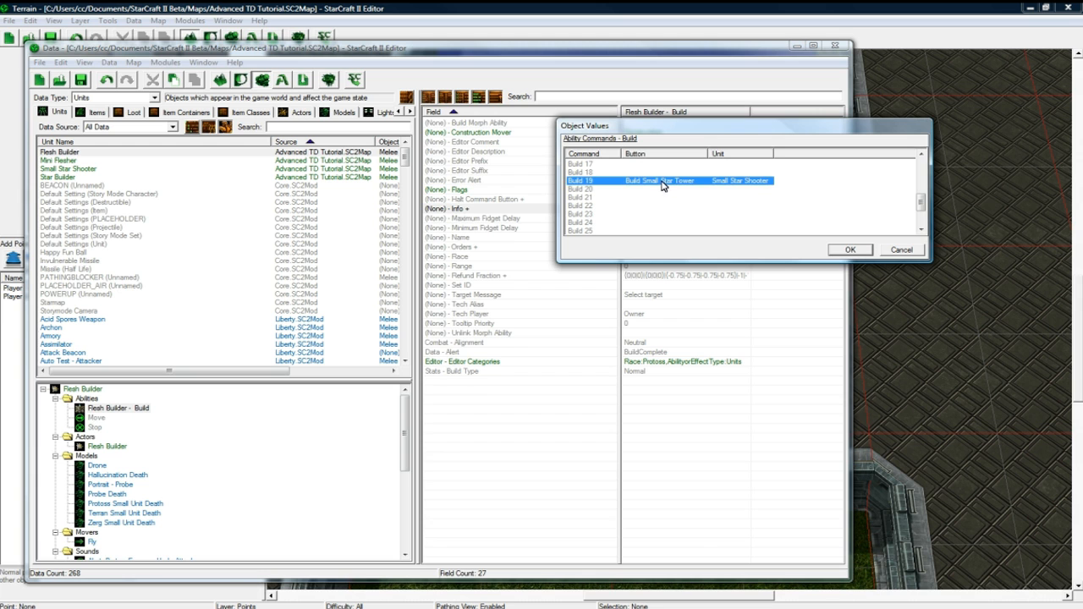
double_click(660, 179)
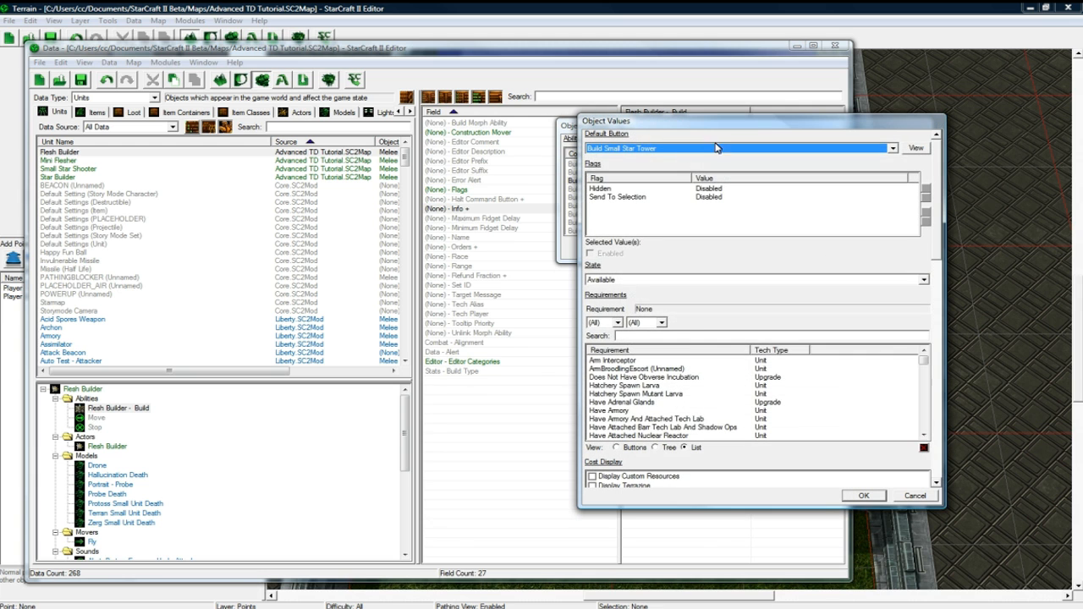
left_click(894, 149)
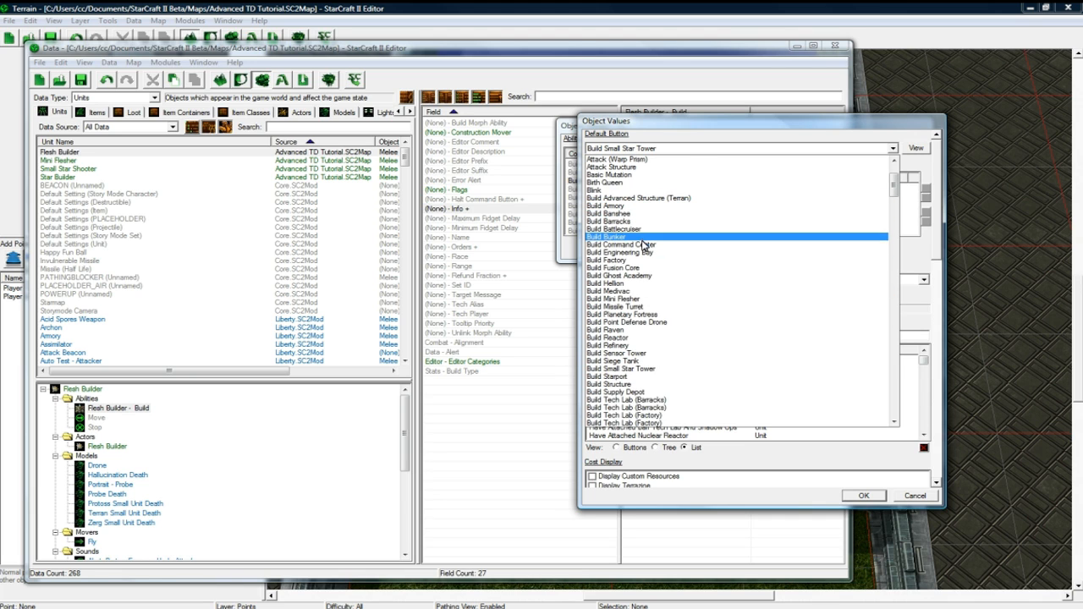
left_click(619, 275)
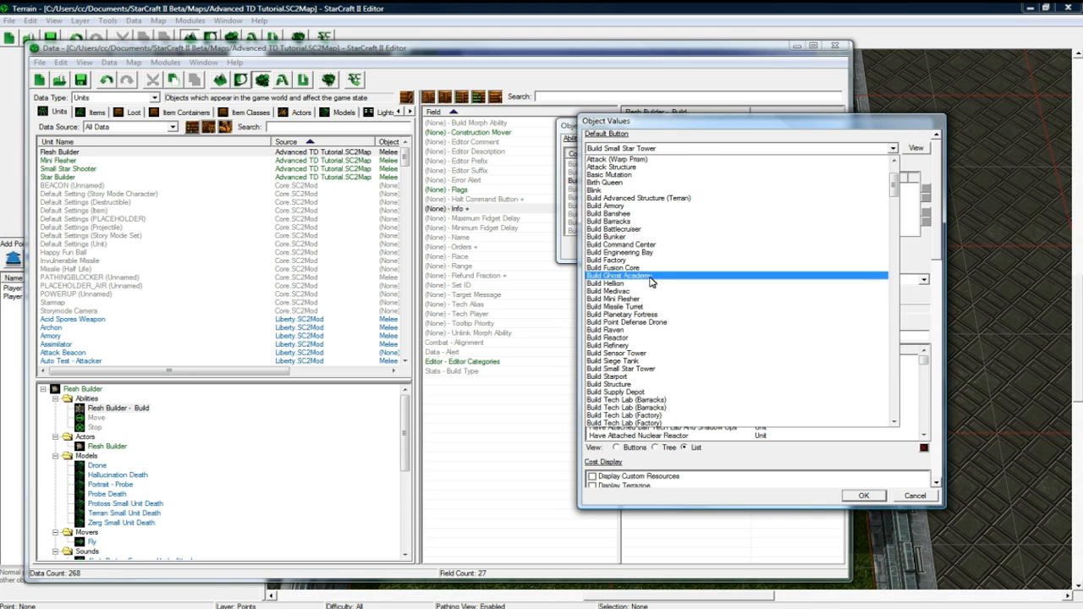
left_click(609, 291)
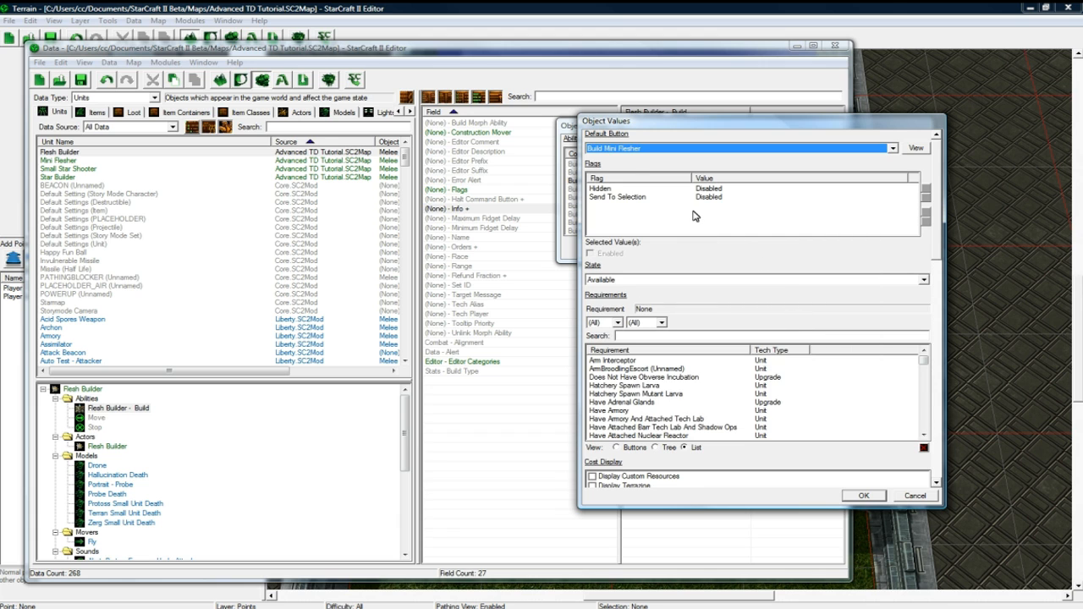
scroll("down", 3)
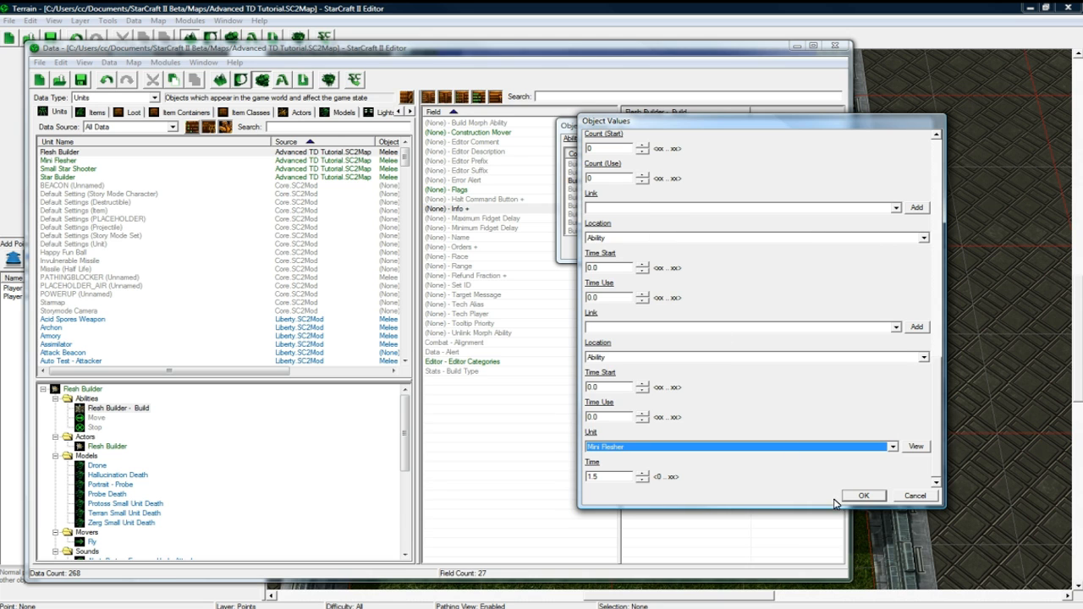
left_click(865, 496)
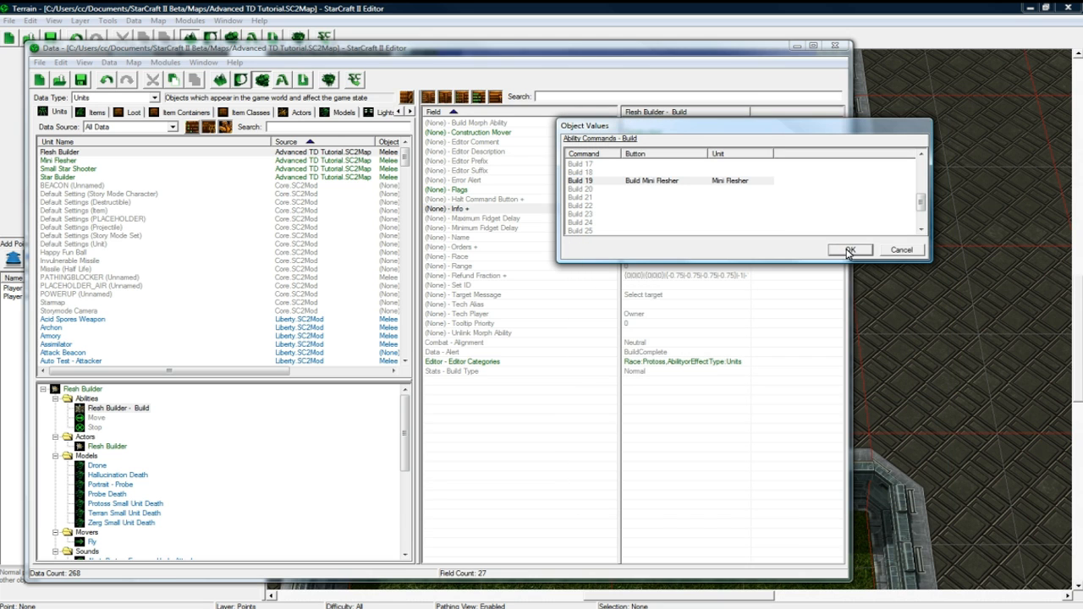
left_click(850, 251)
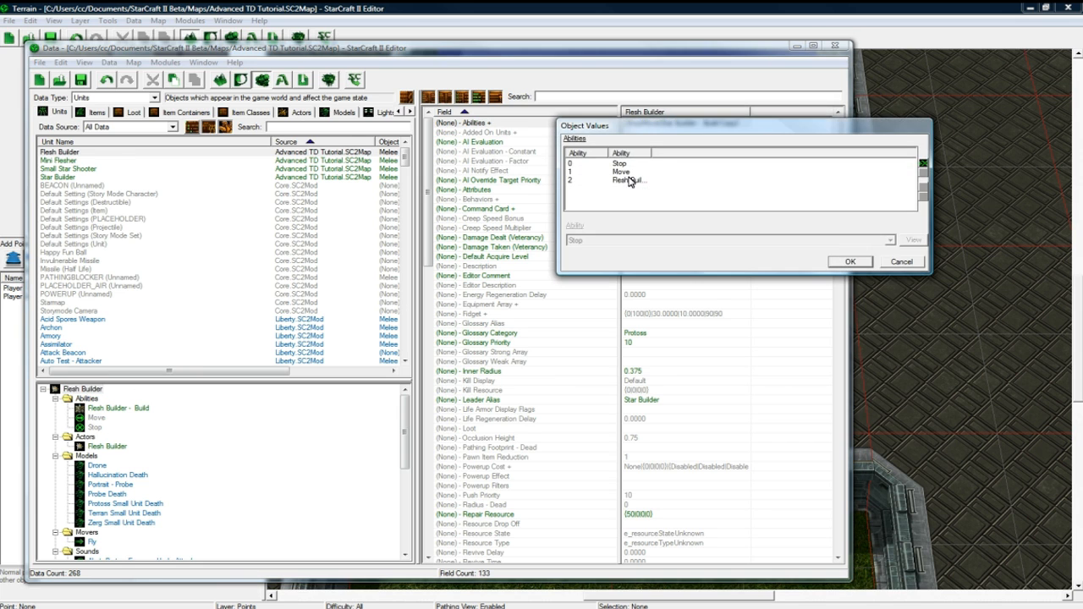
left_click(849, 261)
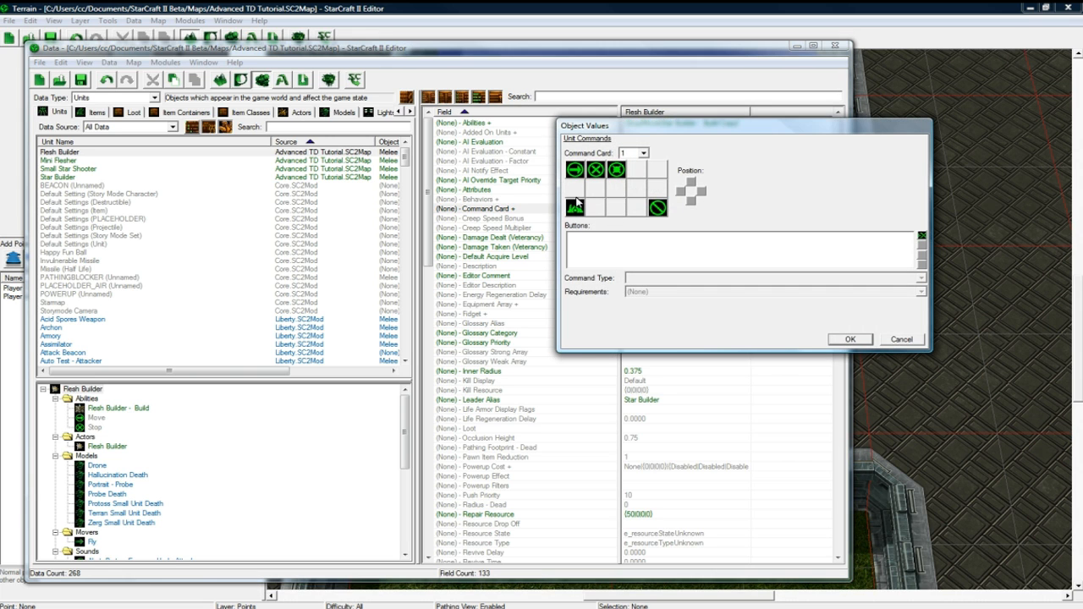
Add the Build Mini Resher button to Command Card 2 as an Ability Command of Flesh Builder - Build
left_click(647, 152)
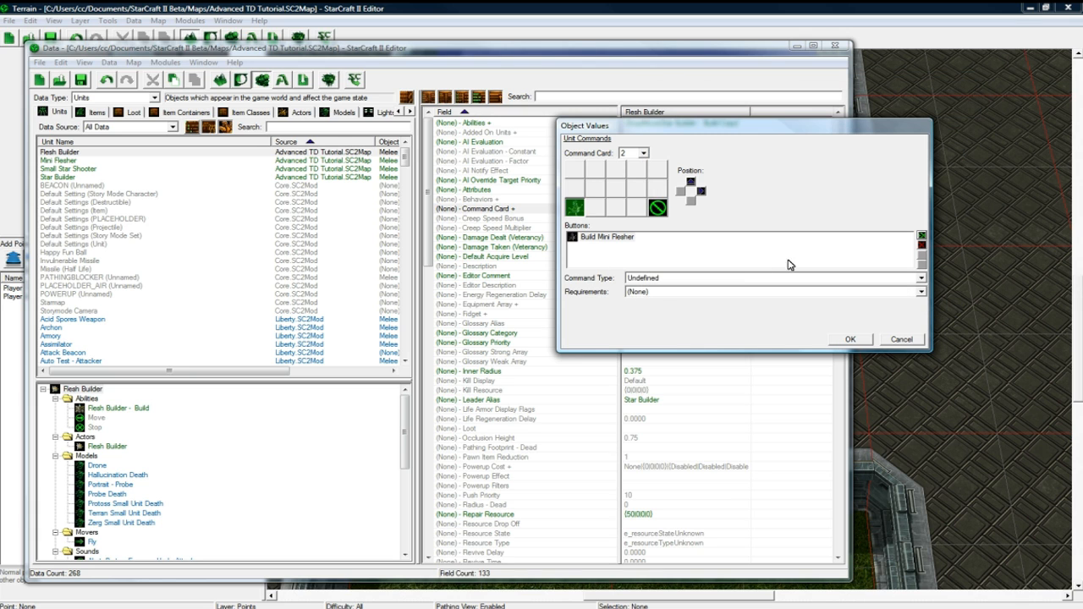
left_click(919, 305)
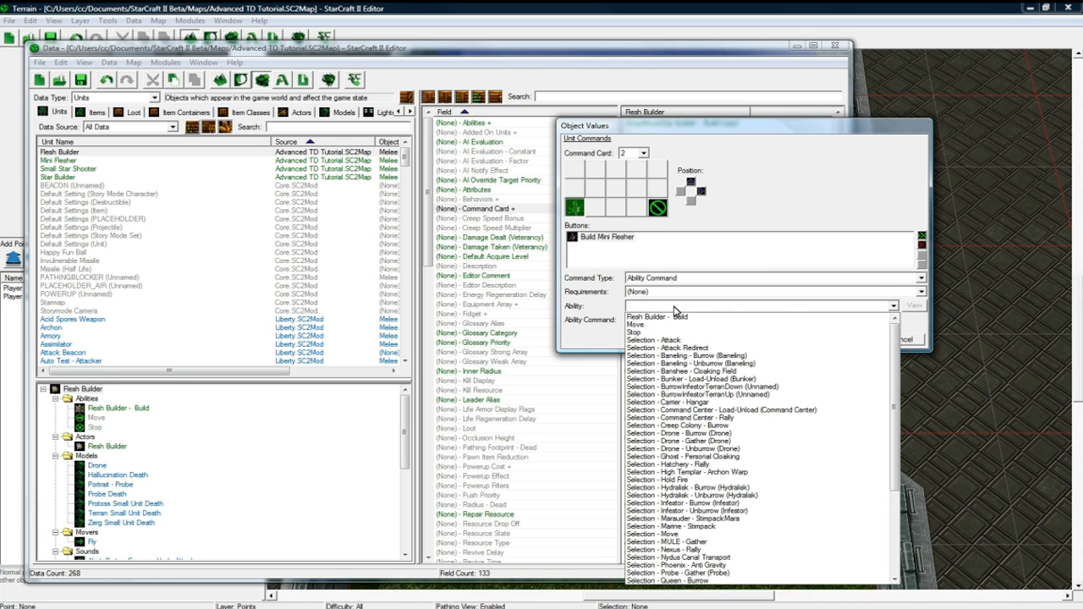
left_click(661, 316)
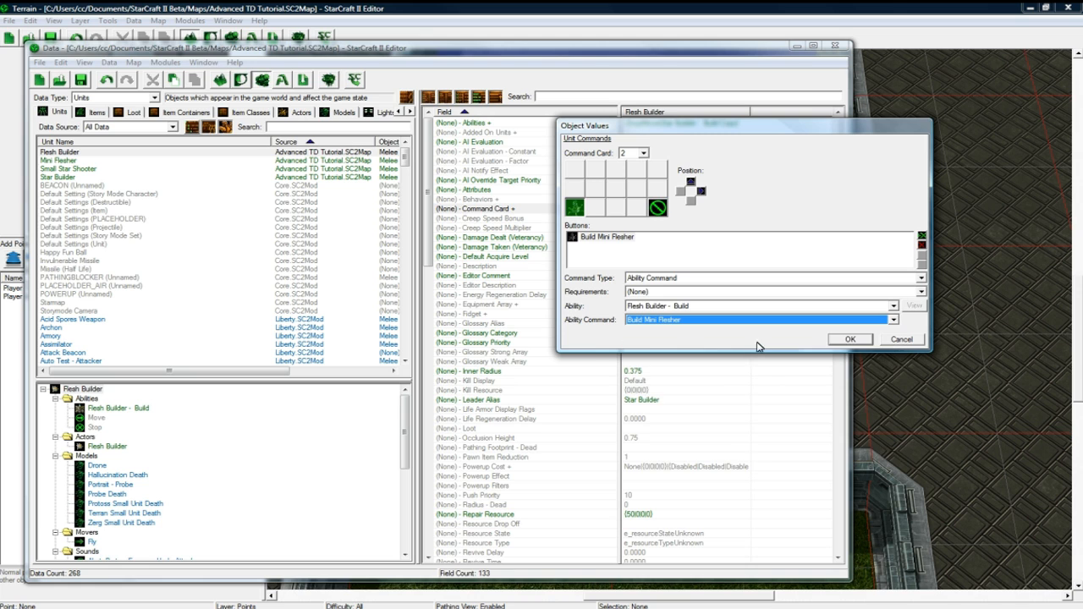
left_click(853, 338)
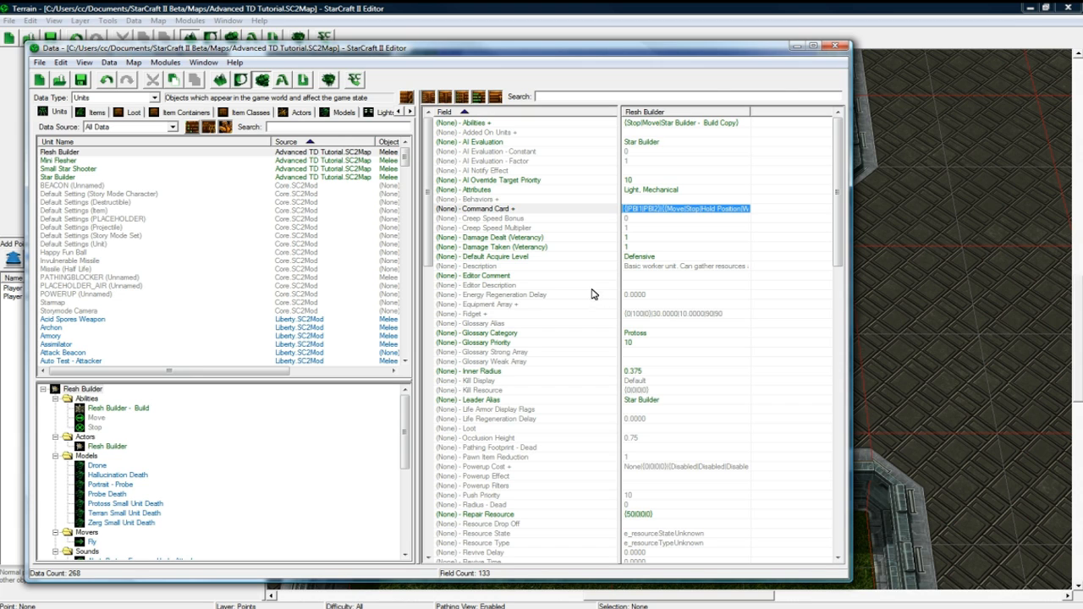
mouse_move(132, 156)
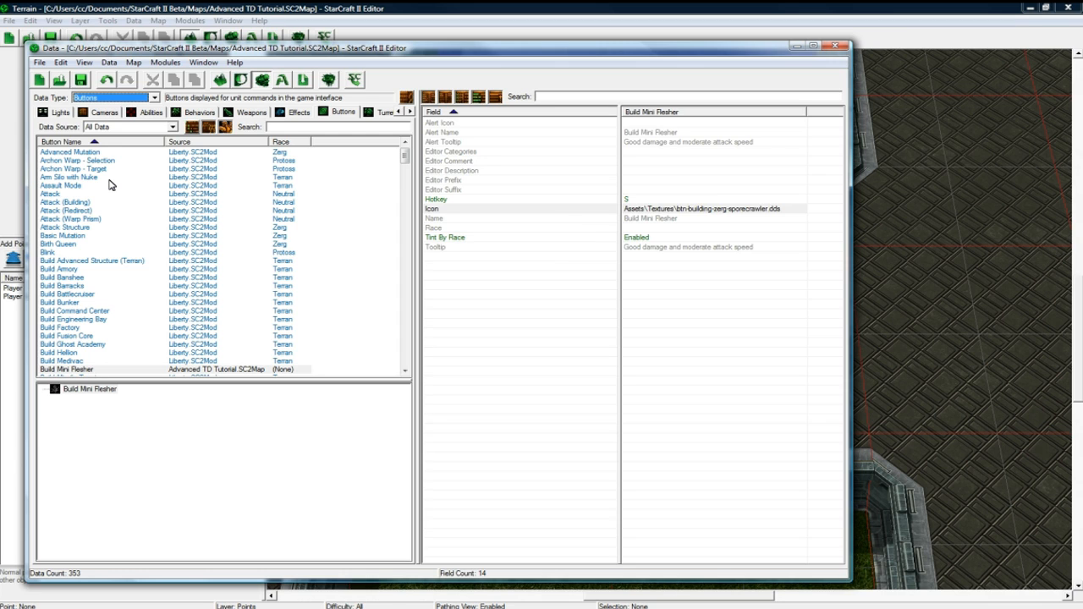
mouse_move(135, 142)
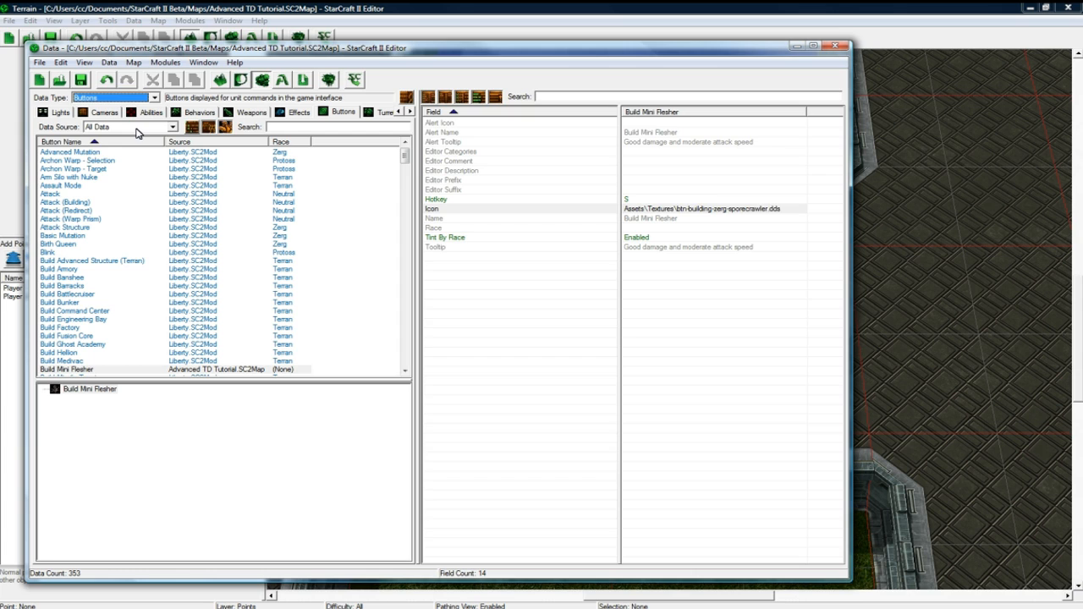
mouse_move(320, 129)
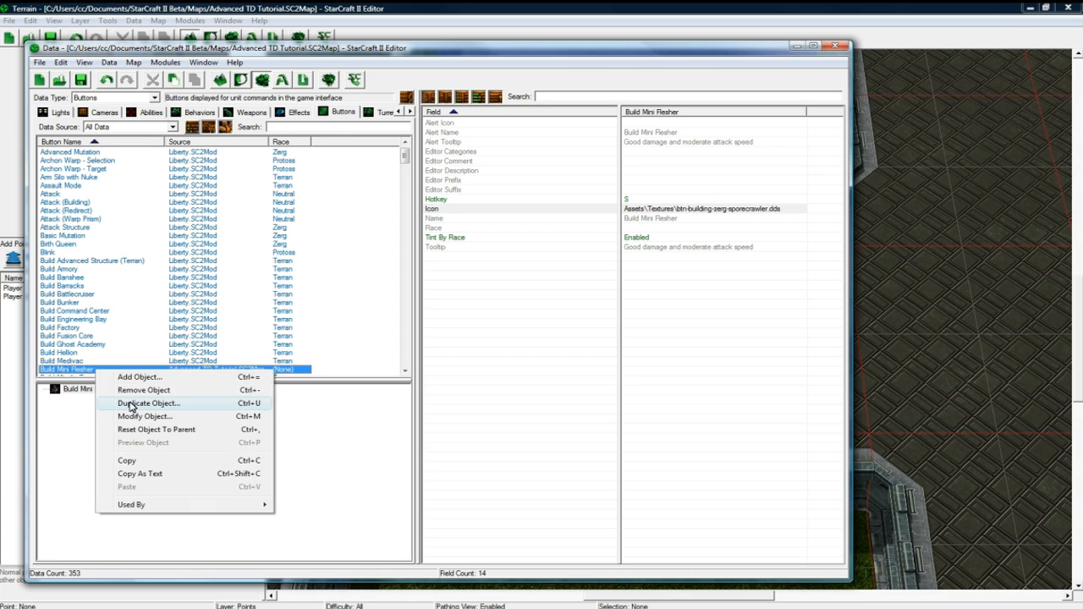
Duplicate Build Mini Resher as a Sell Tower button and give it the terran heal icon
left_click(152, 403)
type("Sell t")
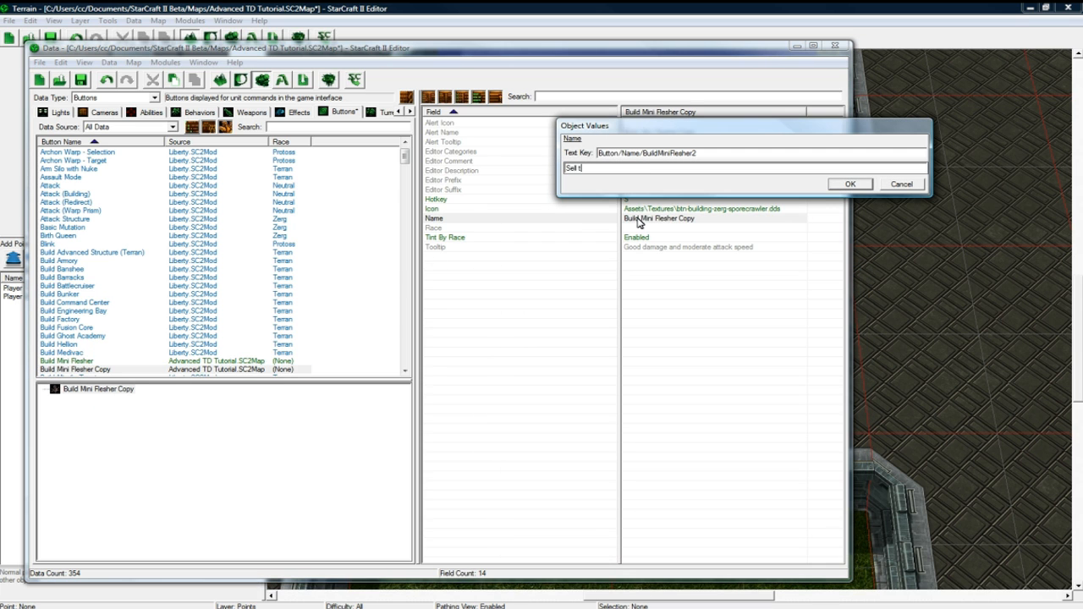
left_click(850, 183)
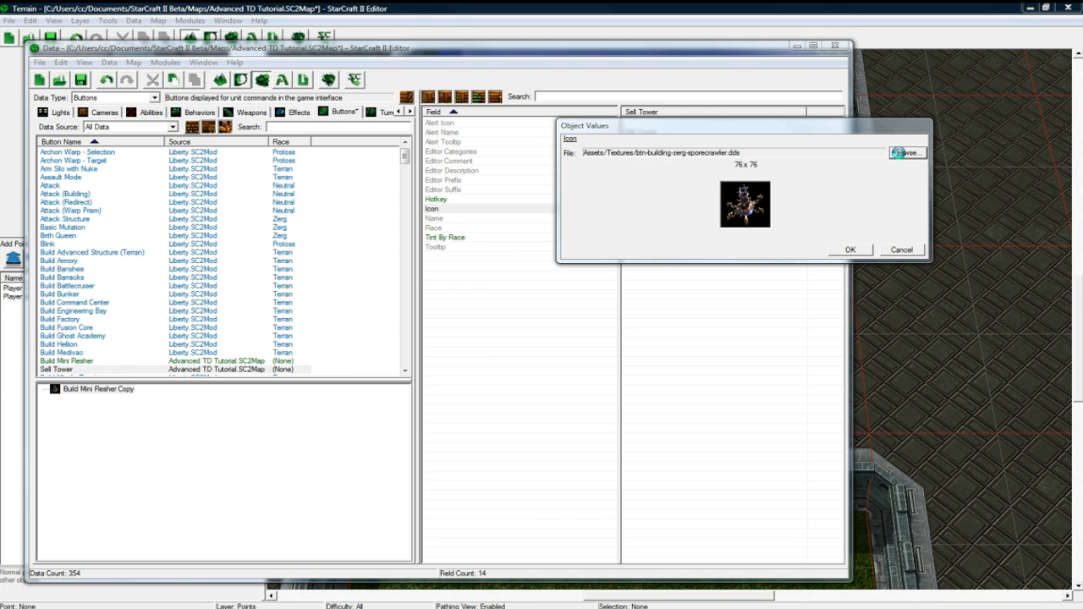
left_click(903, 153)
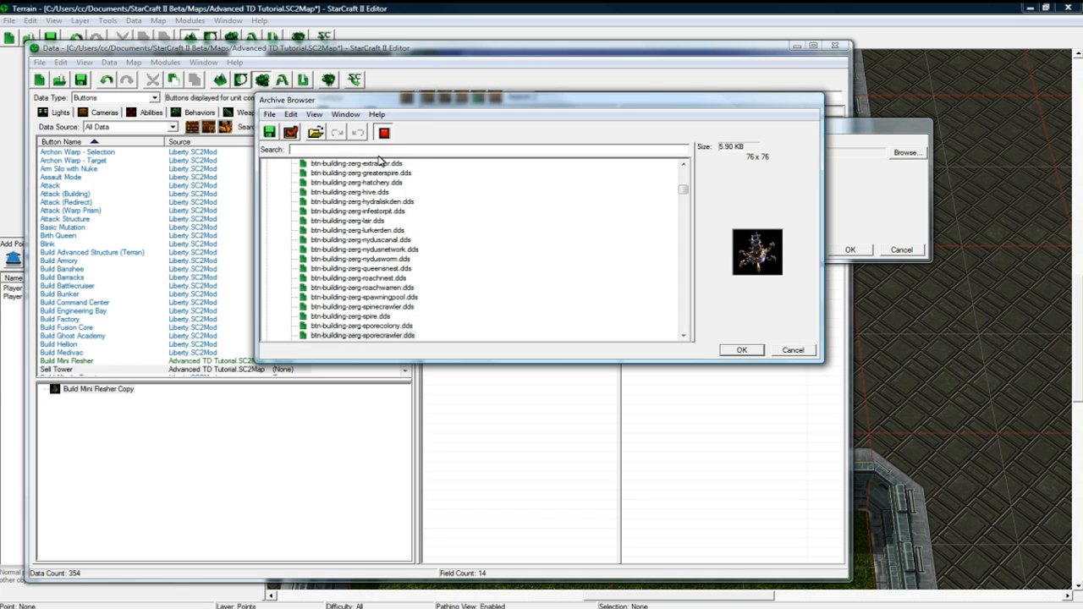
type("a")
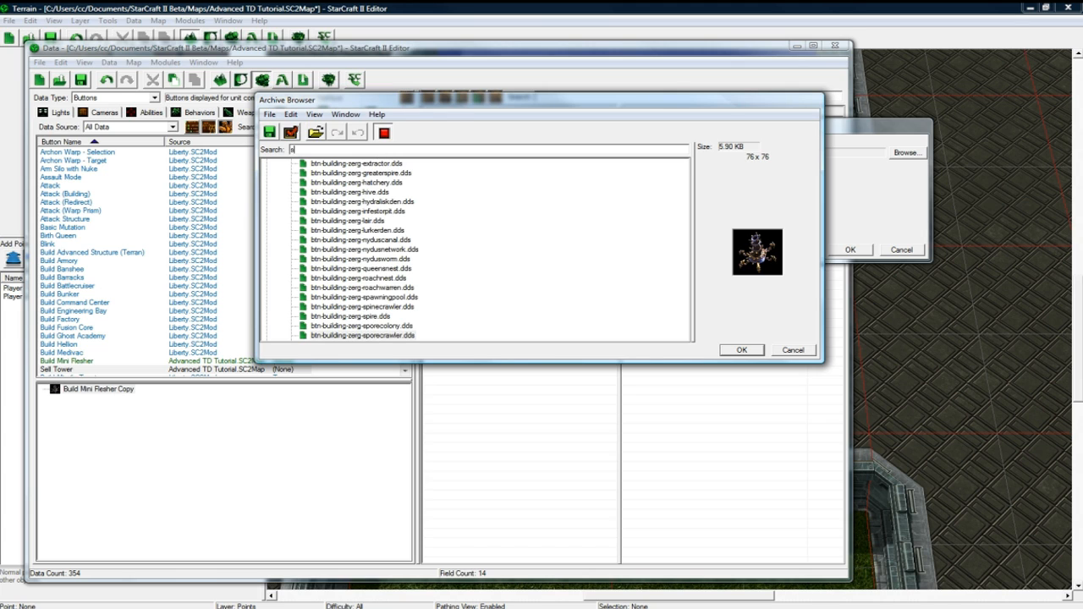
type("se")
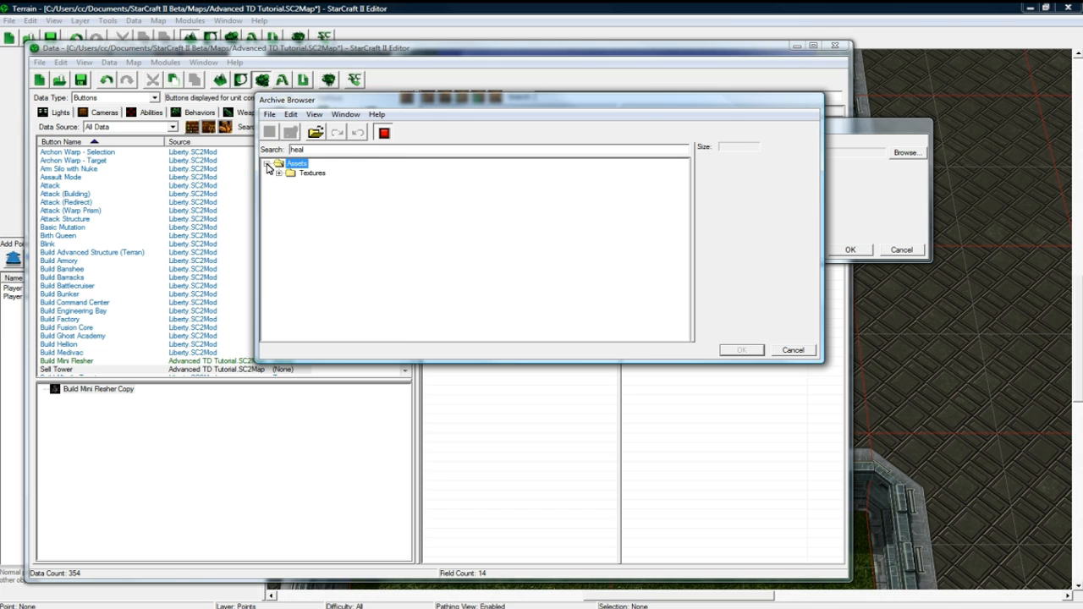
left_click(287, 172)
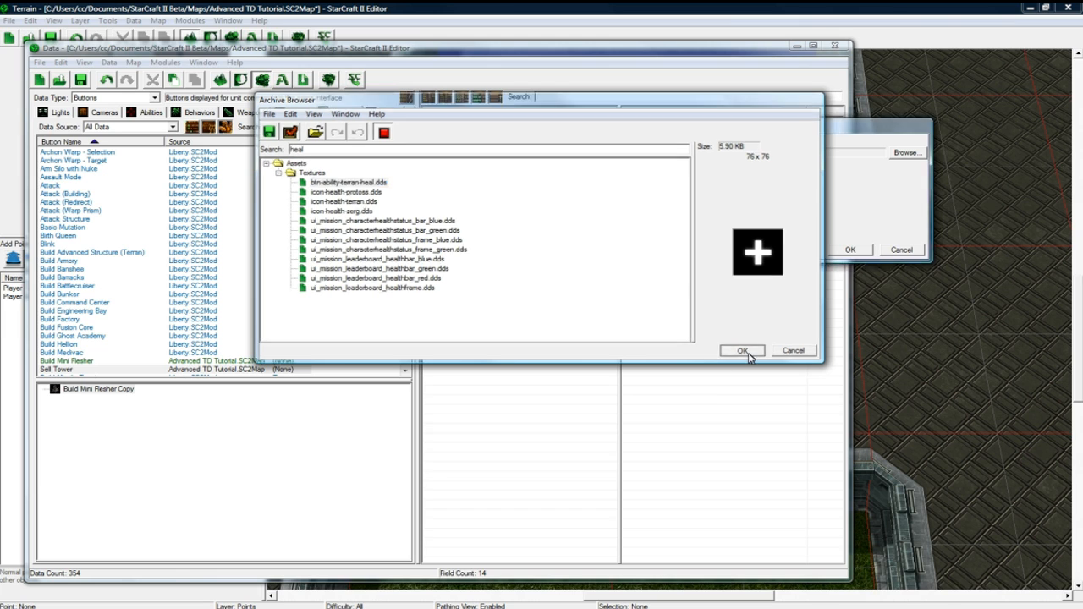
left_click(742, 351)
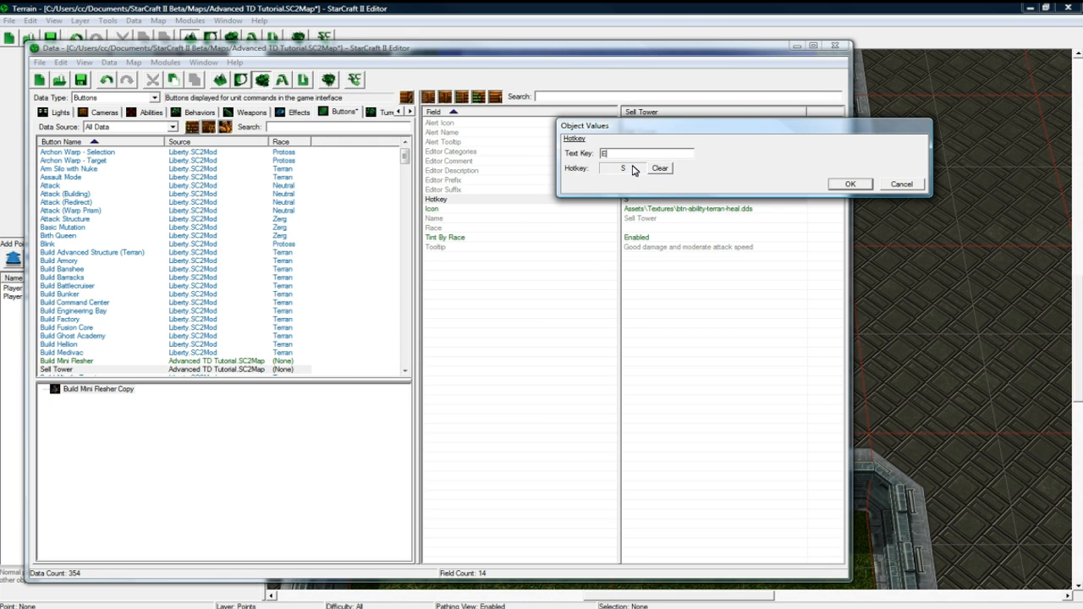
Give Sell Tower hotkey E and a 'Sells this tower for 50% of its cost' tooltip
left_click(849, 183)
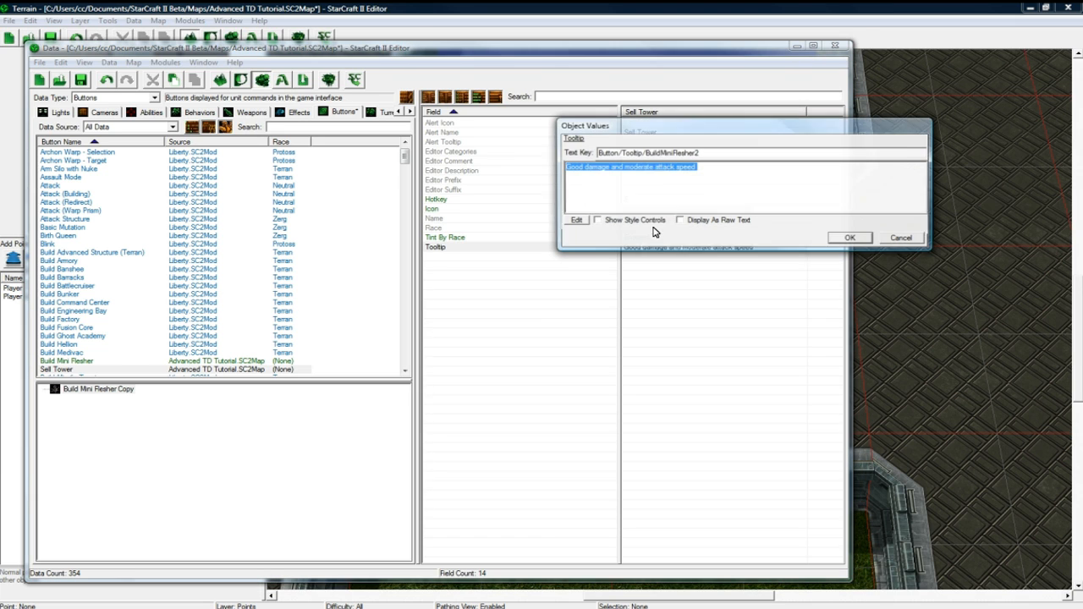
type("Sells this tower for 5")
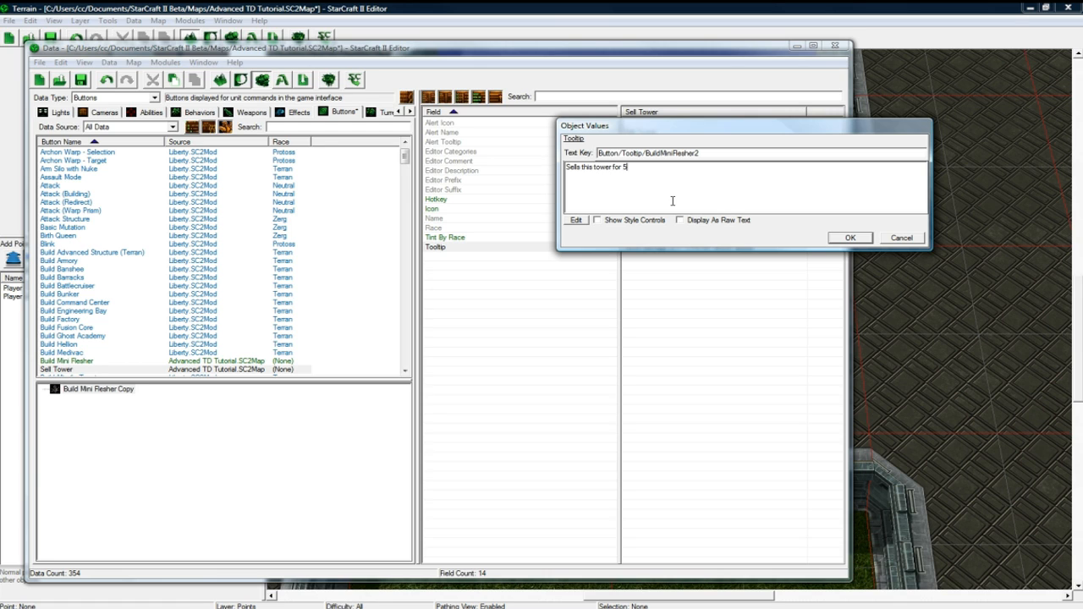
type("0% of it's")
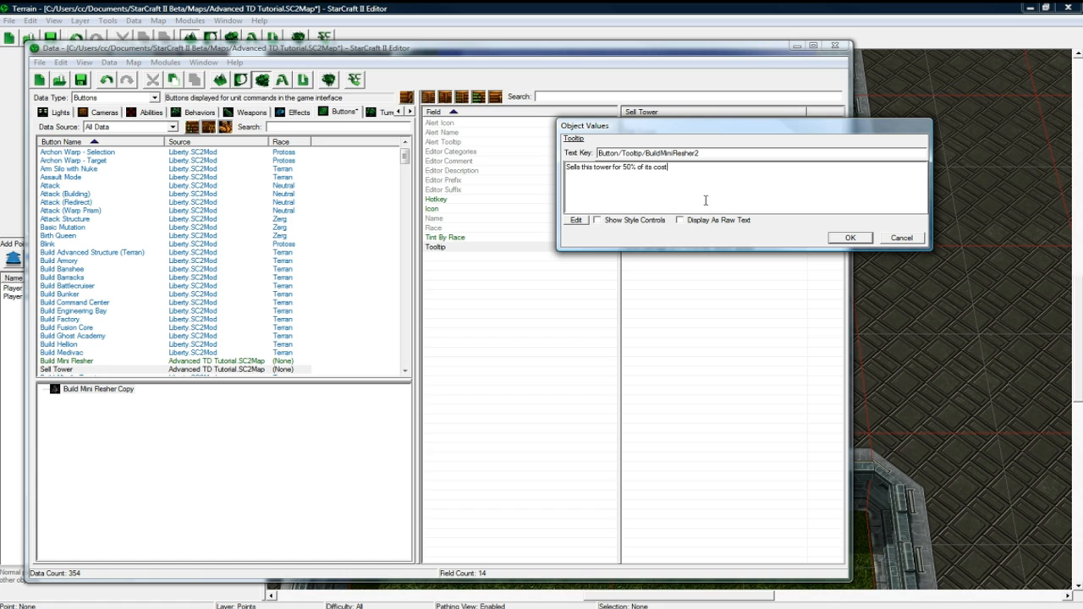
left_click(850, 237)
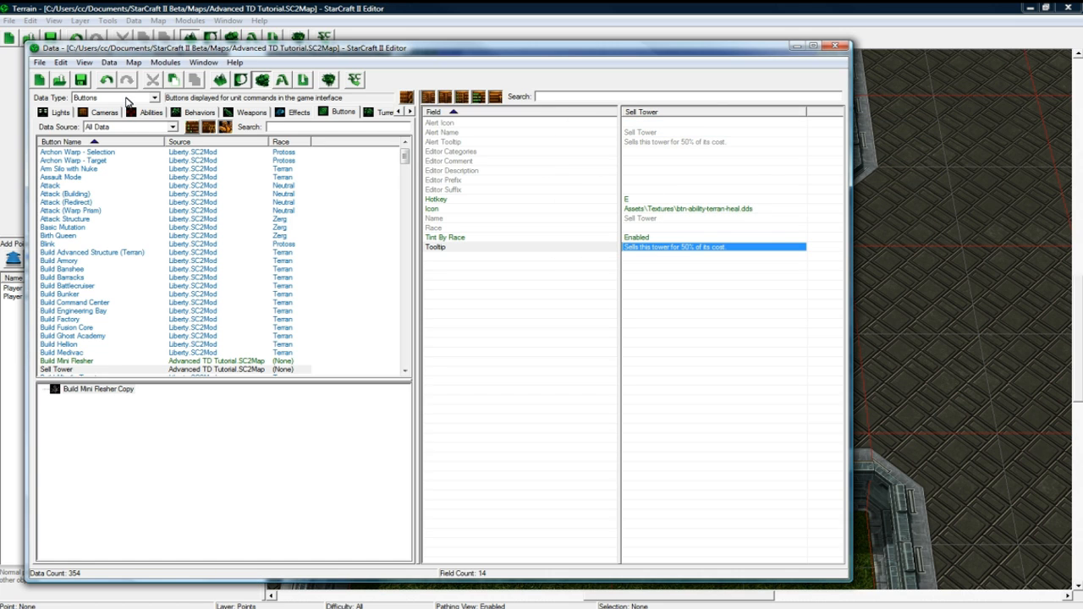
left_click(155, 97)
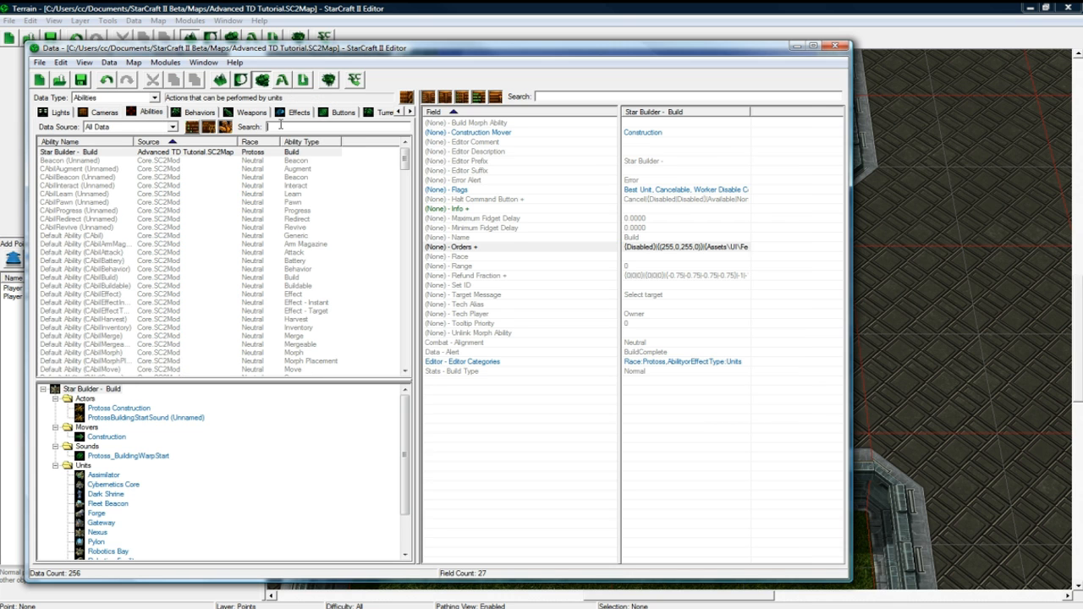
Duplicate the bunker salvage ability with its effect and review its cost settings
type("bunker")
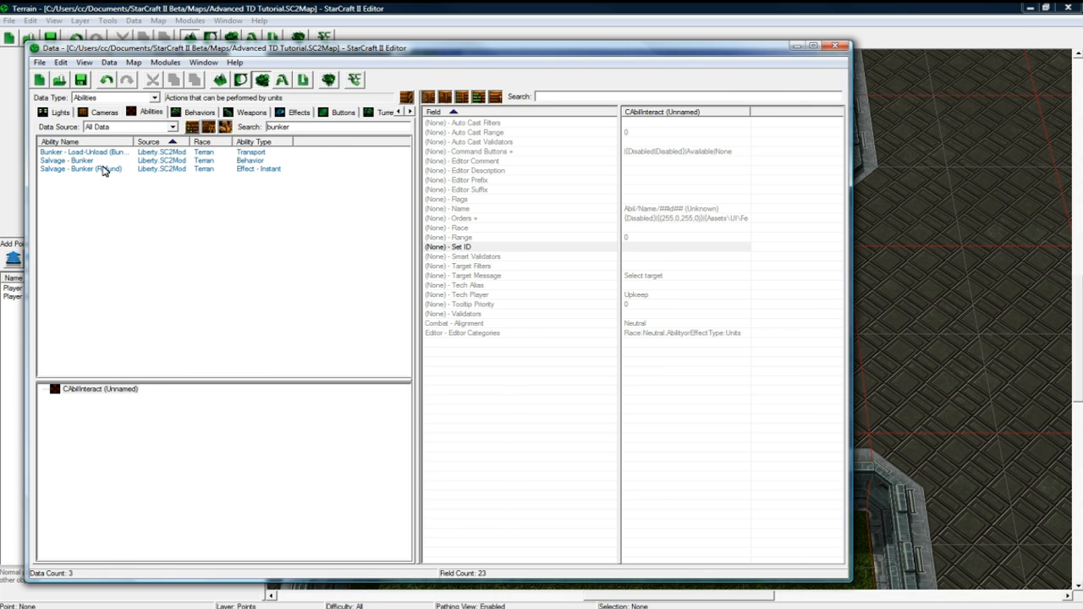
right_click(76, 170)
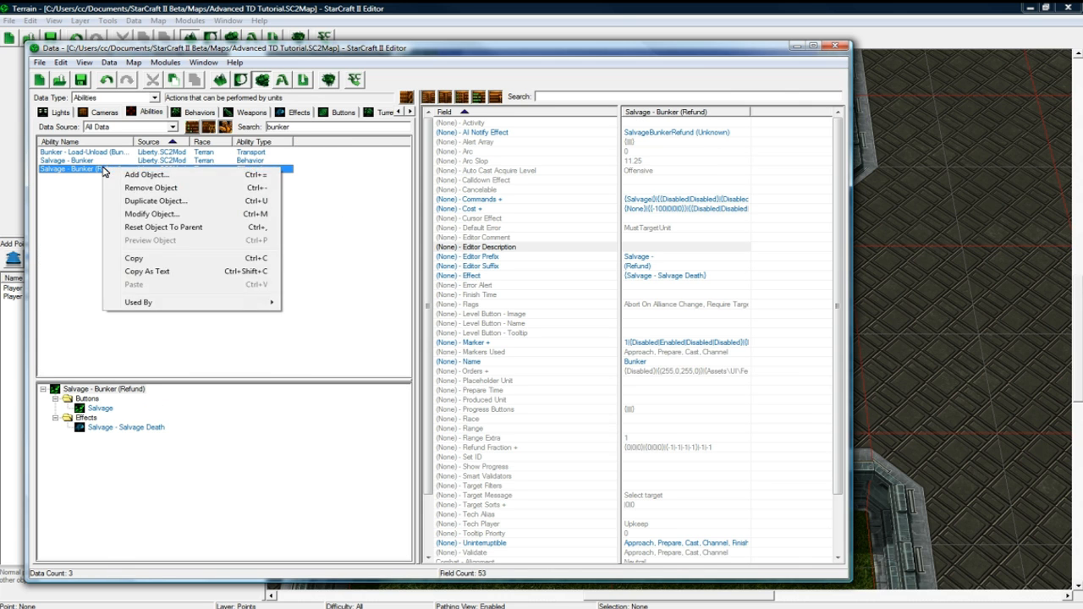
left_click(156, 200)
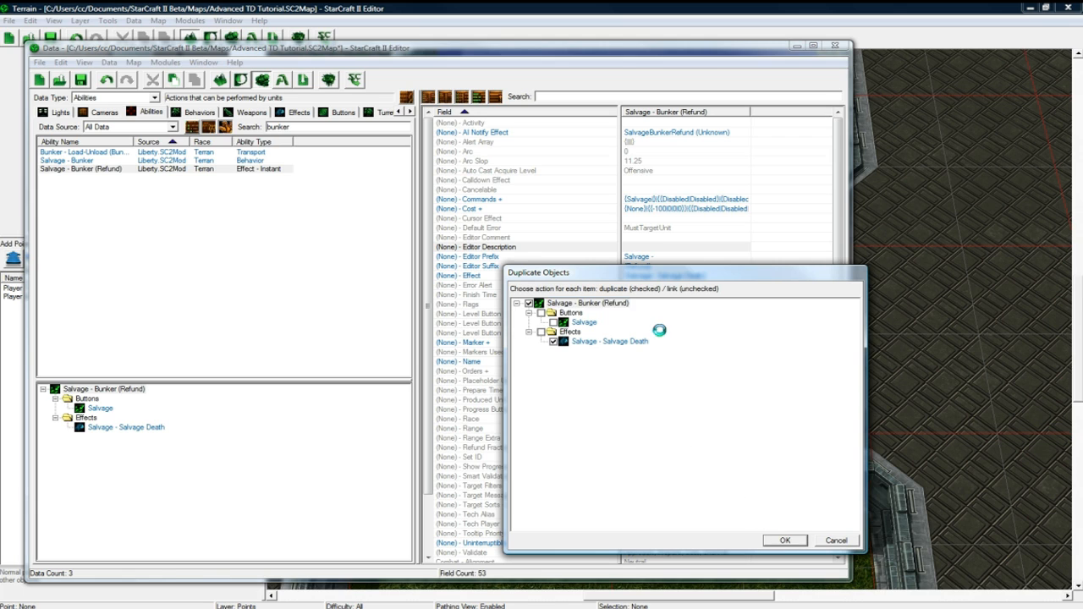
left_click(785, 540)
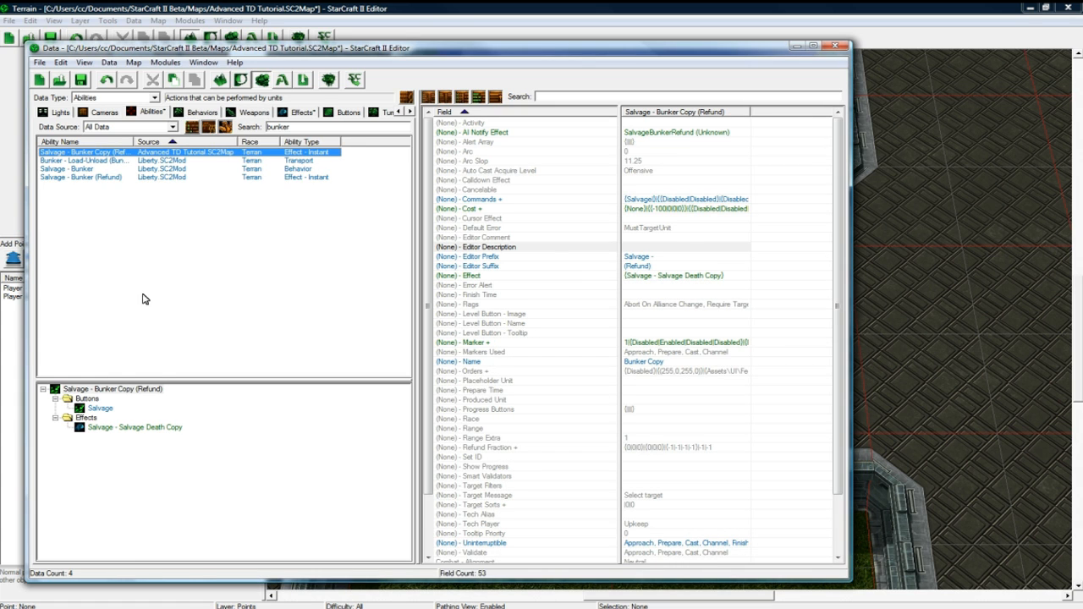
left_click(685, 132)
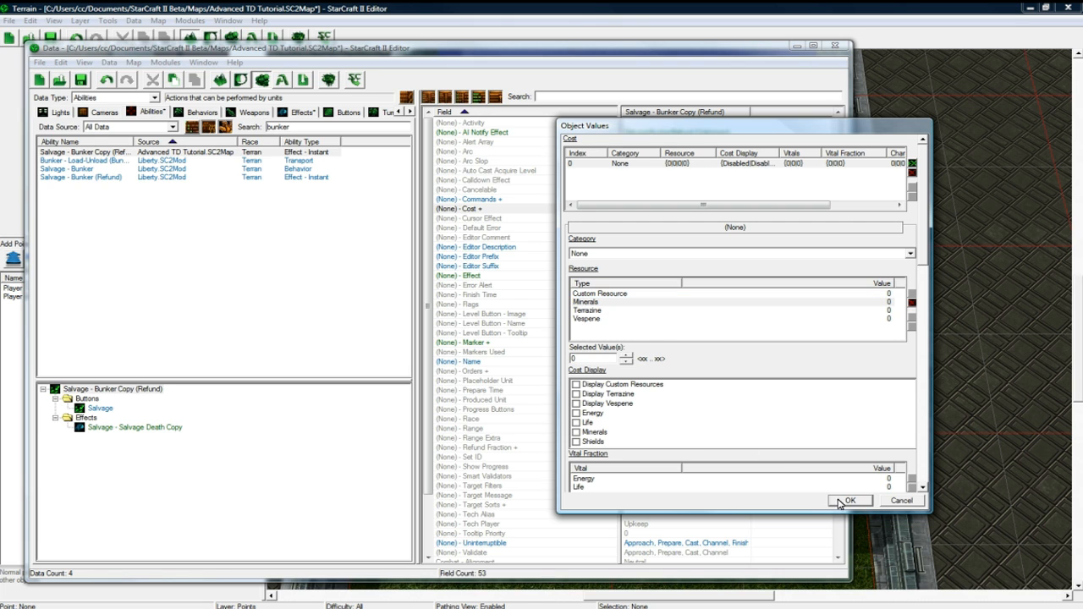
left_click(849, 501)
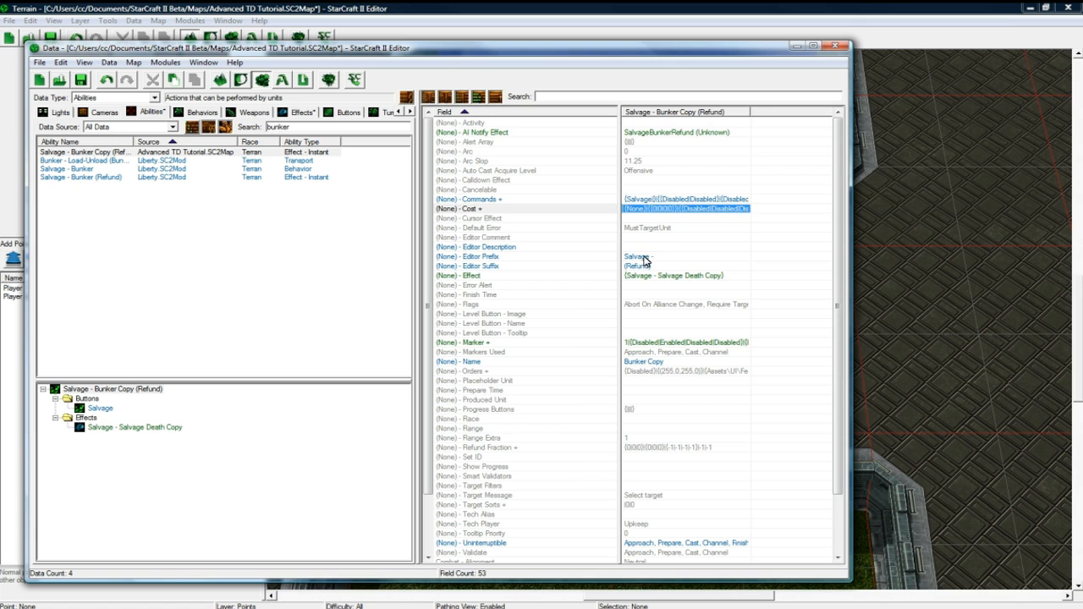
Rename the copied ability Sell Tower and set its command's default button to Sell Tower
double_click(629, 257)
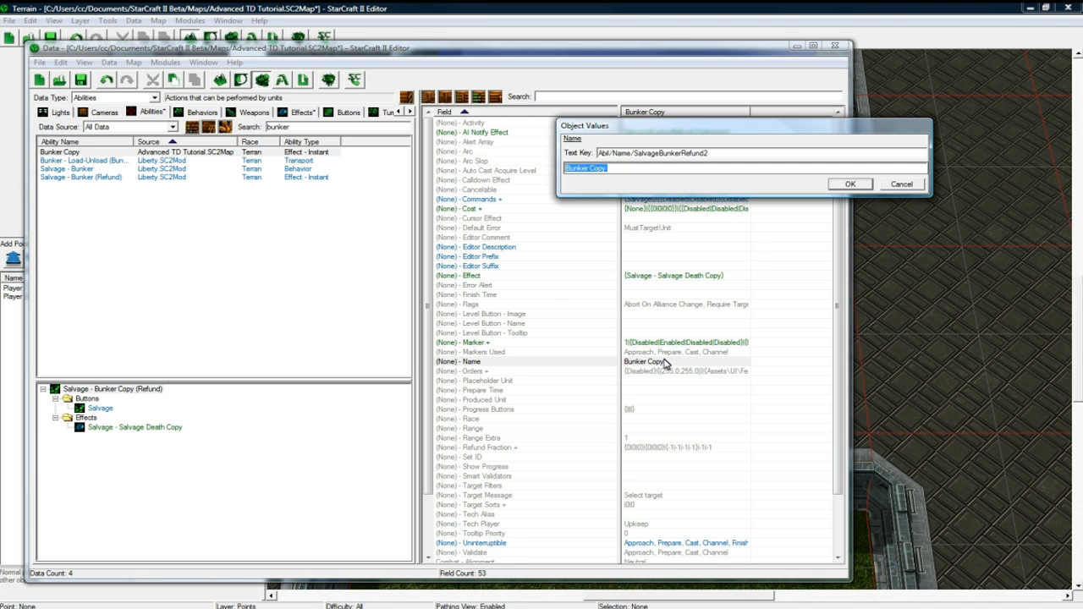
type("Sell Tower")
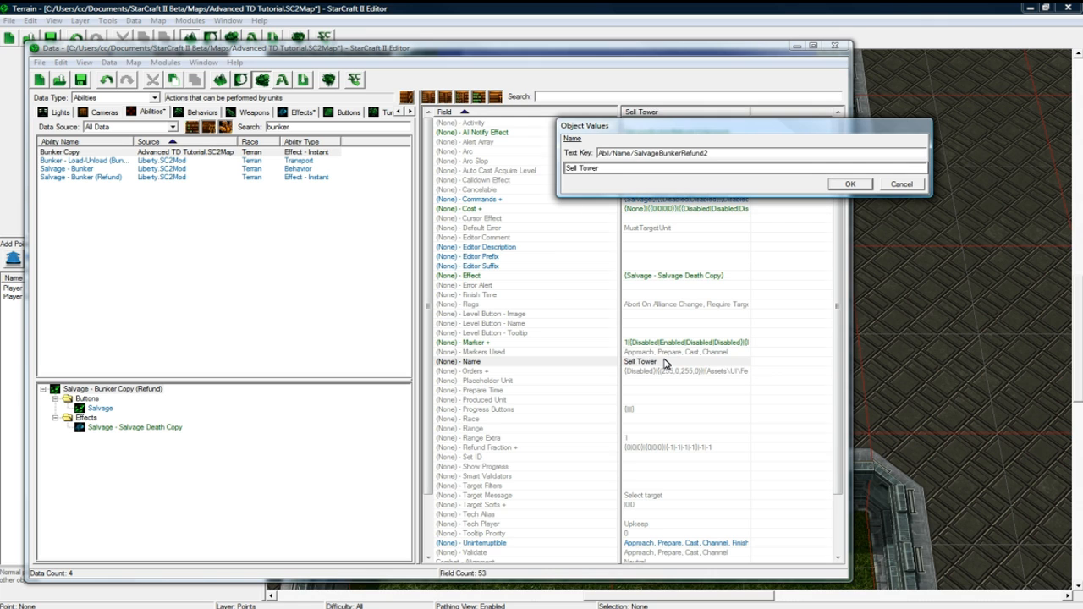
left_click(852, 183)
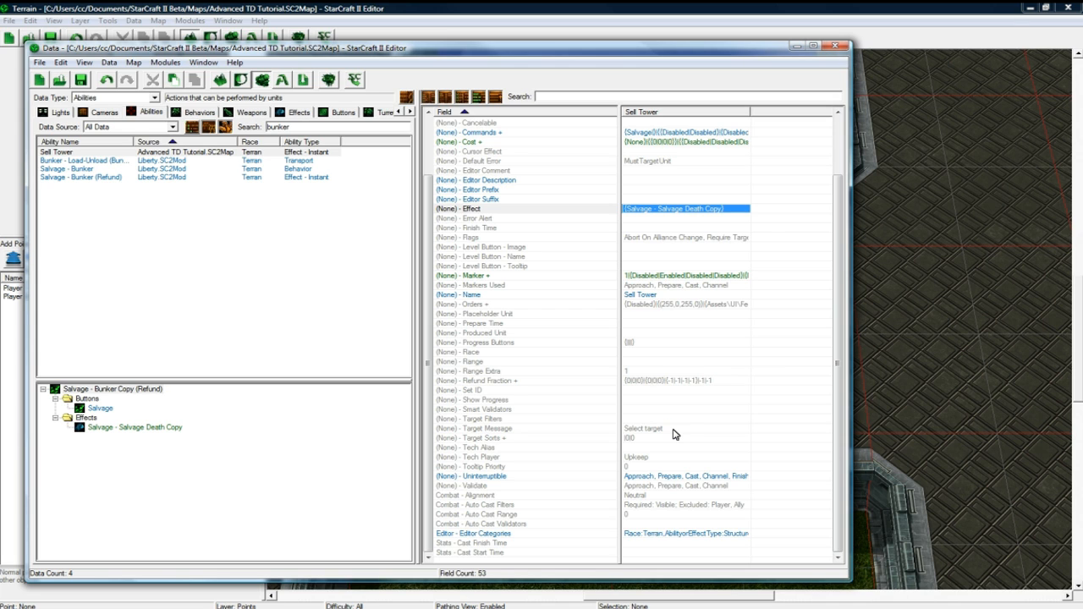
mouse_move(491, 357)
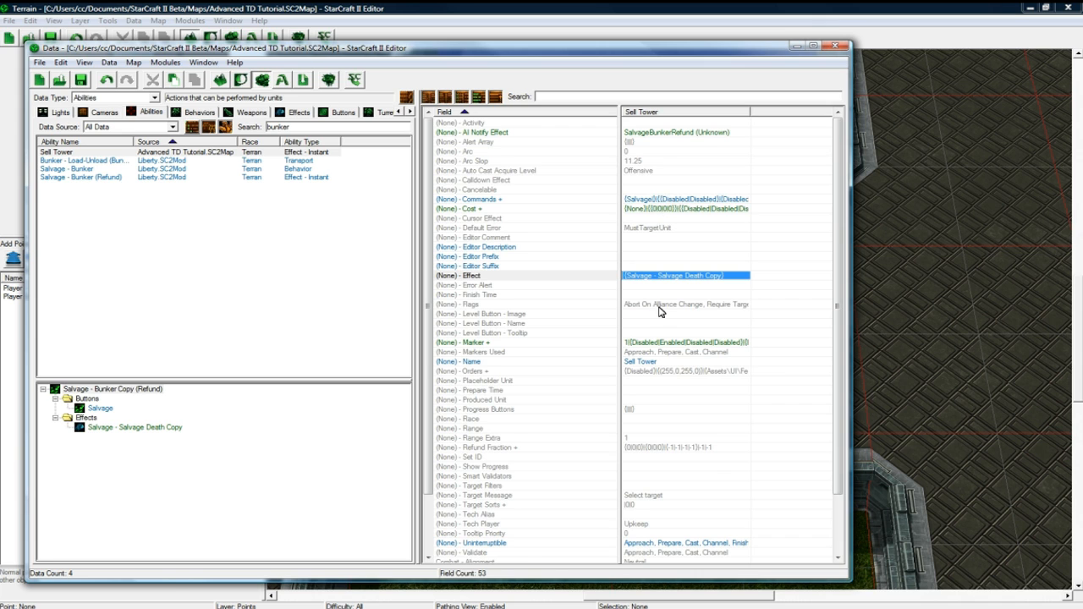
scroll("down", 3)
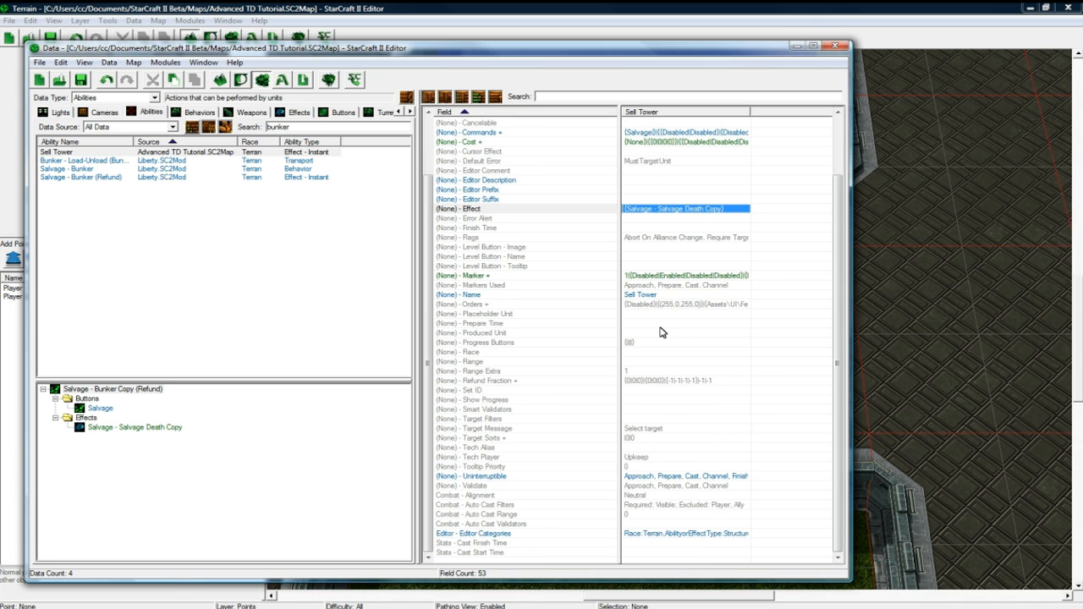
scroll("up", 3)
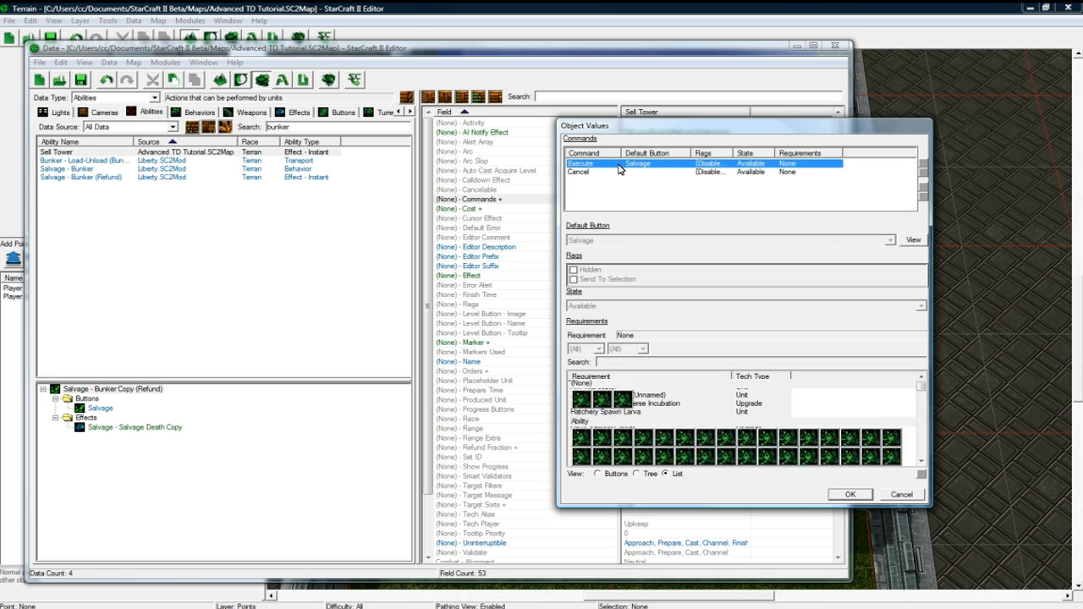
left_click(895, 241)
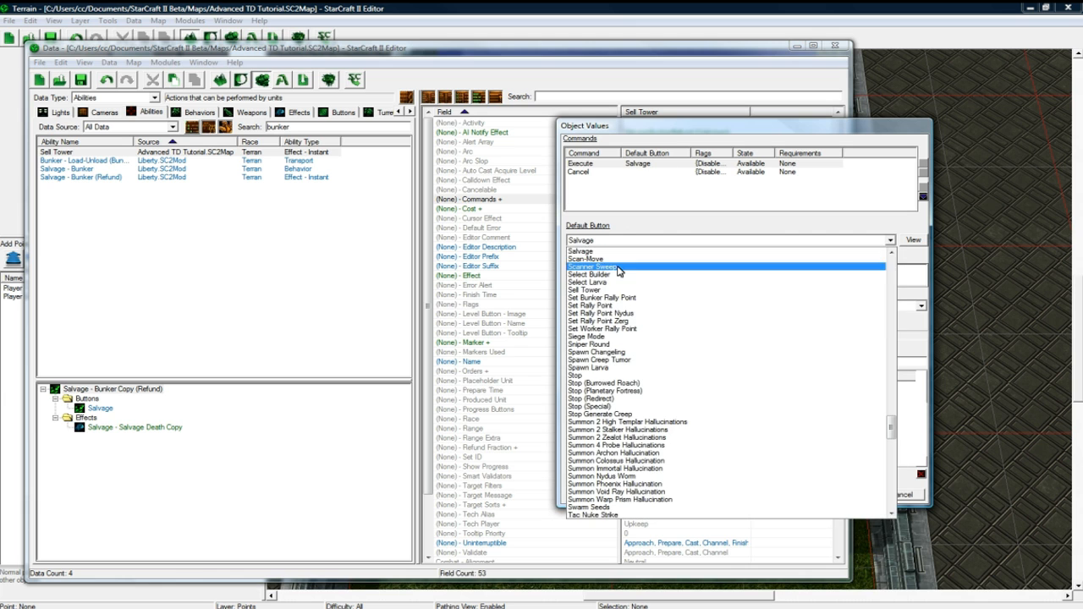
left_click(590, 292)
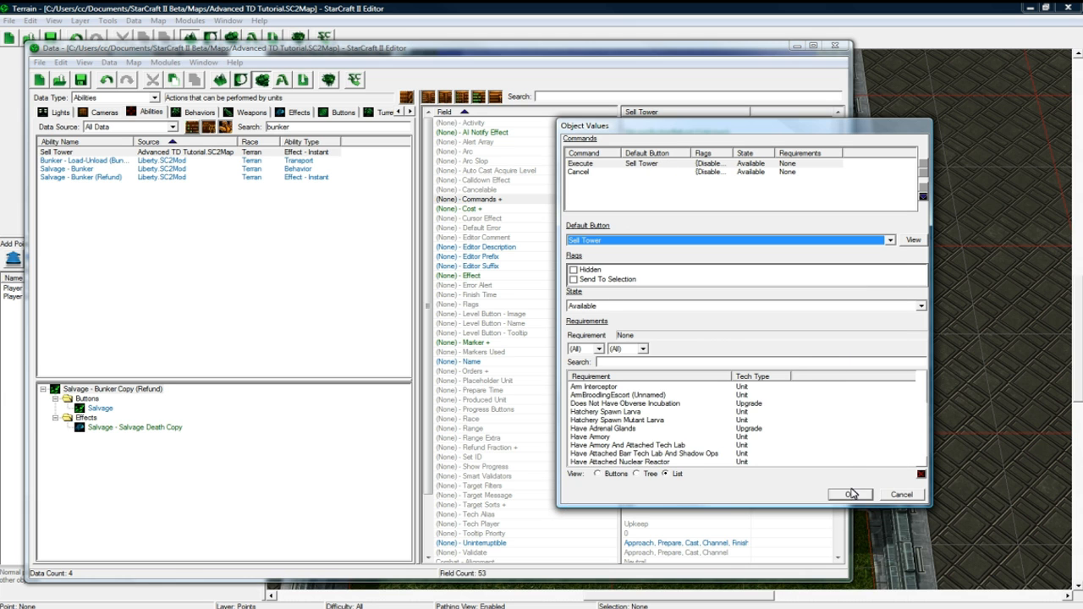
left_click(852, 494)
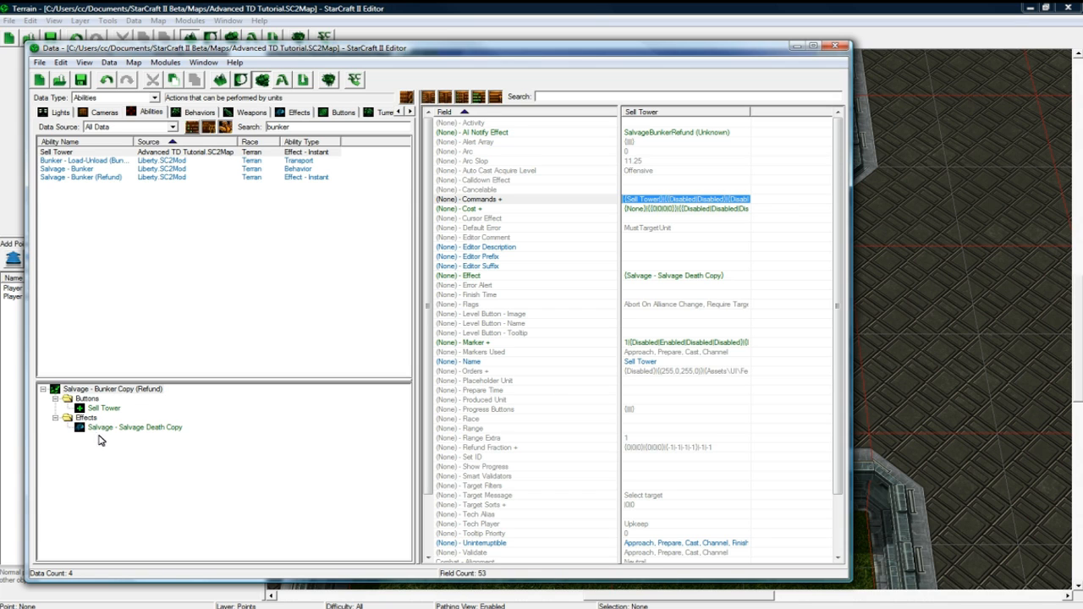
Clear the copied salvage death effect's prefix and rename it Tower Death
left_click(136, 426)
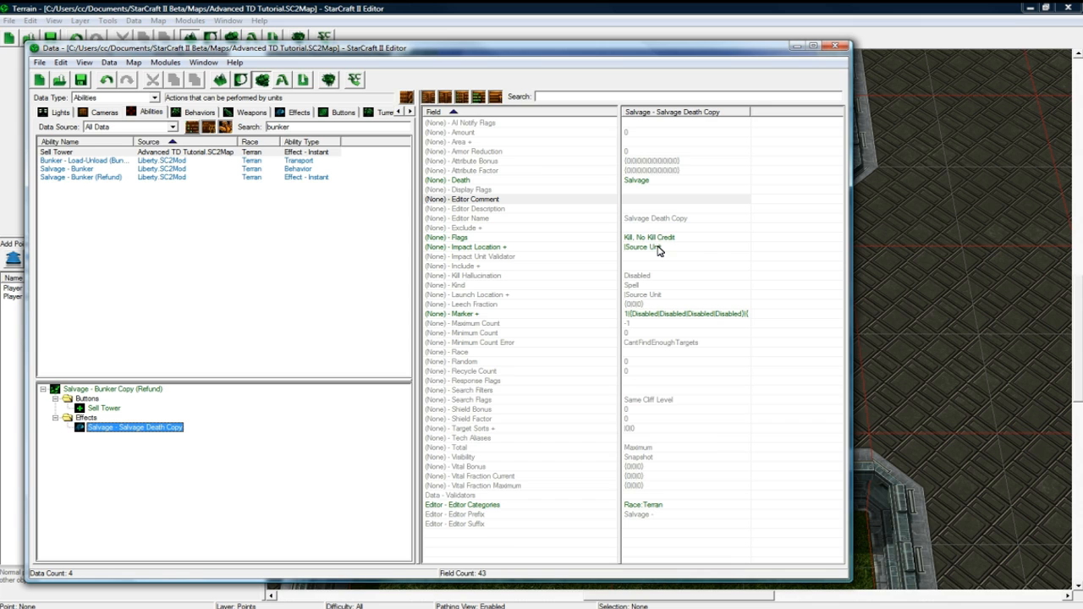
mouse_move(660, 278)
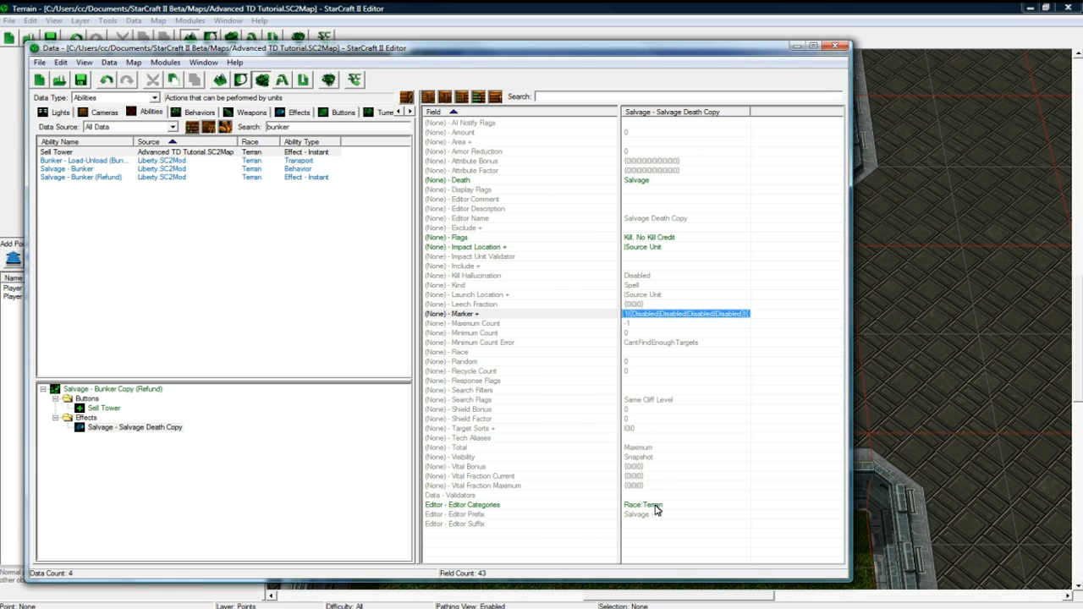
double_click(634, 528)
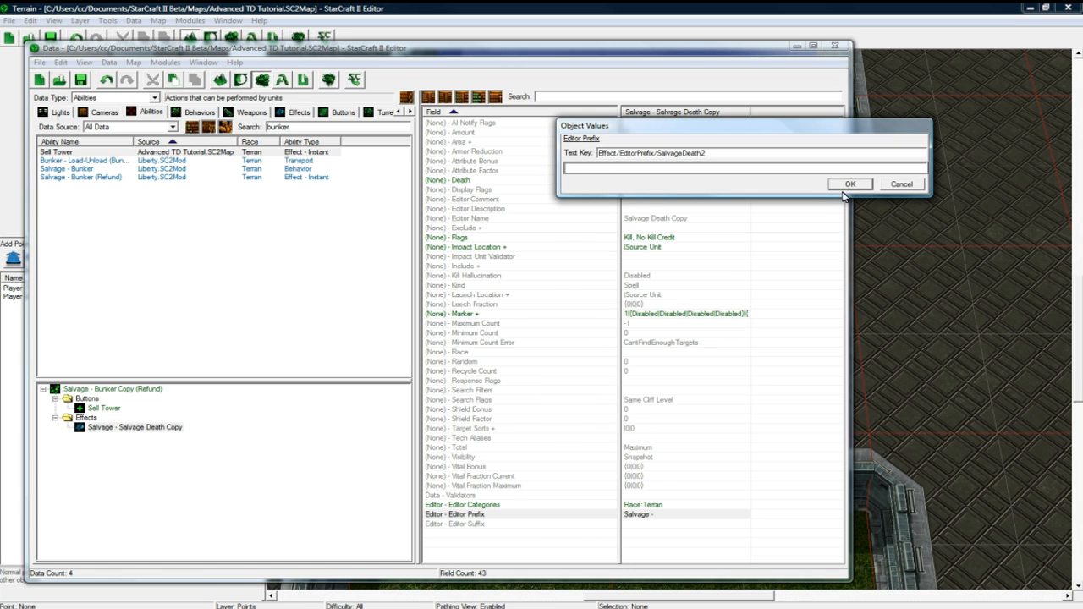
left_click(850, 183)
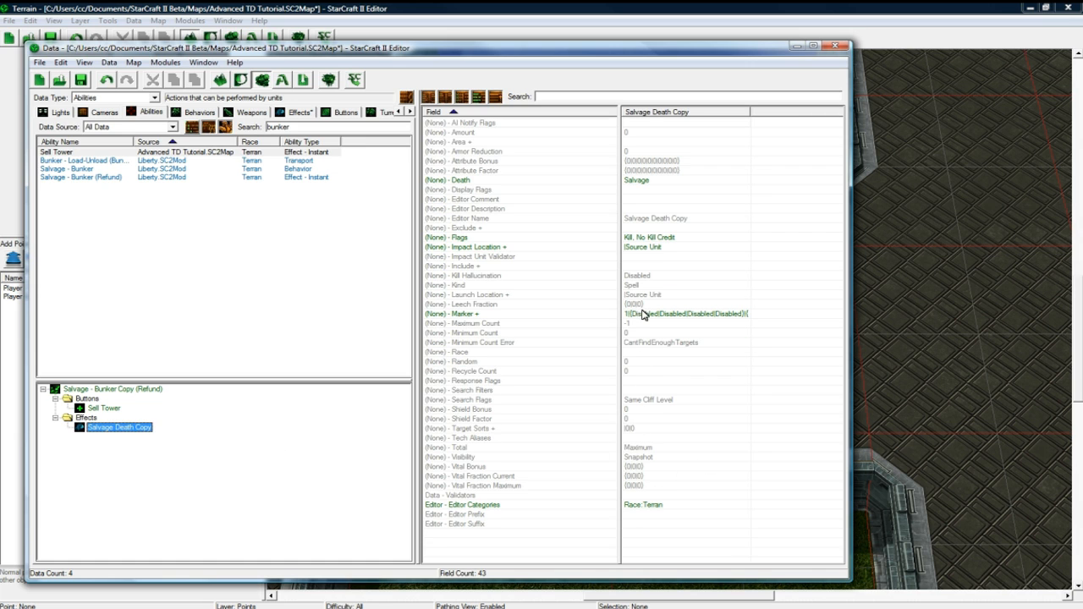
double_click(656, 216)
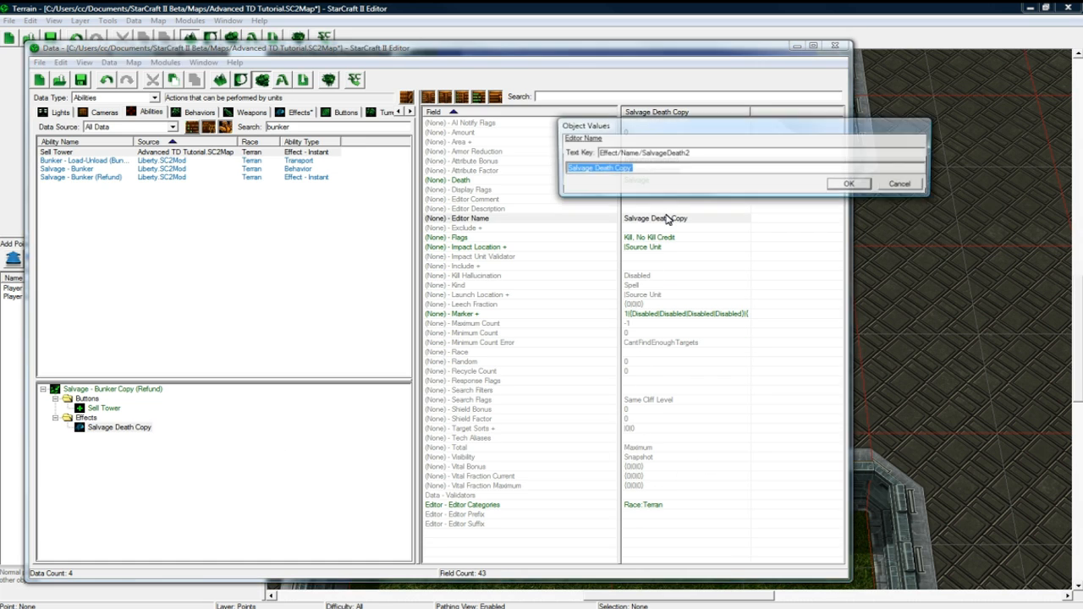
type("Tower Deat")
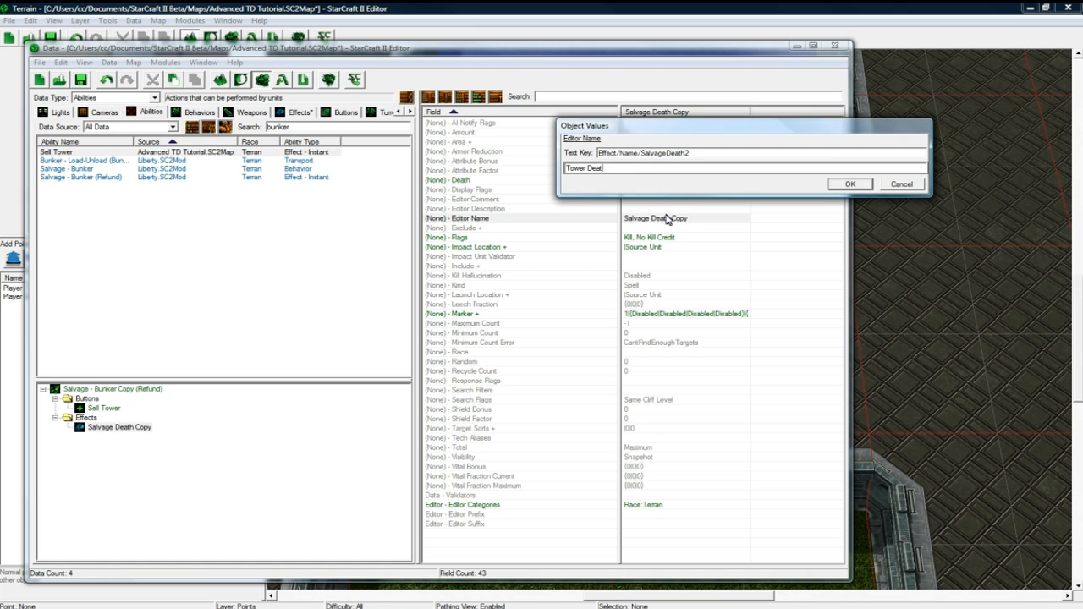
left_click(849, 183)
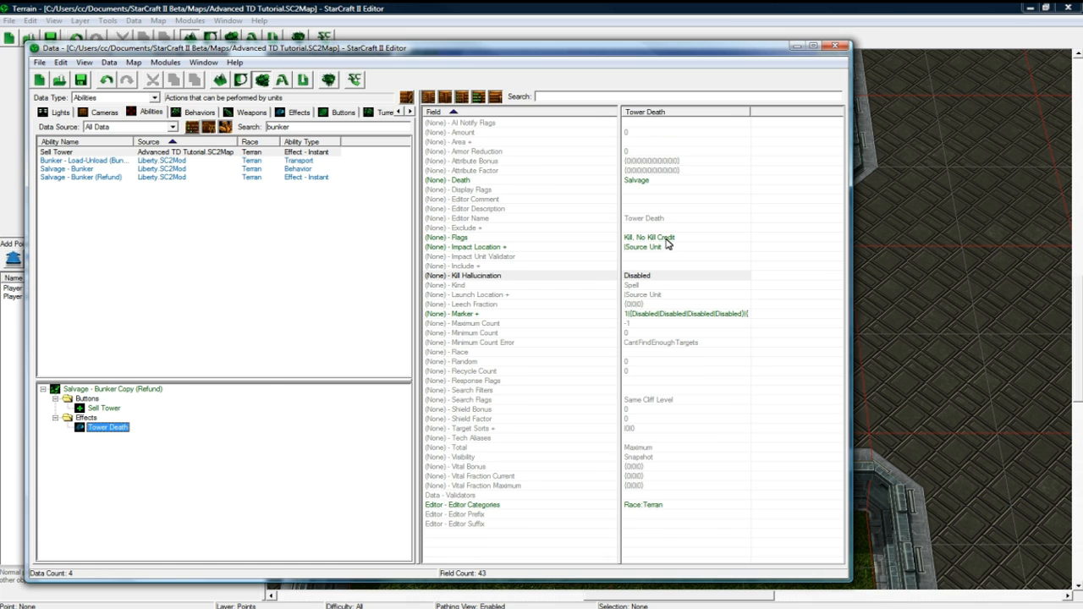
left_click(647, 247)
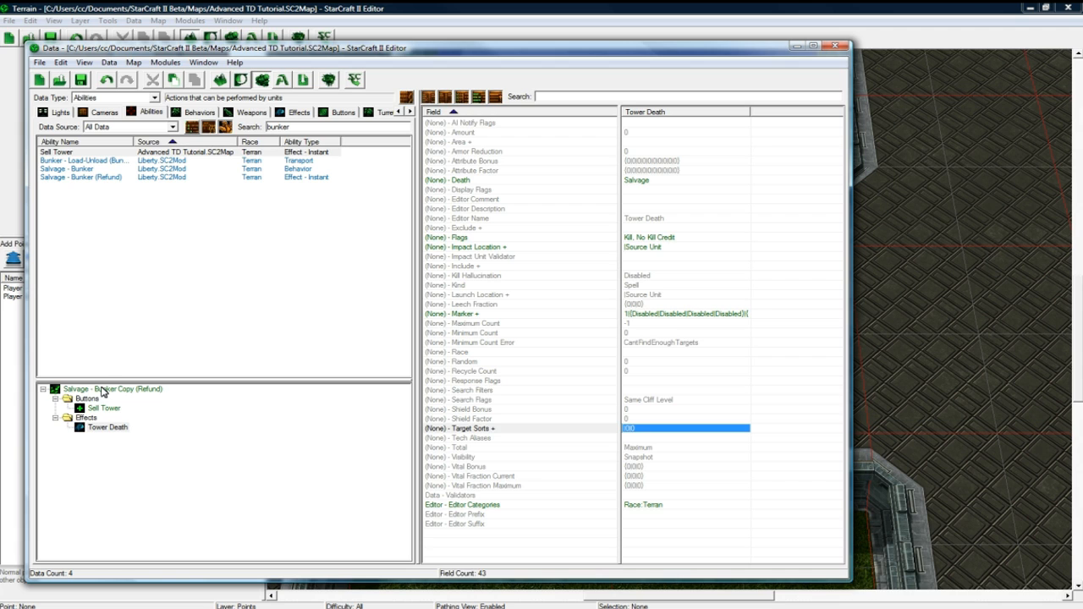
mouse_move(257, 125)
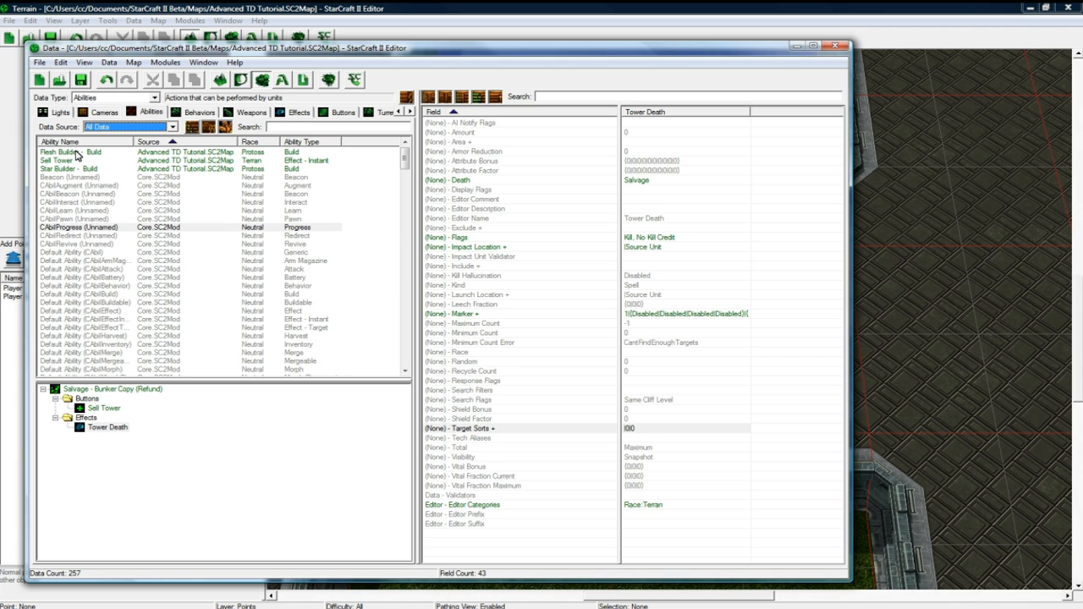
Add the Sell Tower ability to the Mini Reaper unit's Abilities list
left_click(56, 159)
type("star")
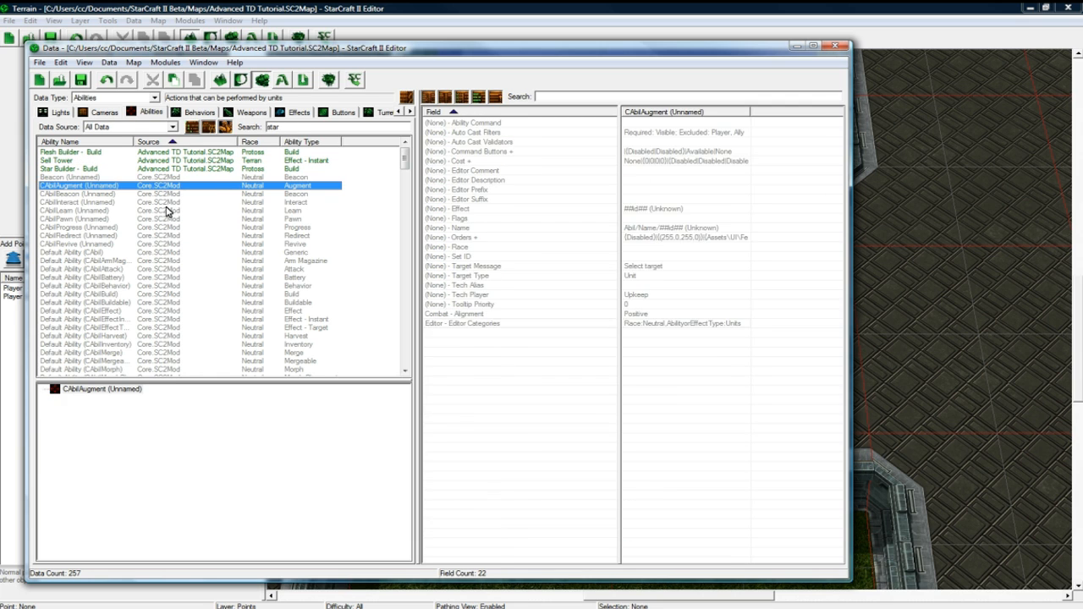
left_click(153, 98)
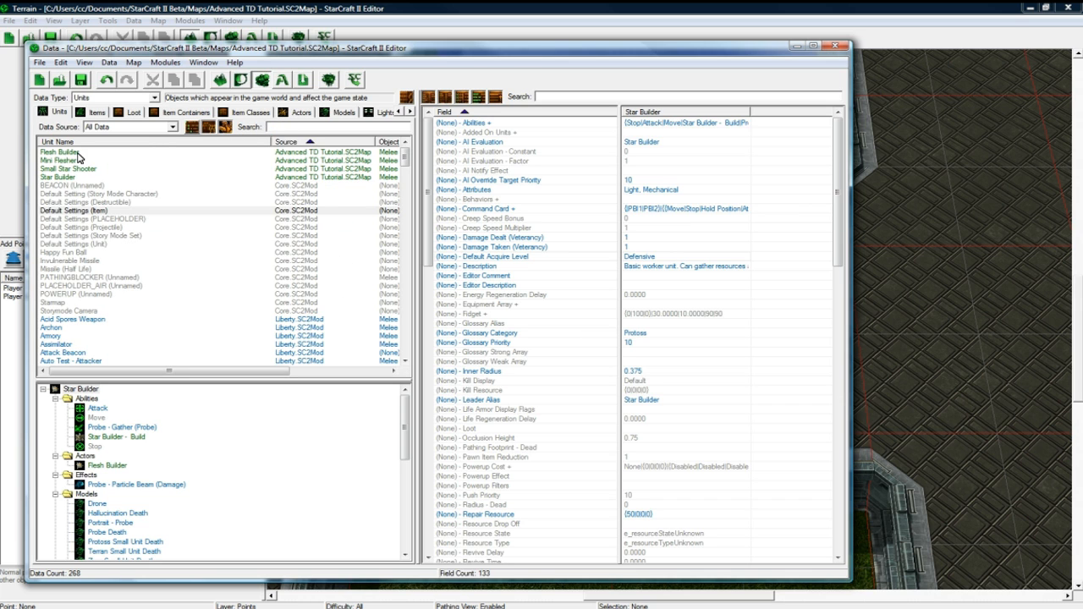
left_click(57, 161)
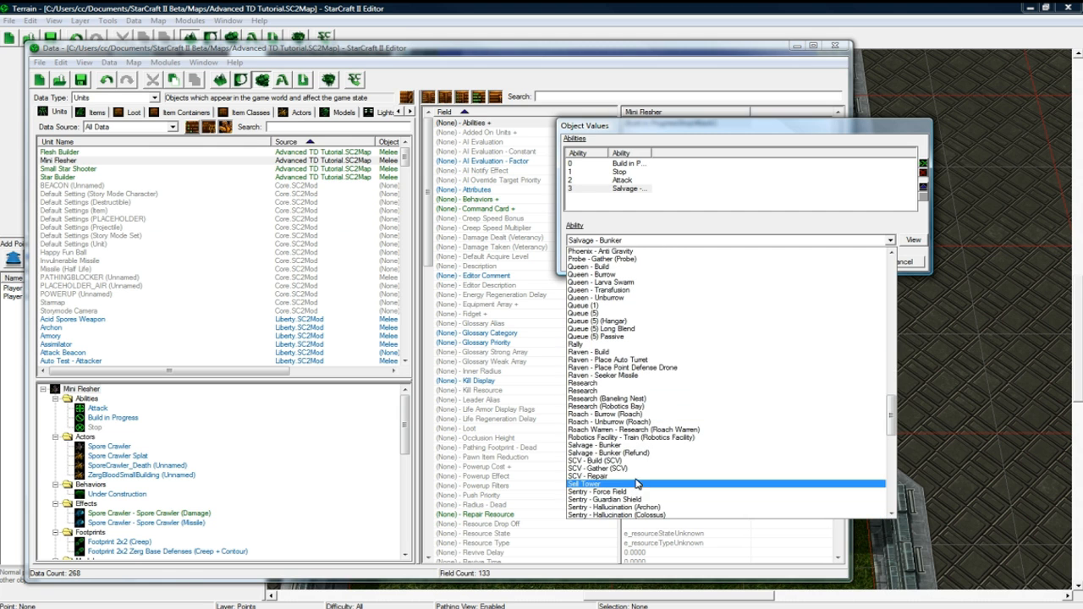
left_click(584, 484)
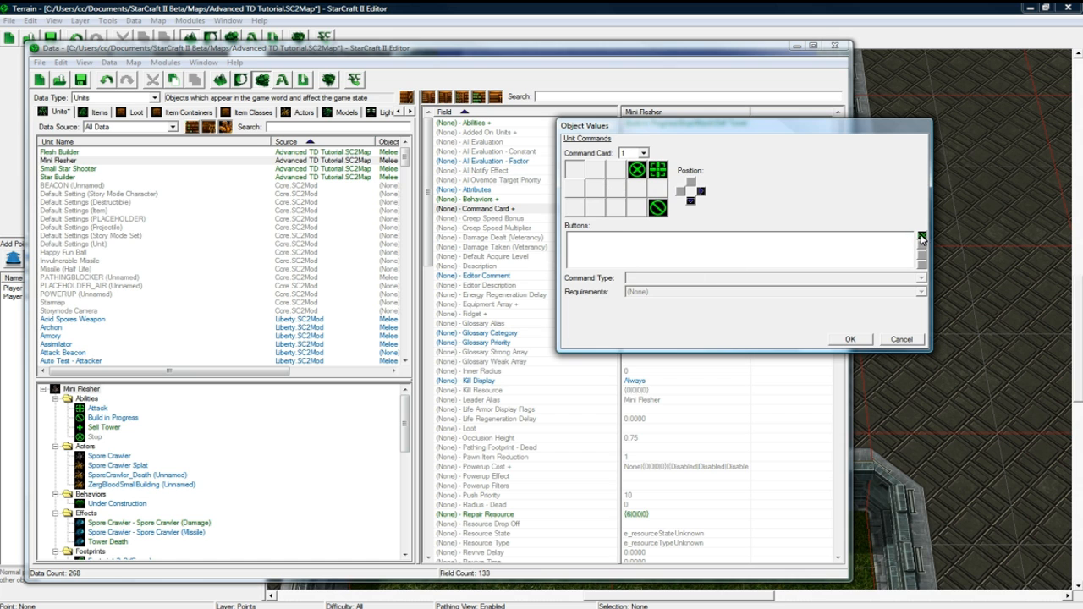
Add a Sell Tower button of type Ability Command to the Mini Reaper's command card
left_click(920, 235)
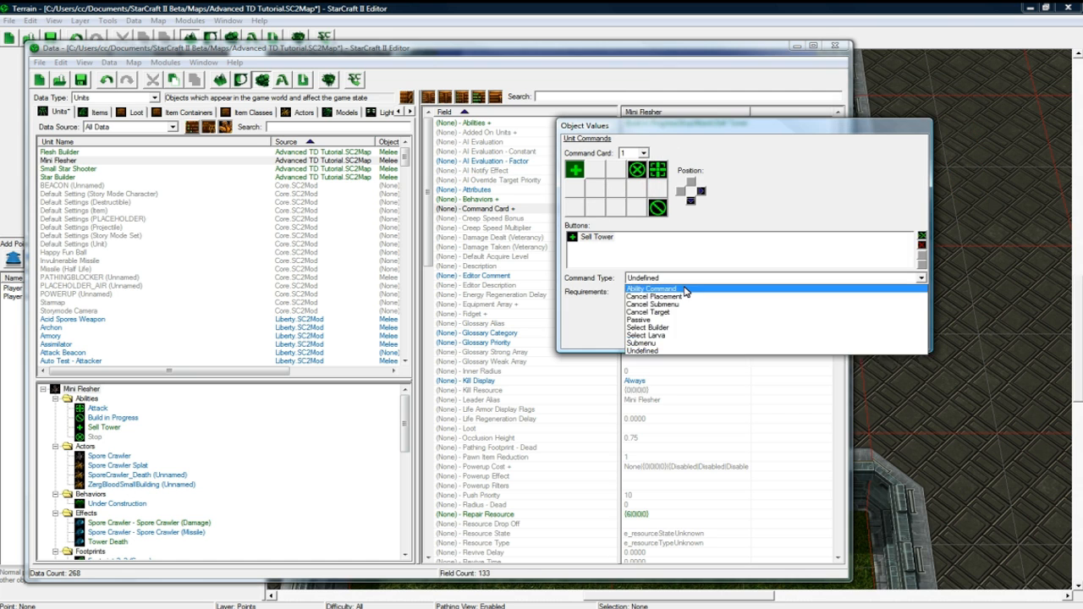
left_click(650, 288)
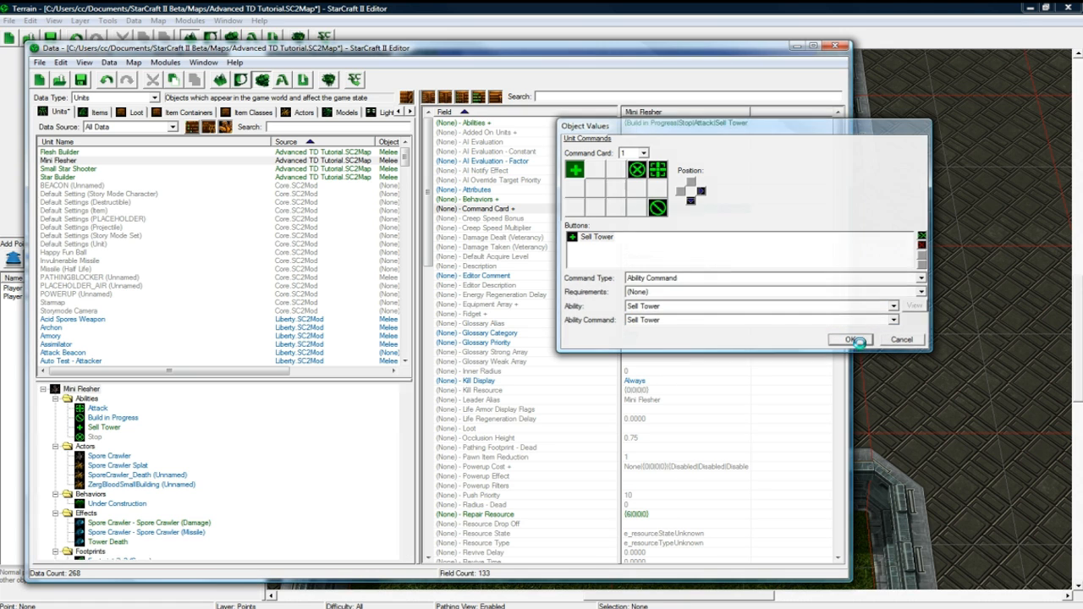
left_click(849, 339)
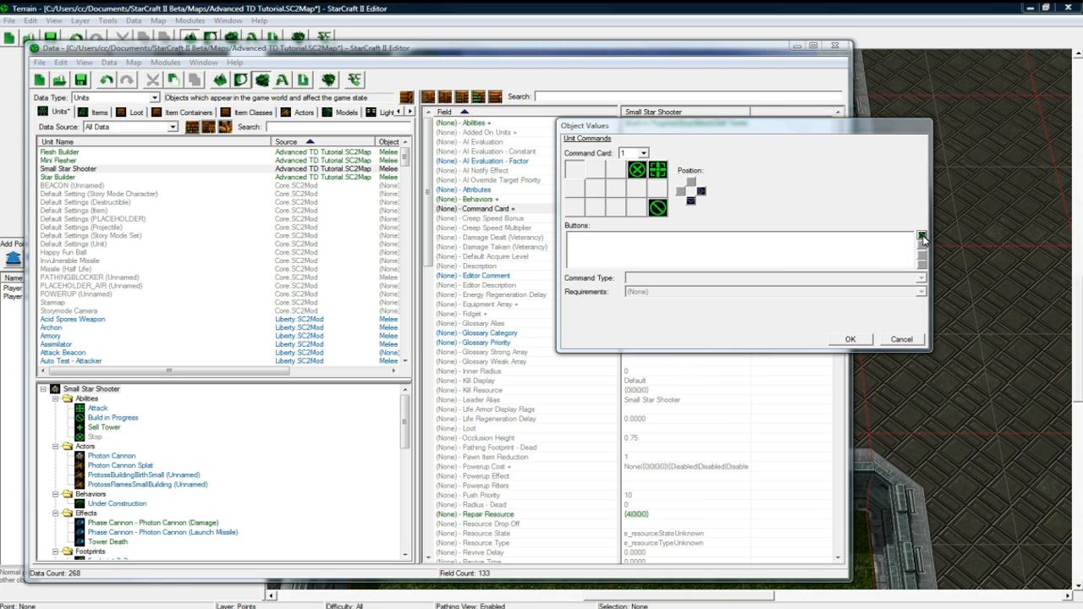
Add a Sell Tower ability-command button to the Small Star Shooter's command card
left_click(921, 235)
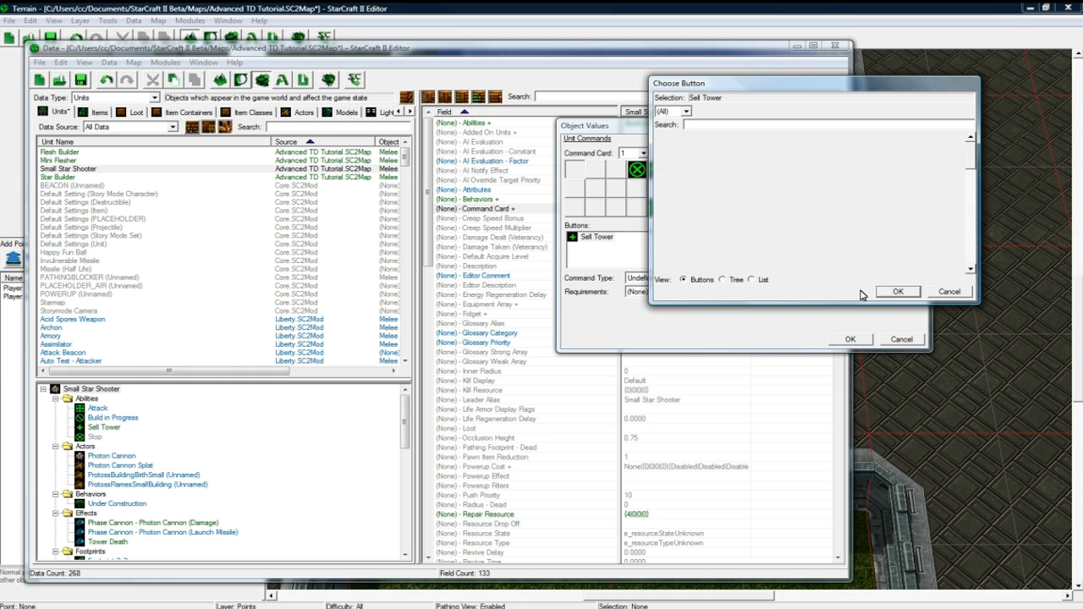
left_click(899, 291)
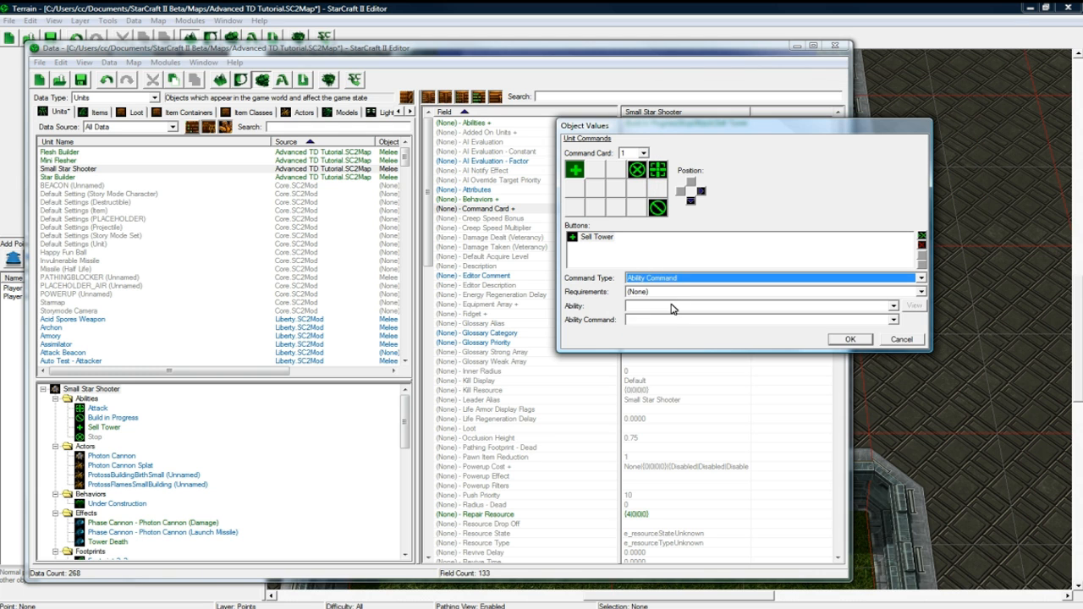
left_click(890, 305)
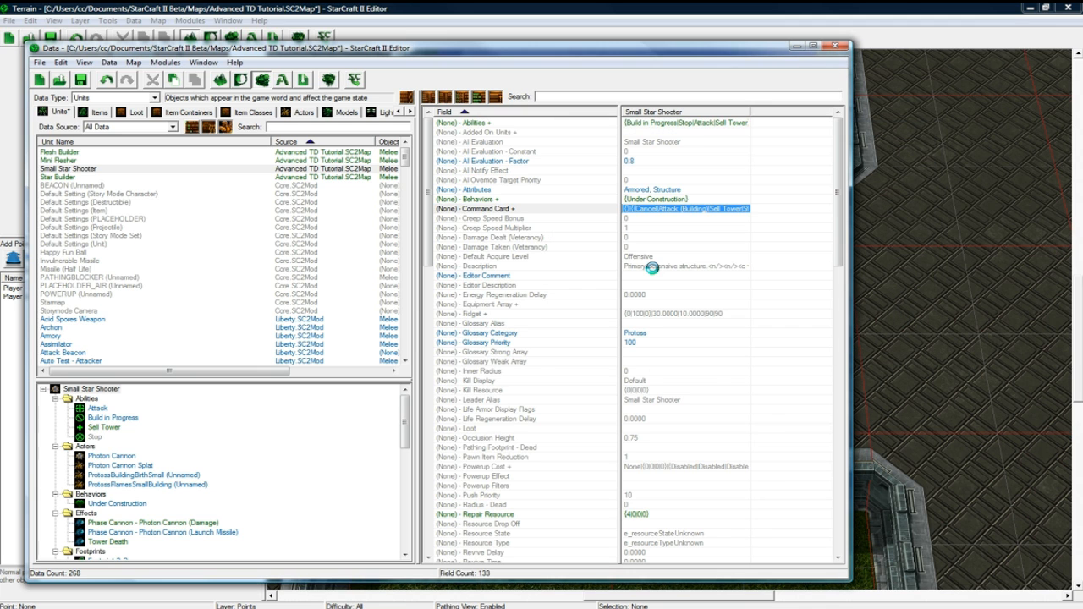
mouse_move(656, 274)
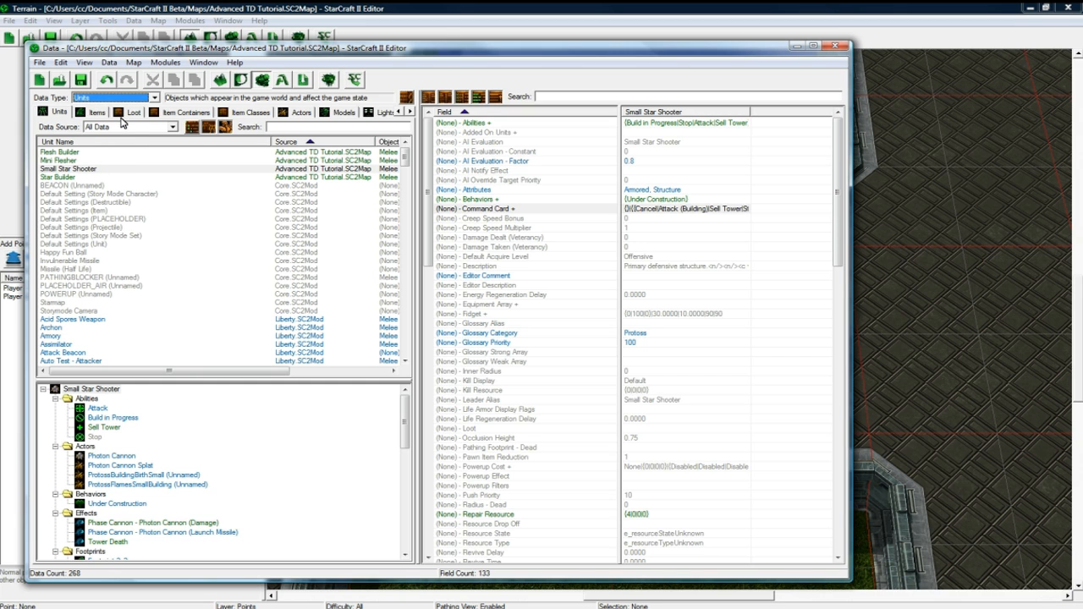
Find the Zergling unit and rename it to Small Beast
type("zergling")
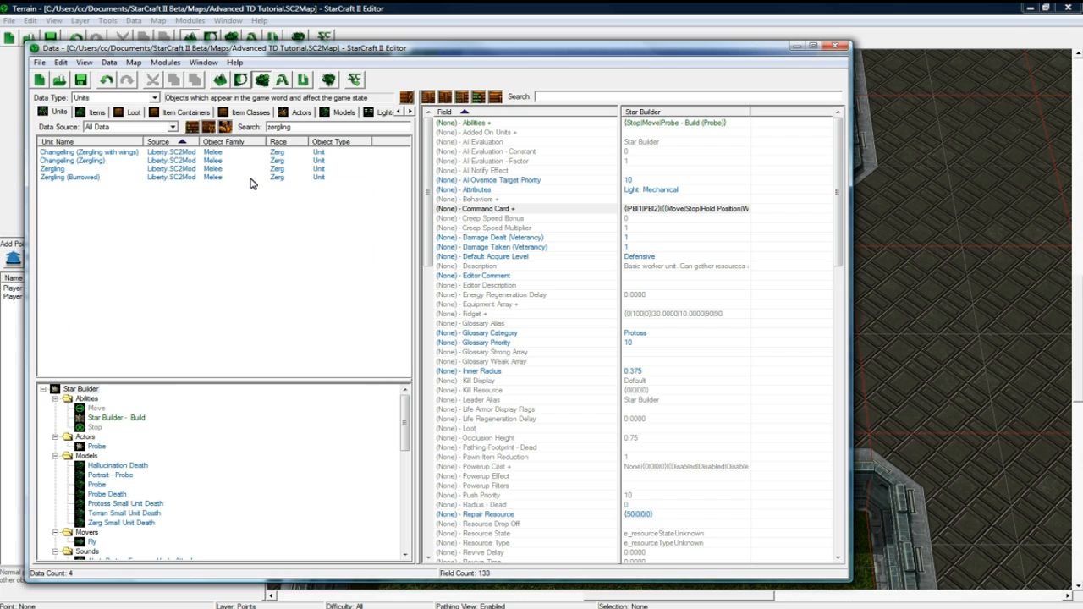
mouse_move(74, 172)
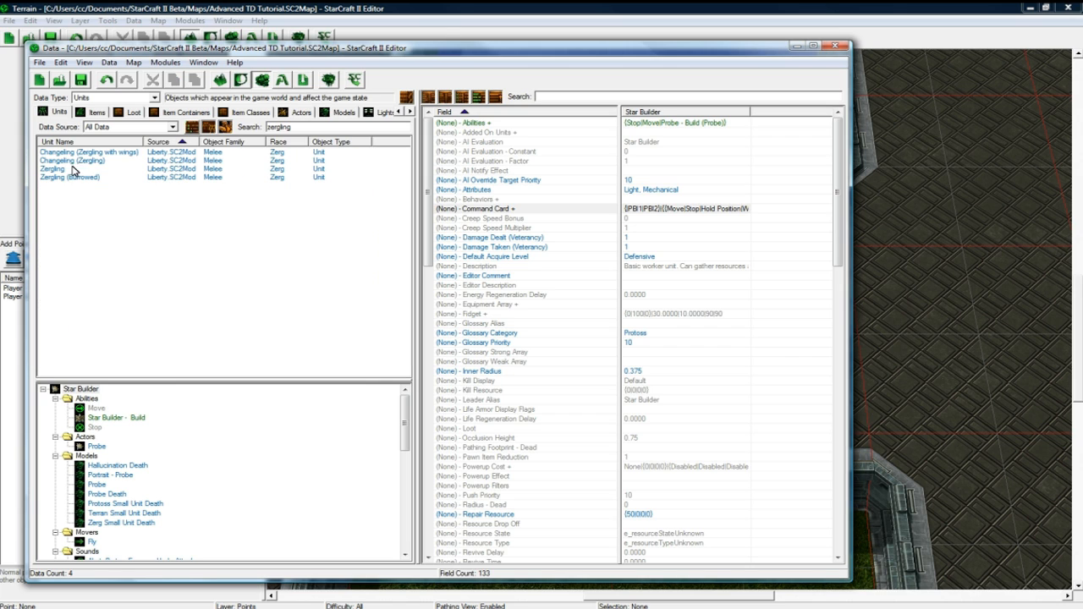
left_click(54, 169)
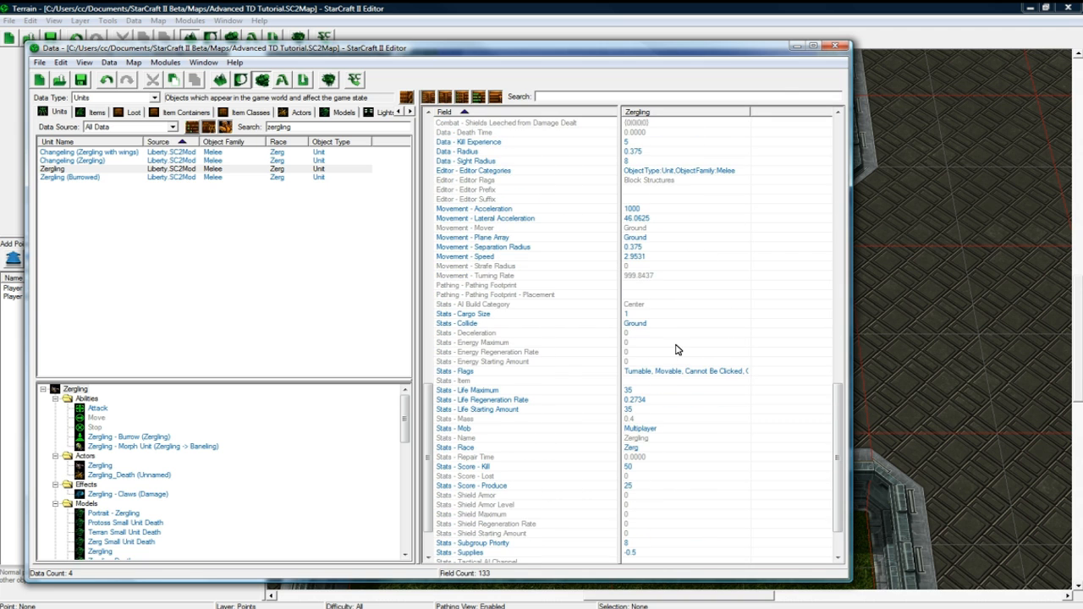
left_click(677, 437)
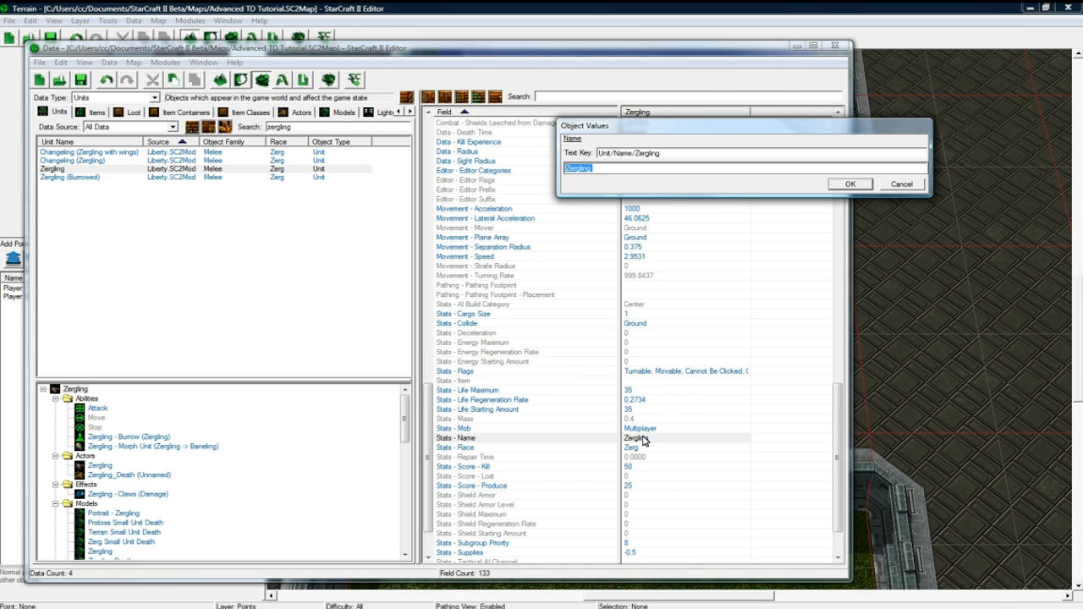
type("Small Beas")
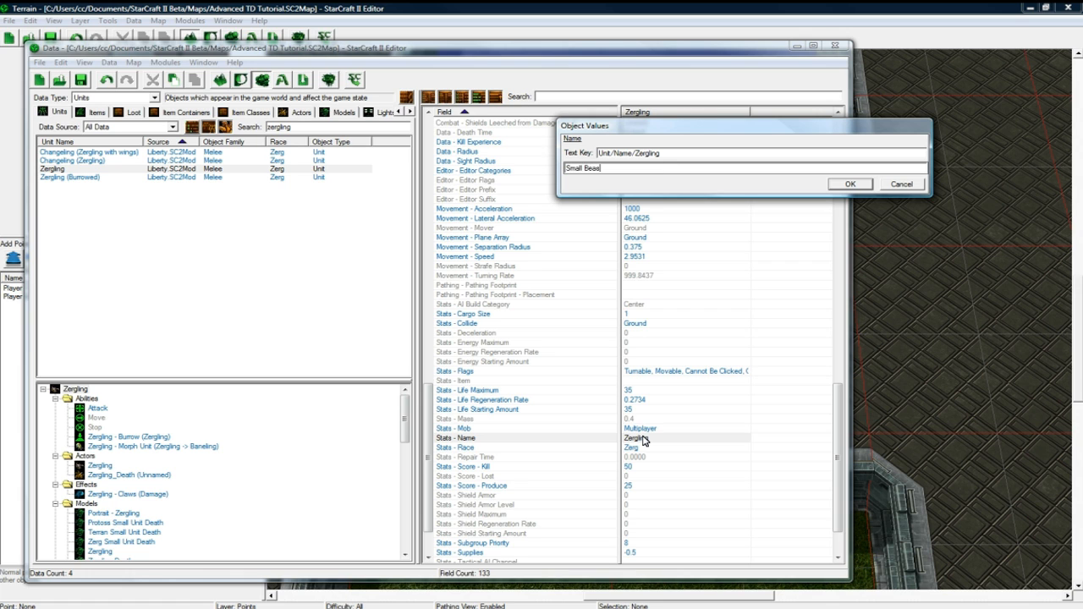
left_click(850, 182)
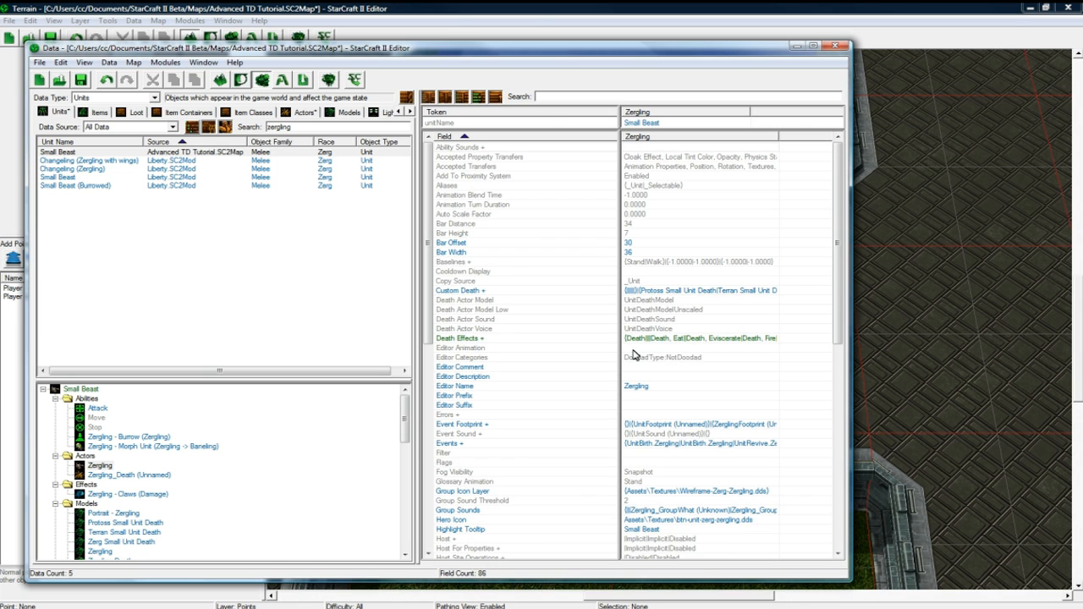
mouse_move(112, 495)
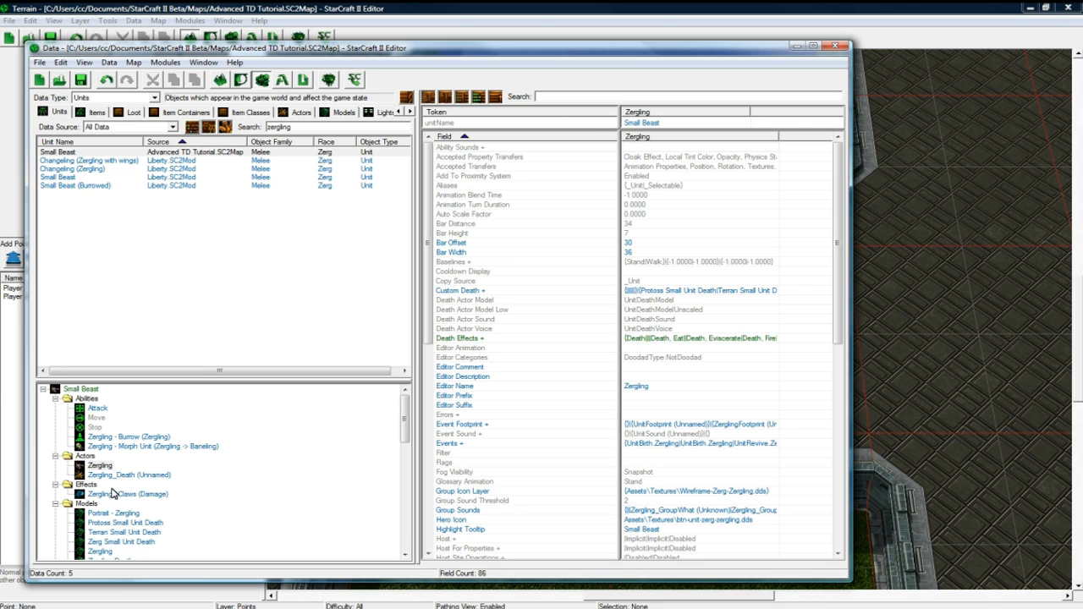
Lower the Small Beast's Life Maximum stat to 2
left_click(81, 388)
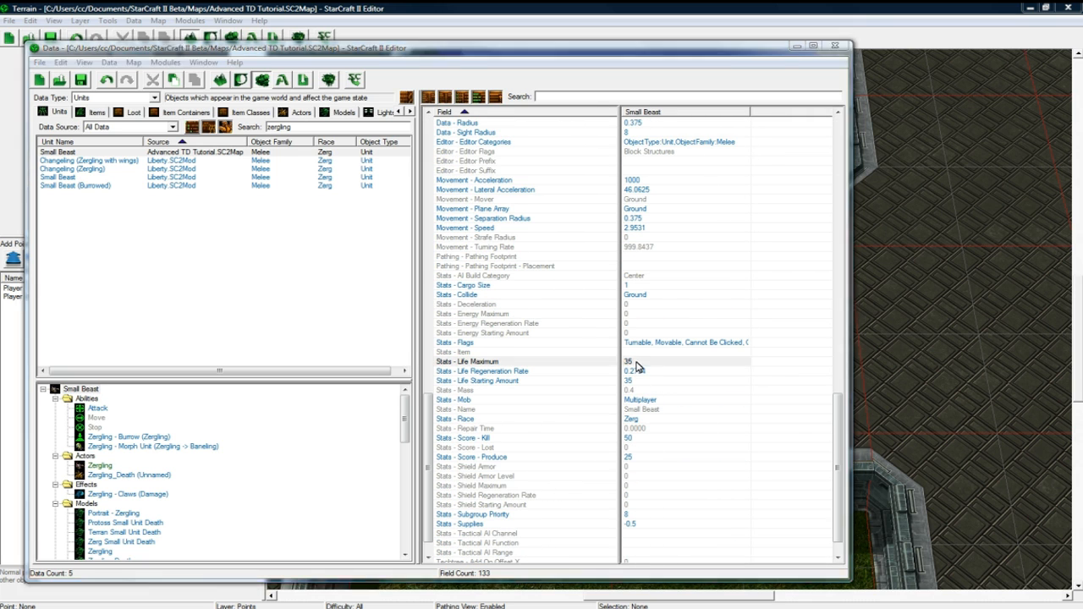
left_click(680, 381)
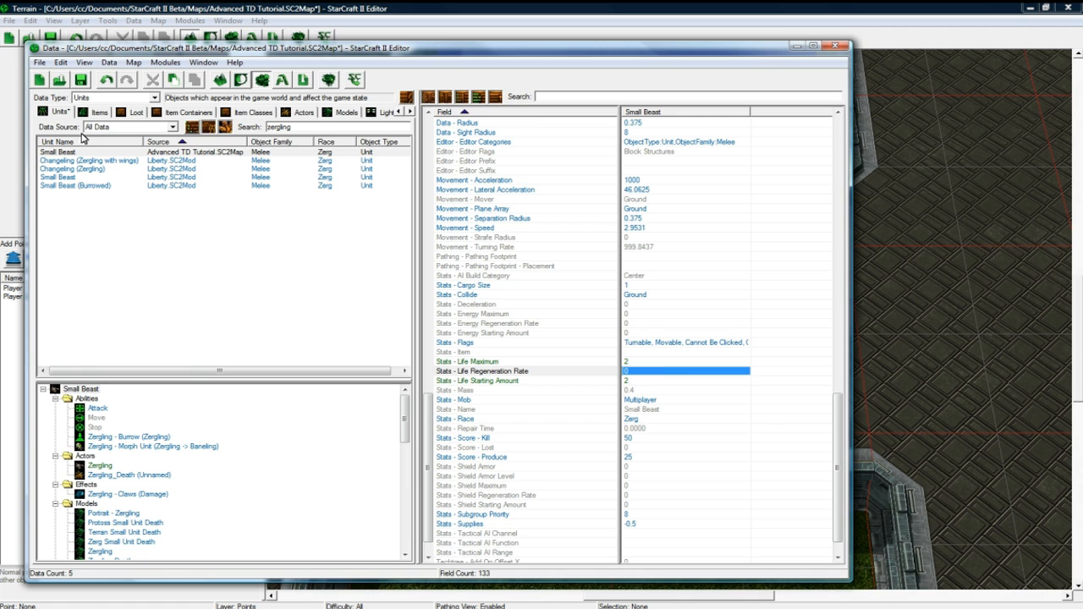
Start duplicating Small Beast, then back out of the death actor's events window
right_click(59, 153)
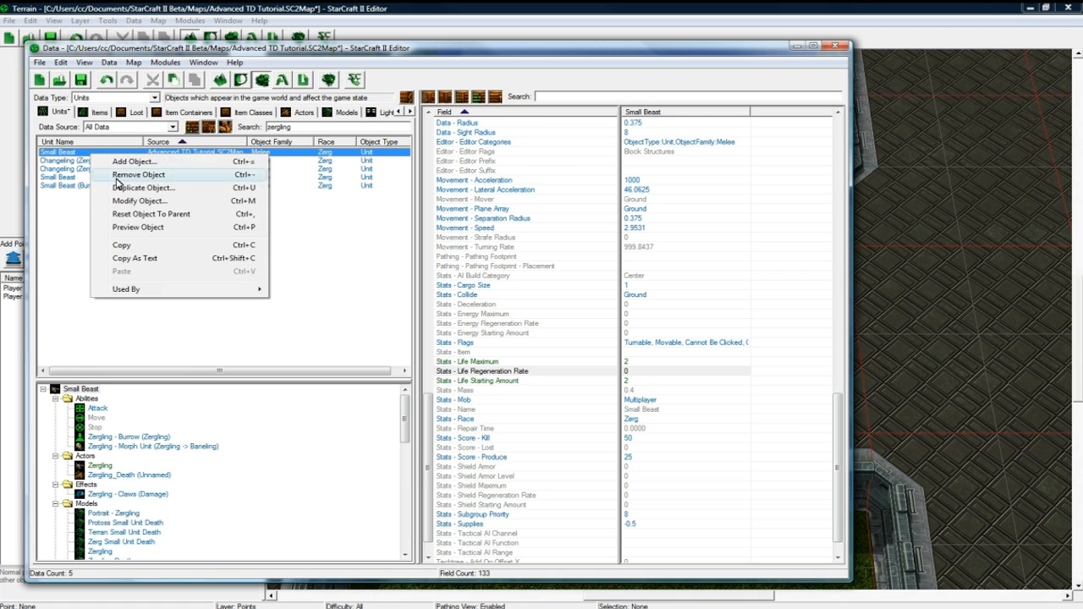
left_click(142, 187)
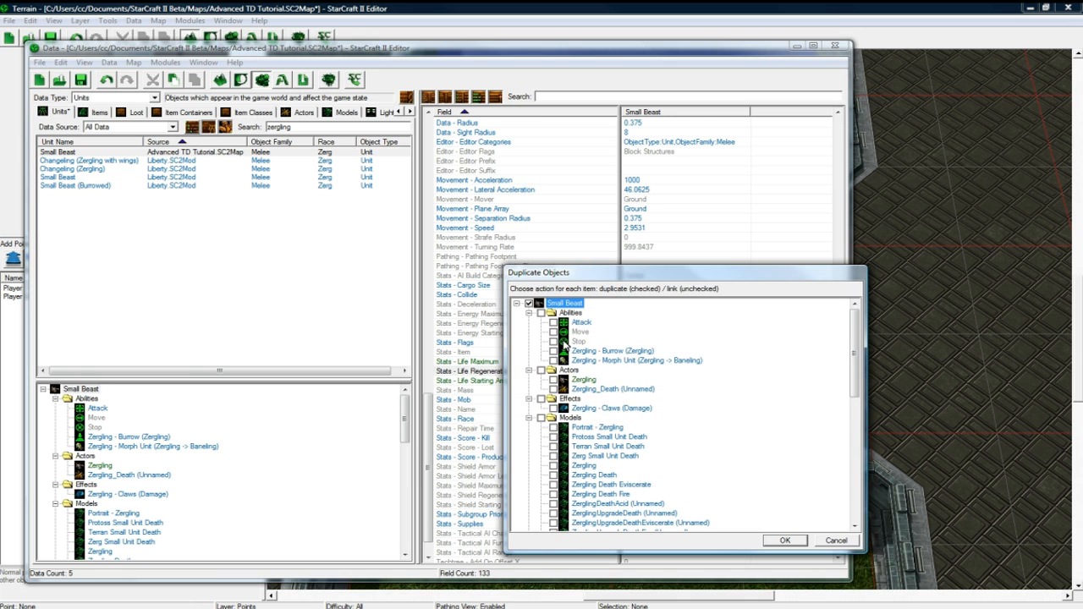
mouse_move(635, 383)
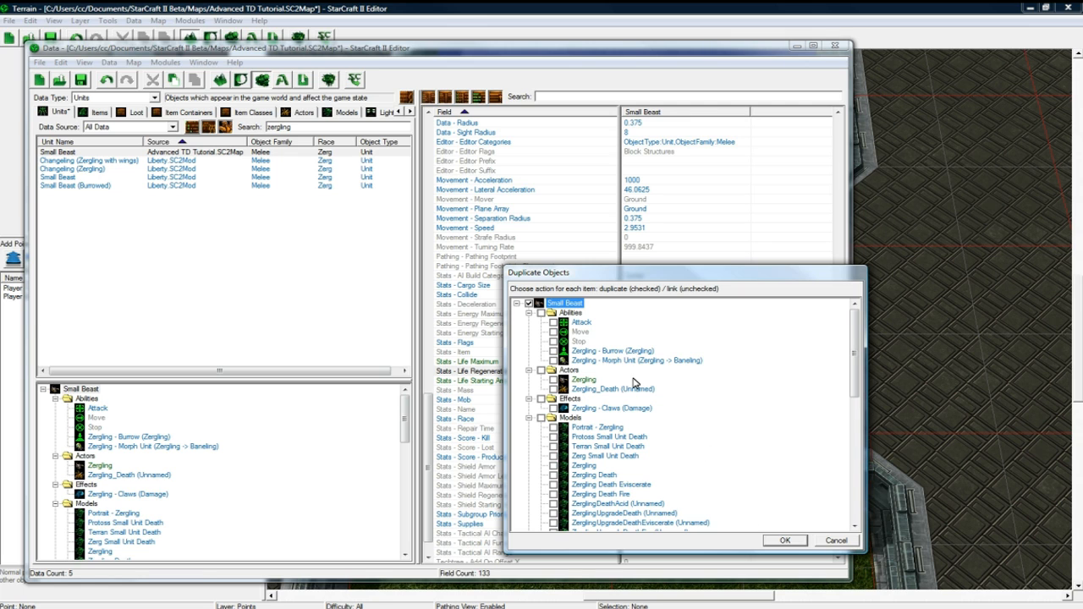
left_click(557, 389)
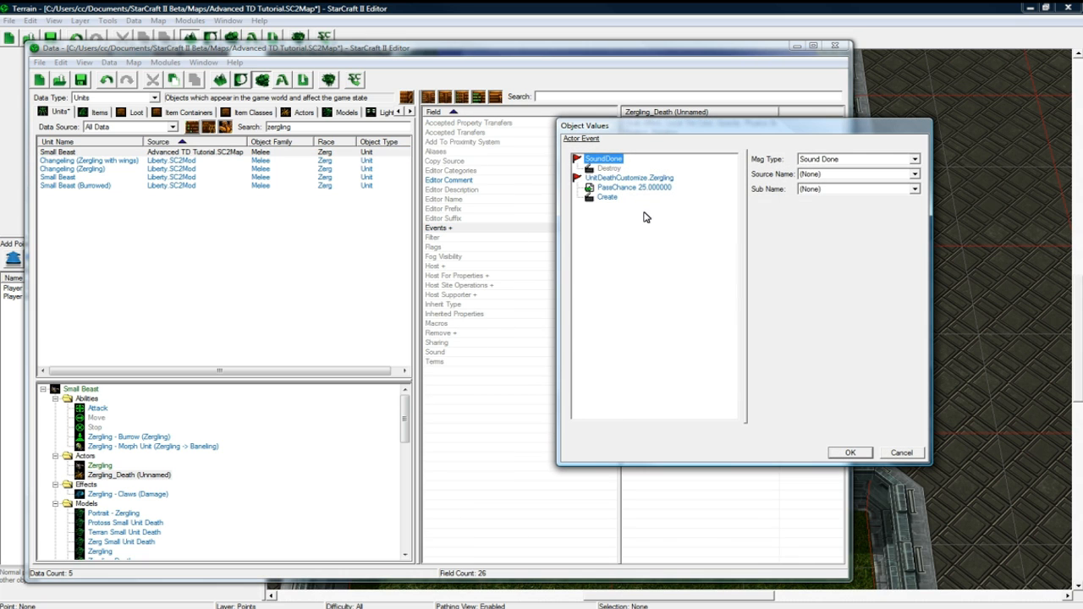
left_click(849, 452)
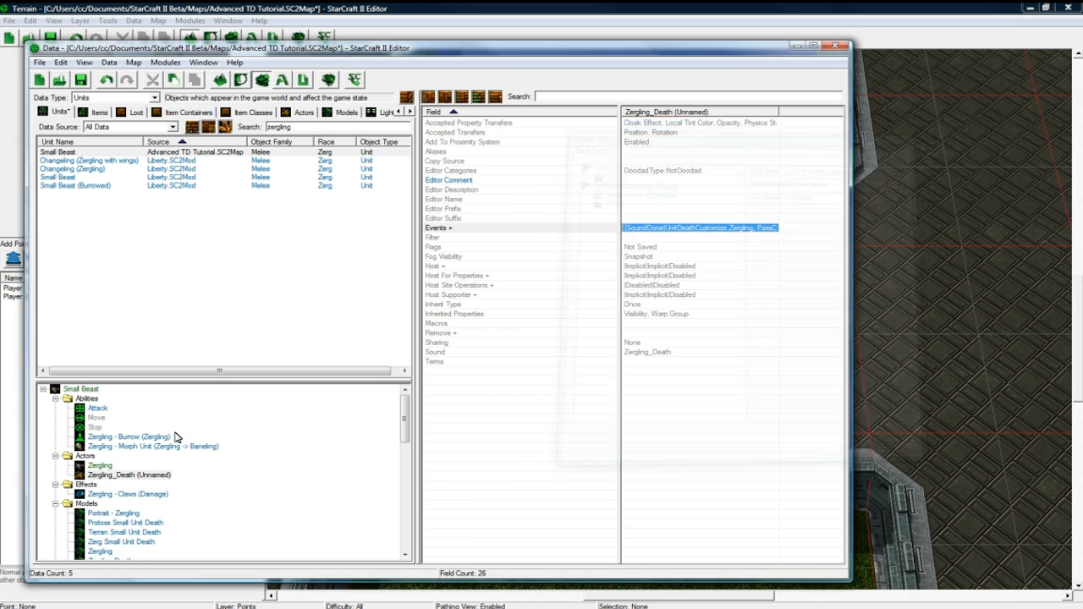
left_click(71, 390)
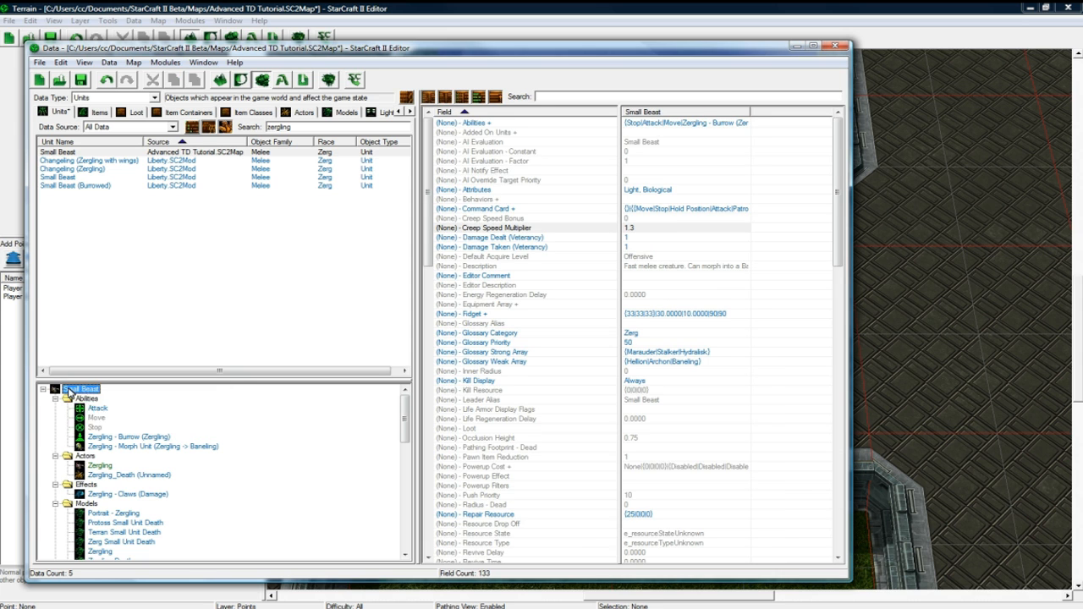
Duplicate Small Beast with its linked abilities, actors, effects and models into Small Beast Copy
right_click(59, 153)
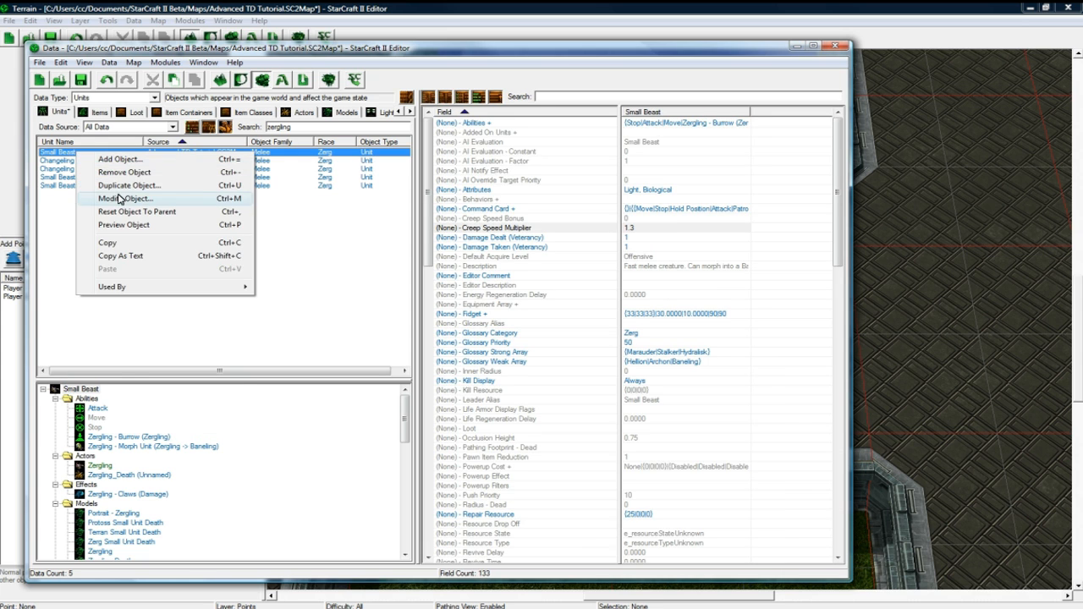
left_click(129, 184)
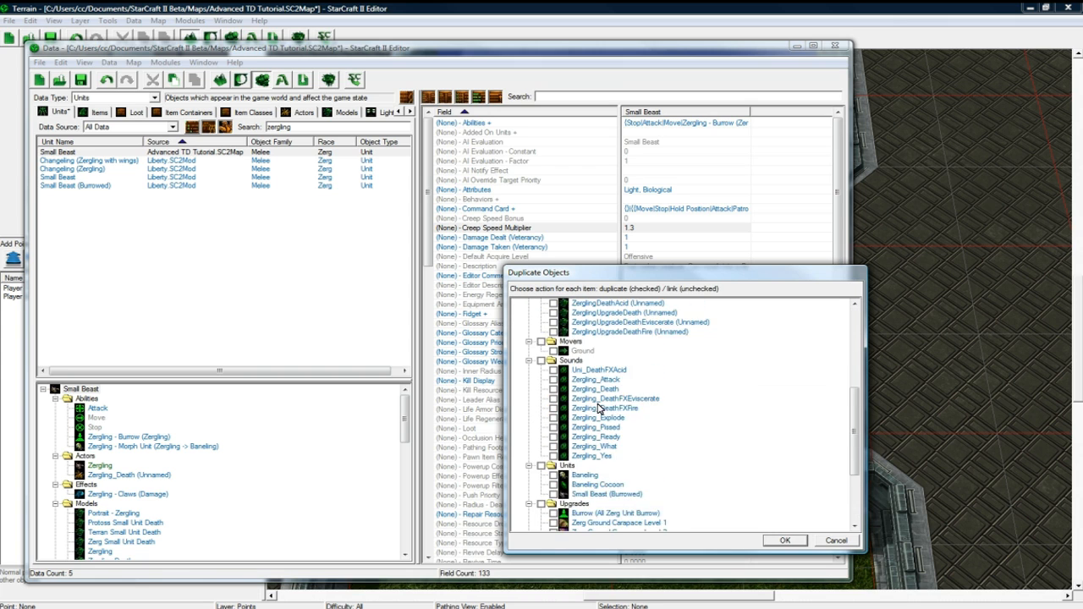
scroll("down", 3)
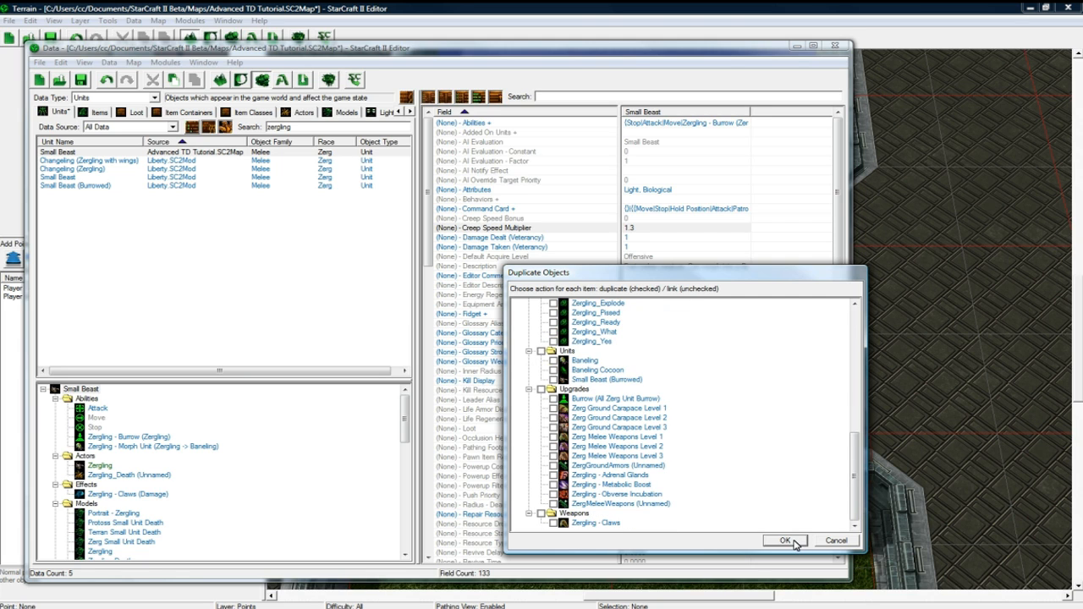
left_click(784, 539)
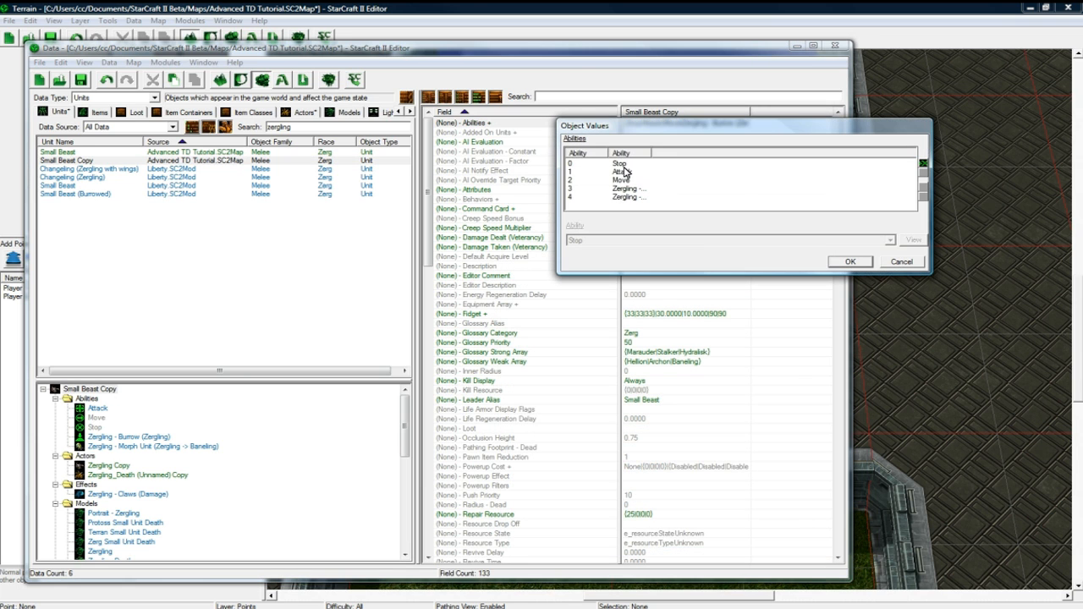
Raise Small Beast Copy's Movement Speed above the original's value
left_click(849, 261)
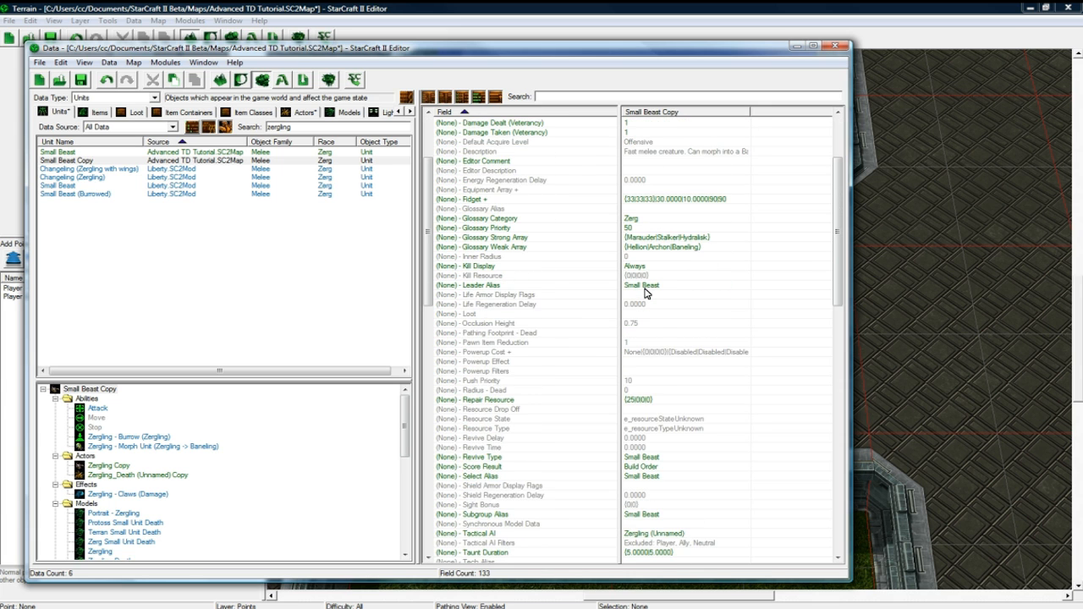
scroll("down", 3)
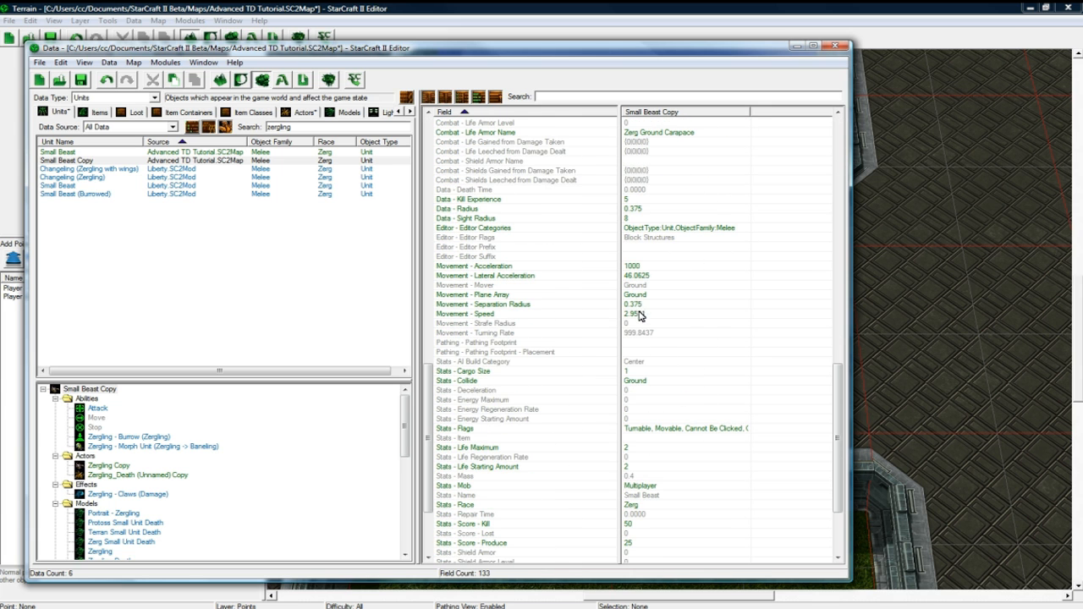
scroll("down", 3)
type("5")
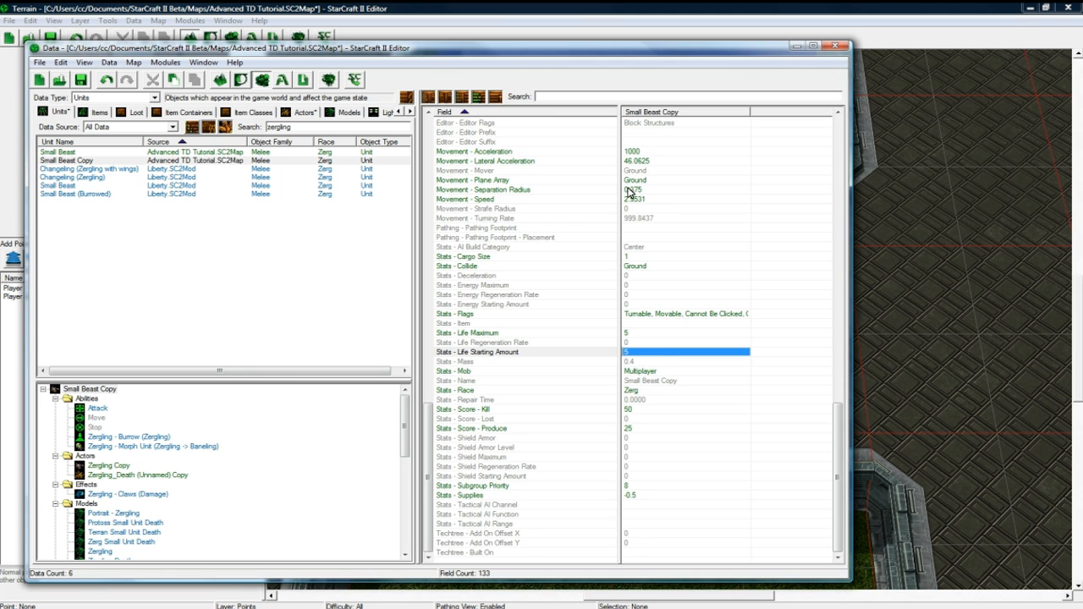
double_click(640, 200)
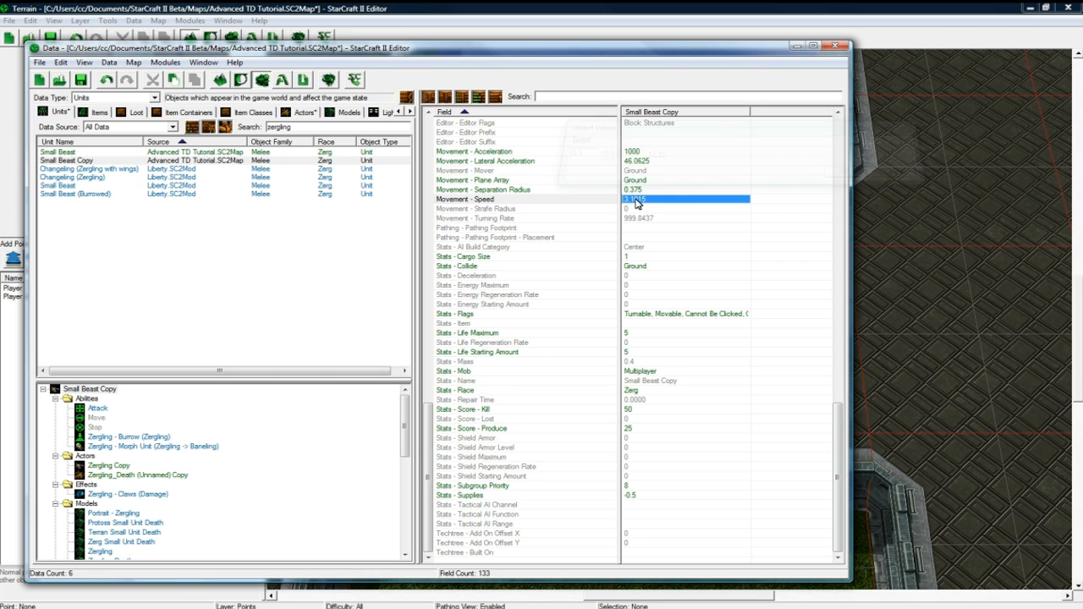
left_click(108, 465)
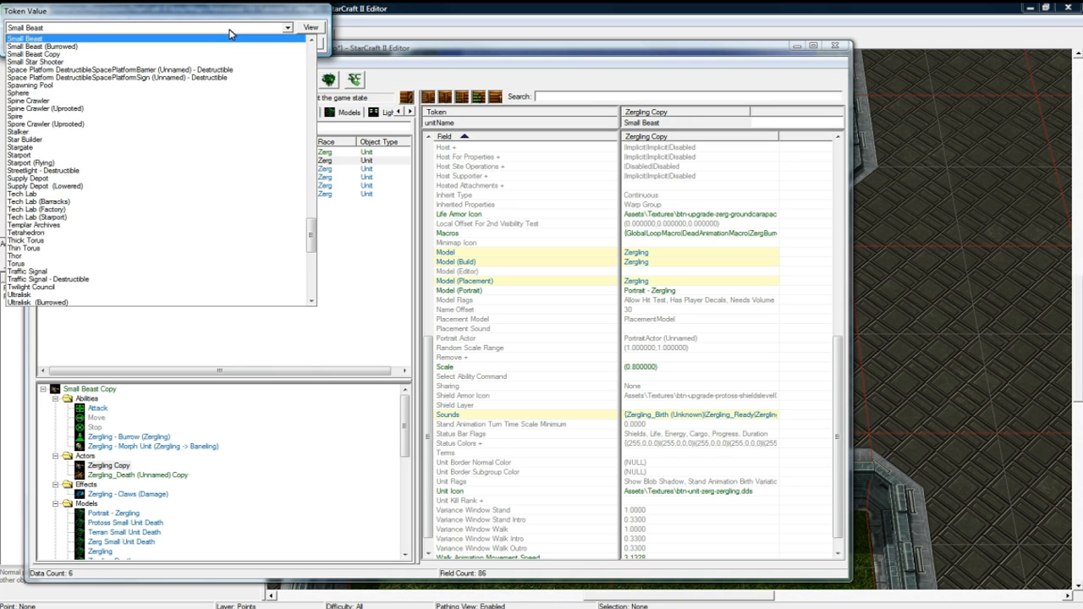
Rename the copied unit to Beast and its actor's Editor Name to Beast
left_click(40, 37)
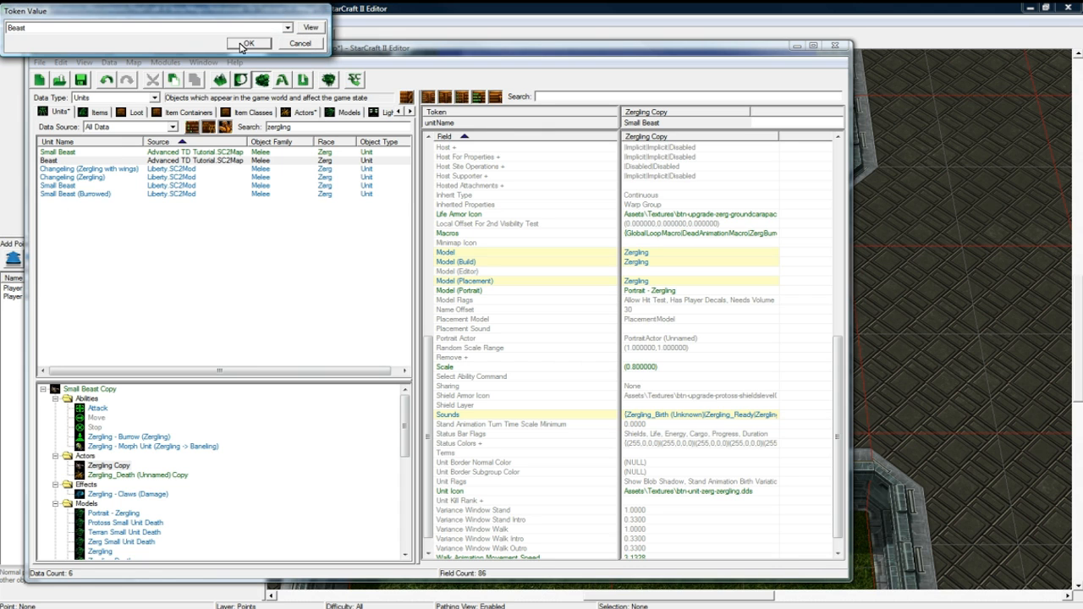
left_click(252, 44)
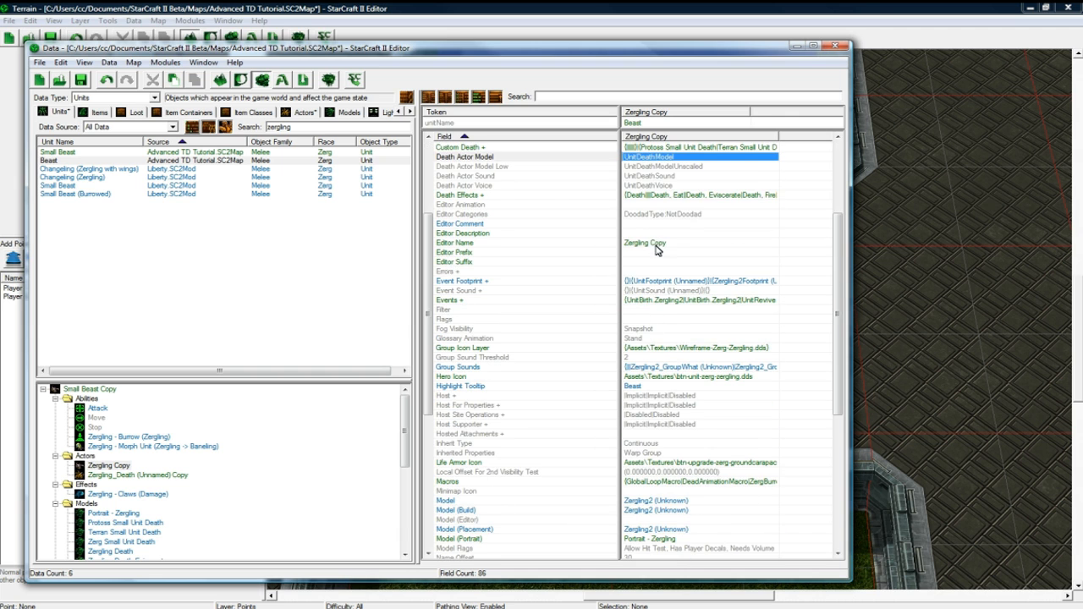
double_click(656, 244)
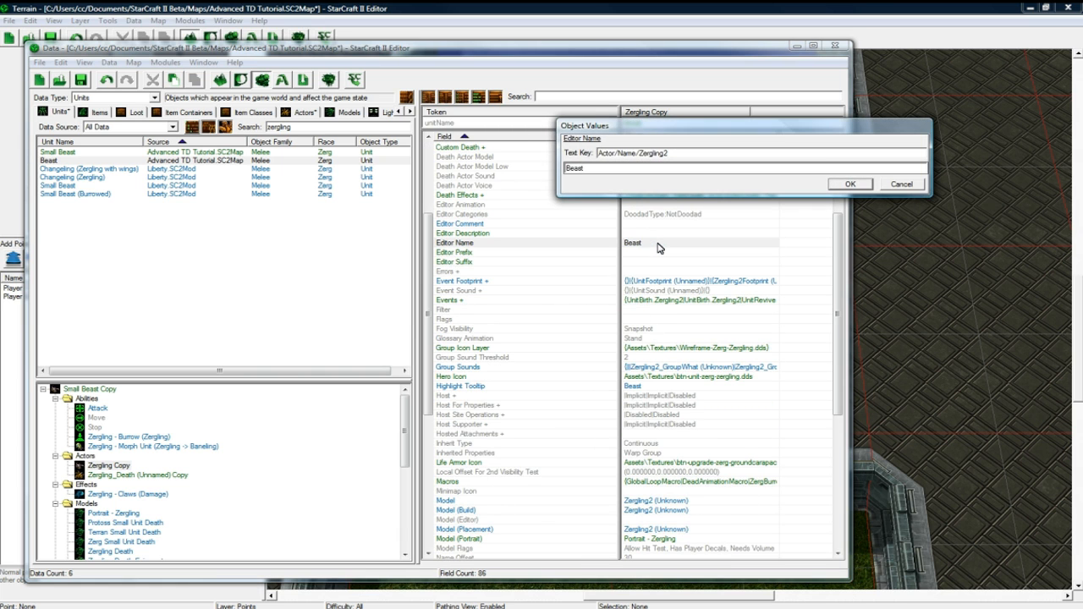
left_click(849, 183)
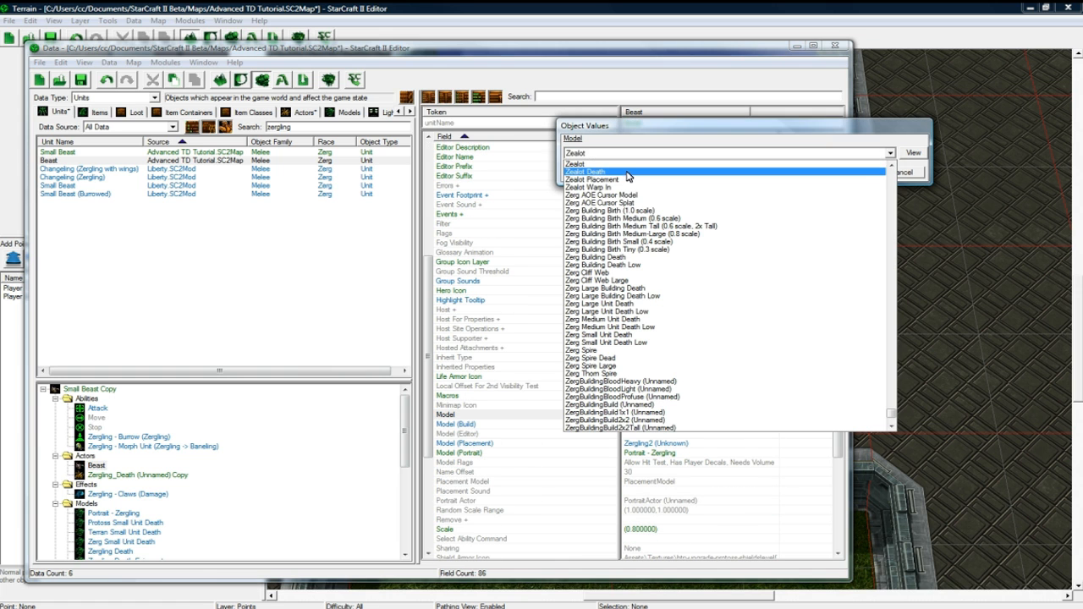
scroll("down", 3)
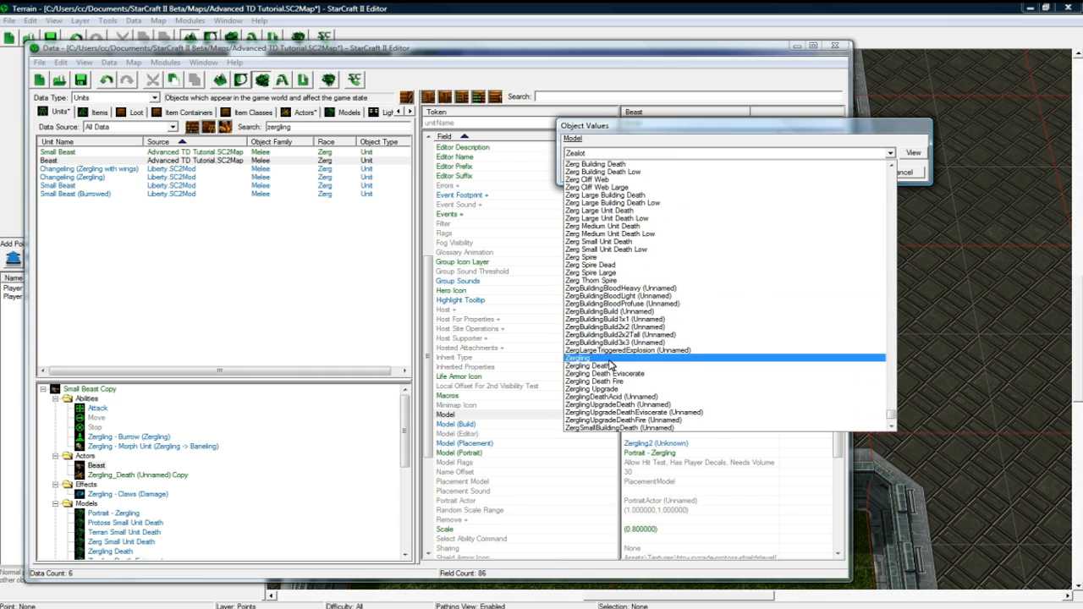